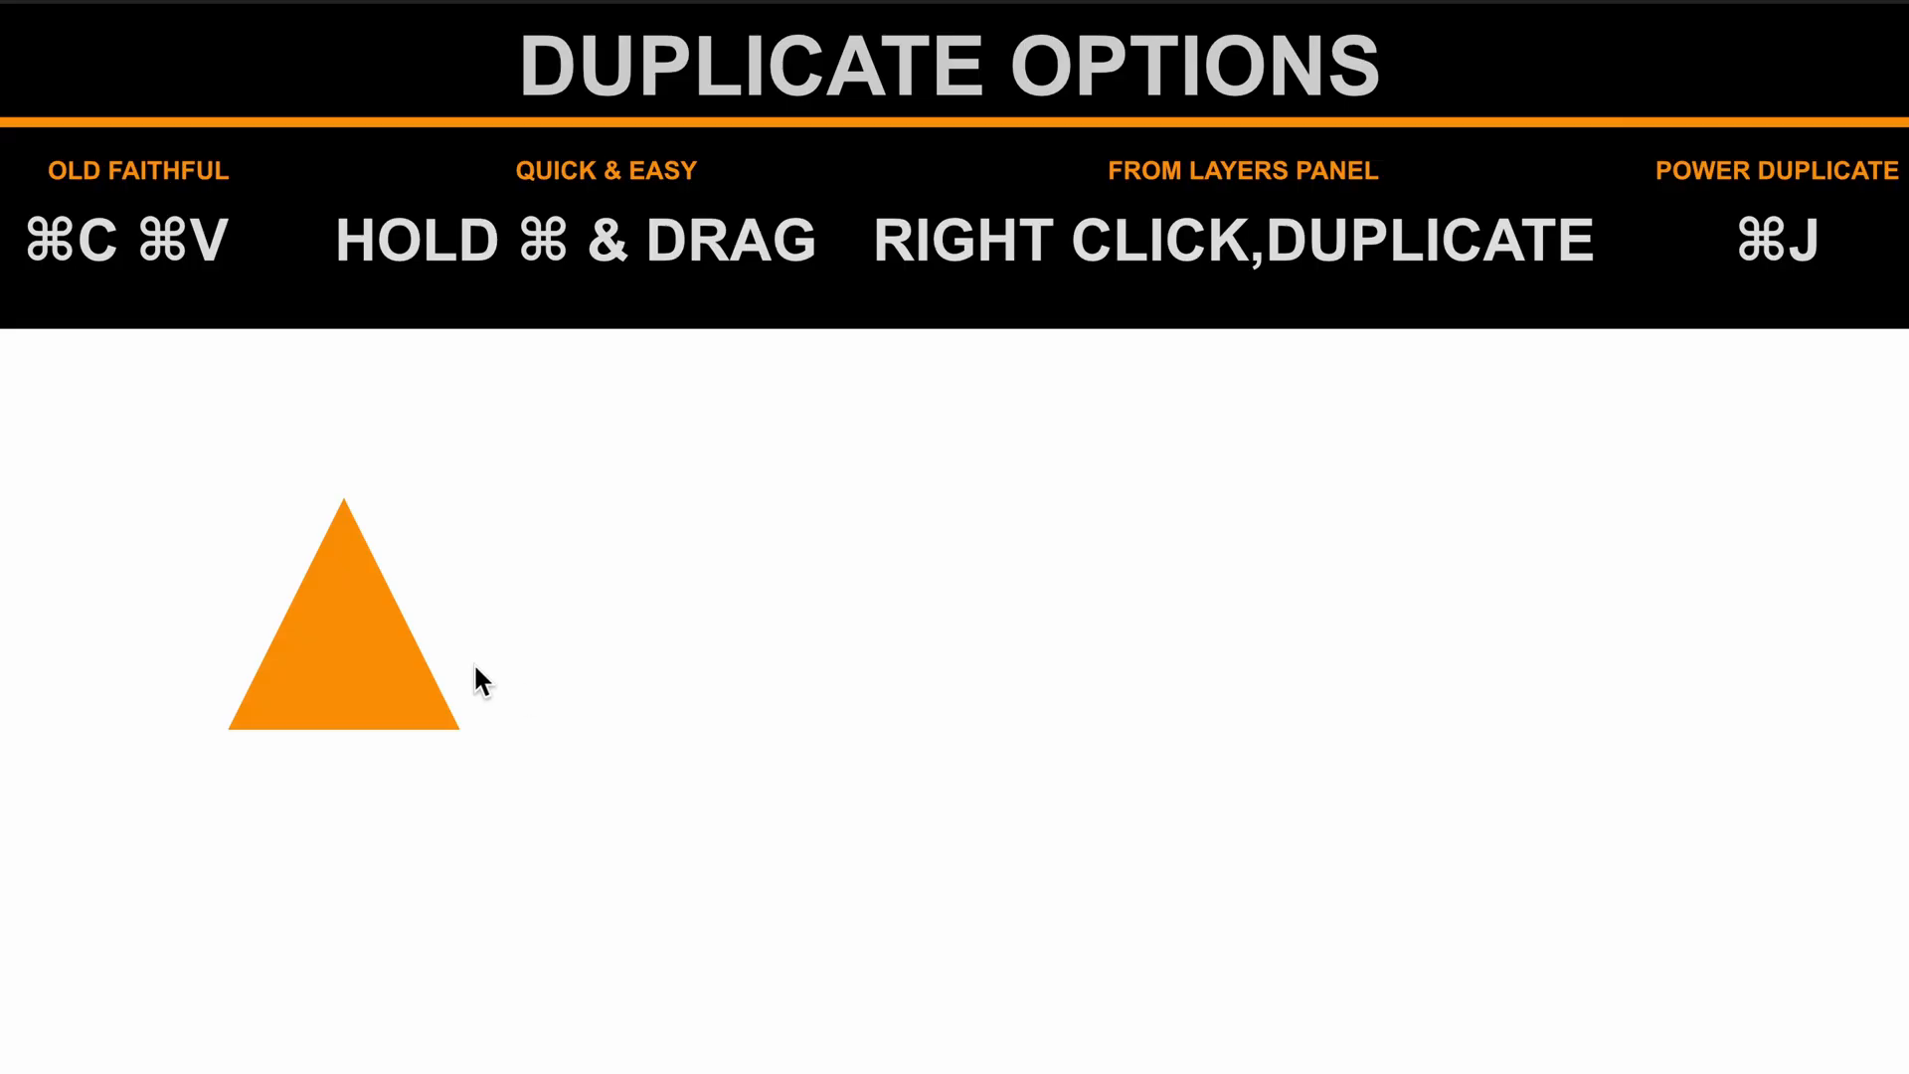
- Copy-paste the orange triangle and move the pasted copy to the right
{"action": "left_click", "coordinate": [346, 633]}
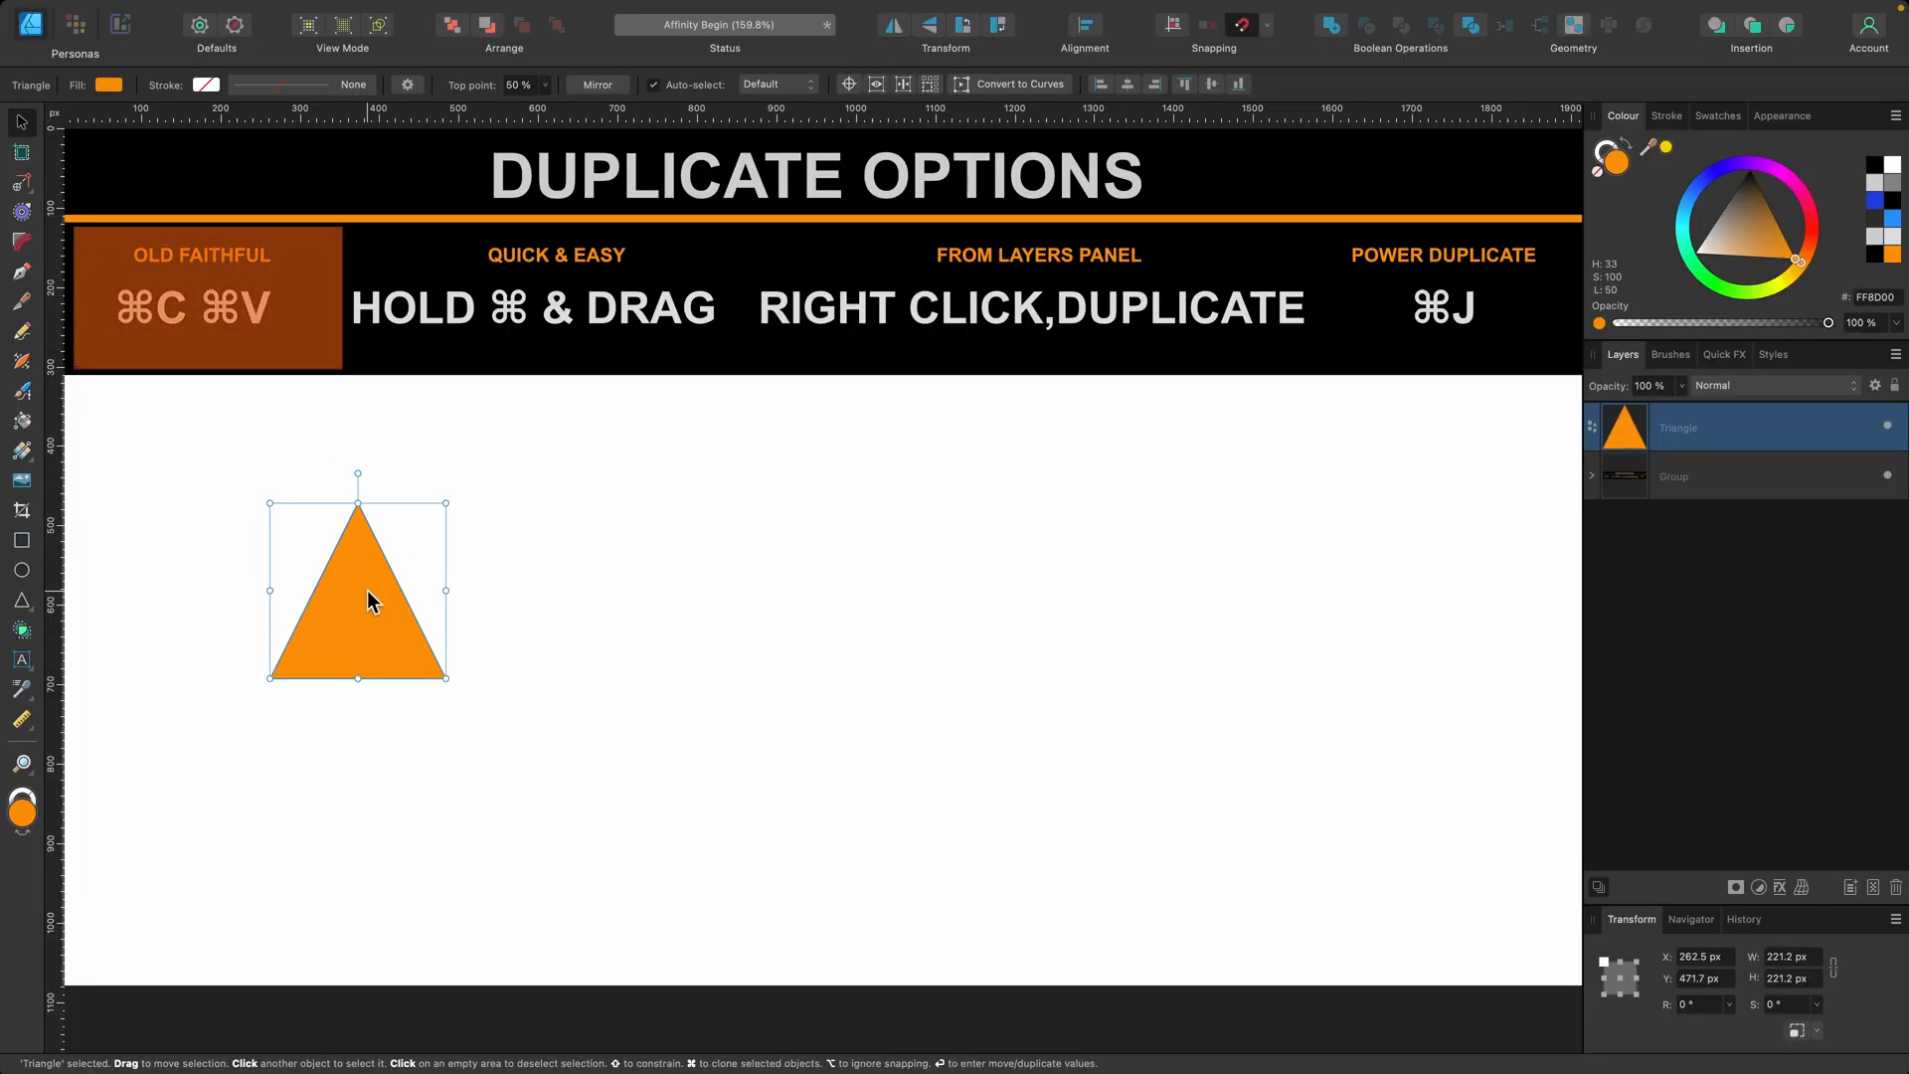
{"action": "key", "text": "cmd+c"}
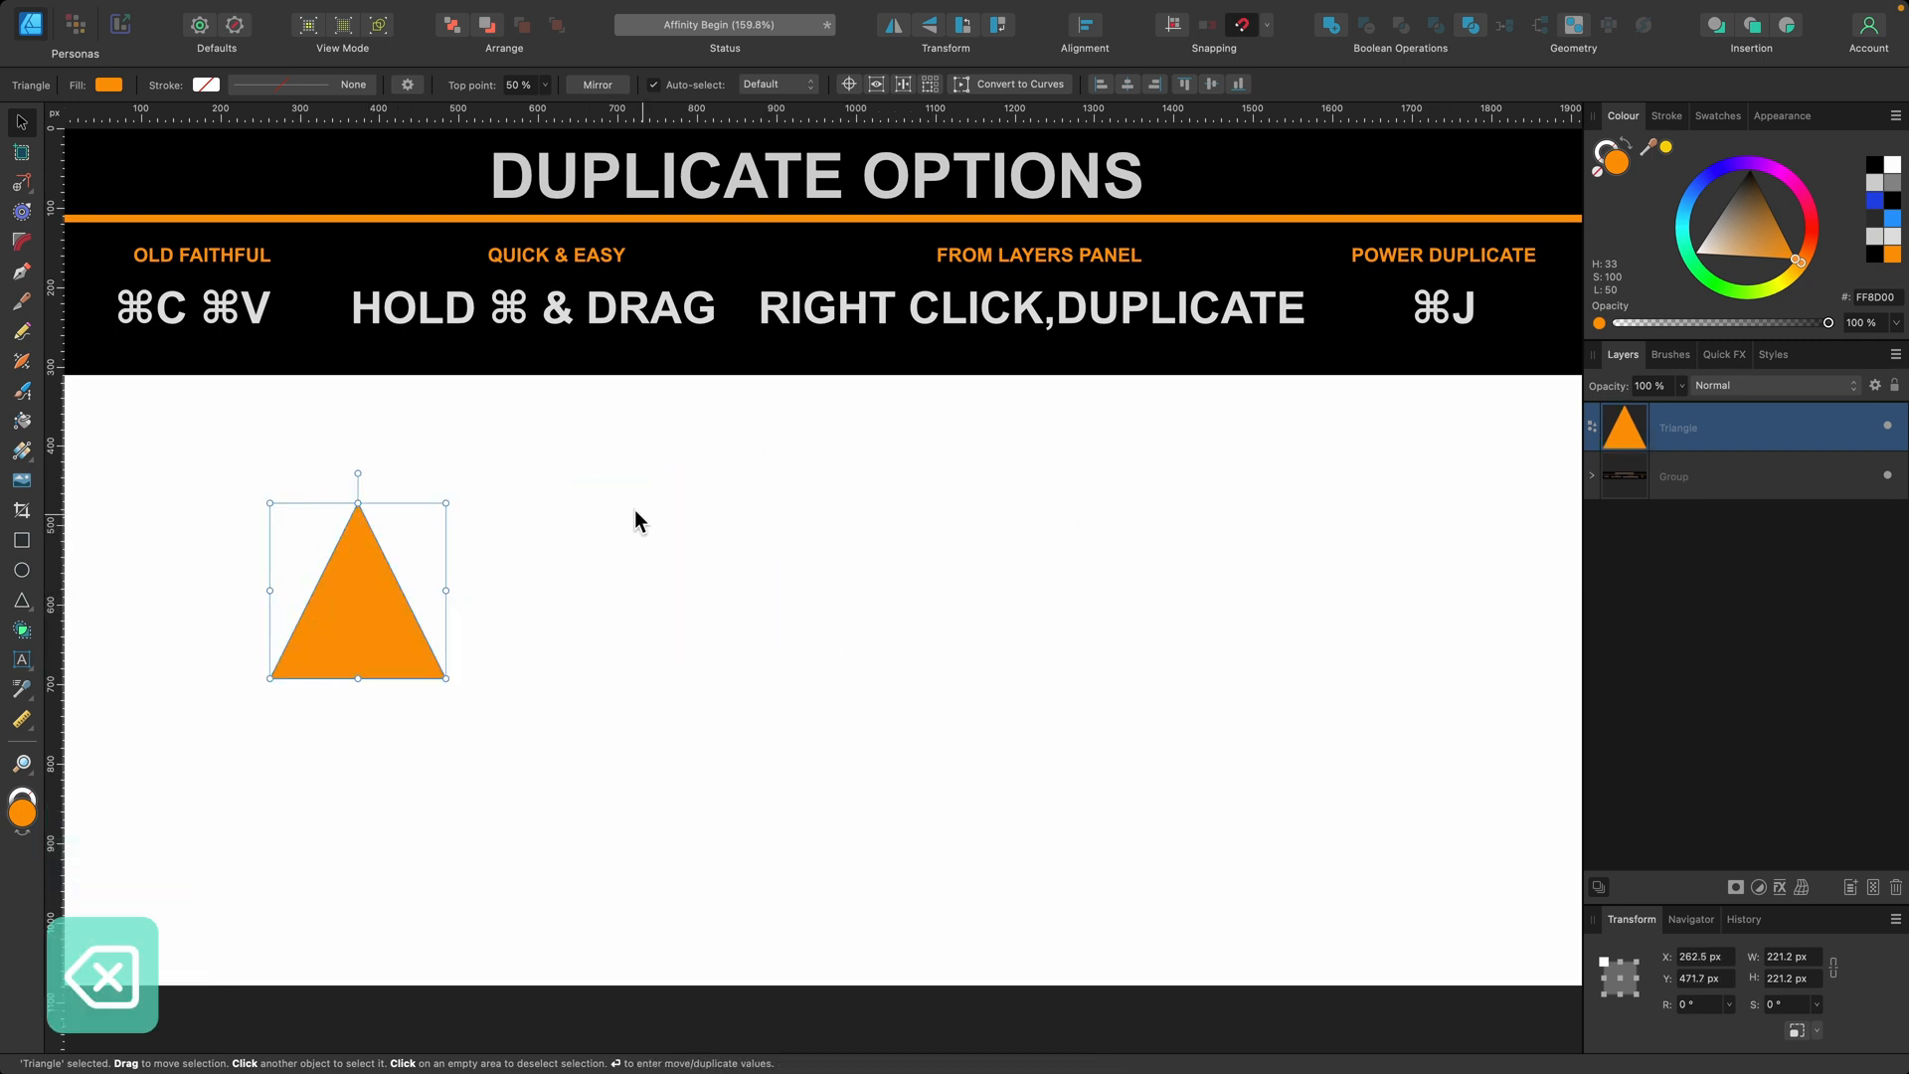
{"action": "left_click_drag", "start_coordinate": [356, 589], "coordinate": [544, 584]}
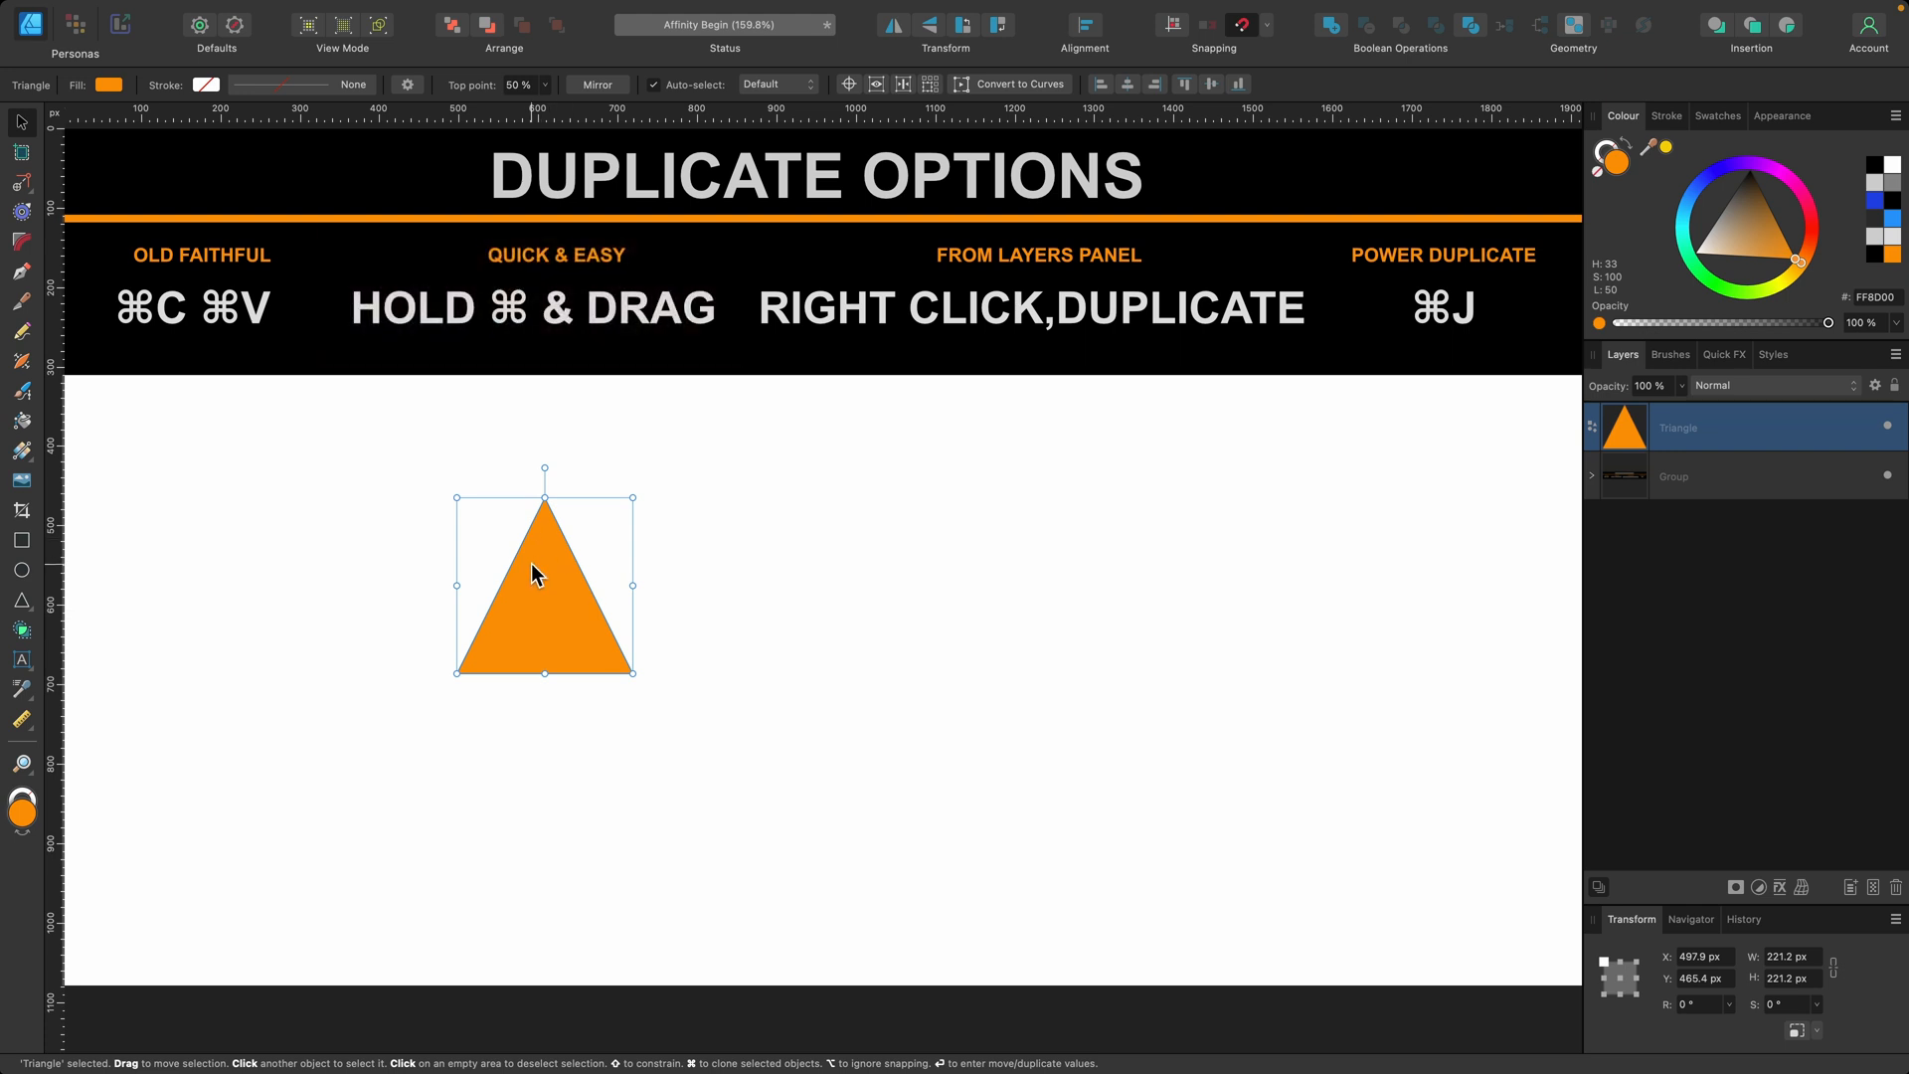
- Cmd-drag further copies to the right and into a second row below
{"action": "left_click_drag", "start_coordinate": [543, 585], "coordinate": [789, 584]}
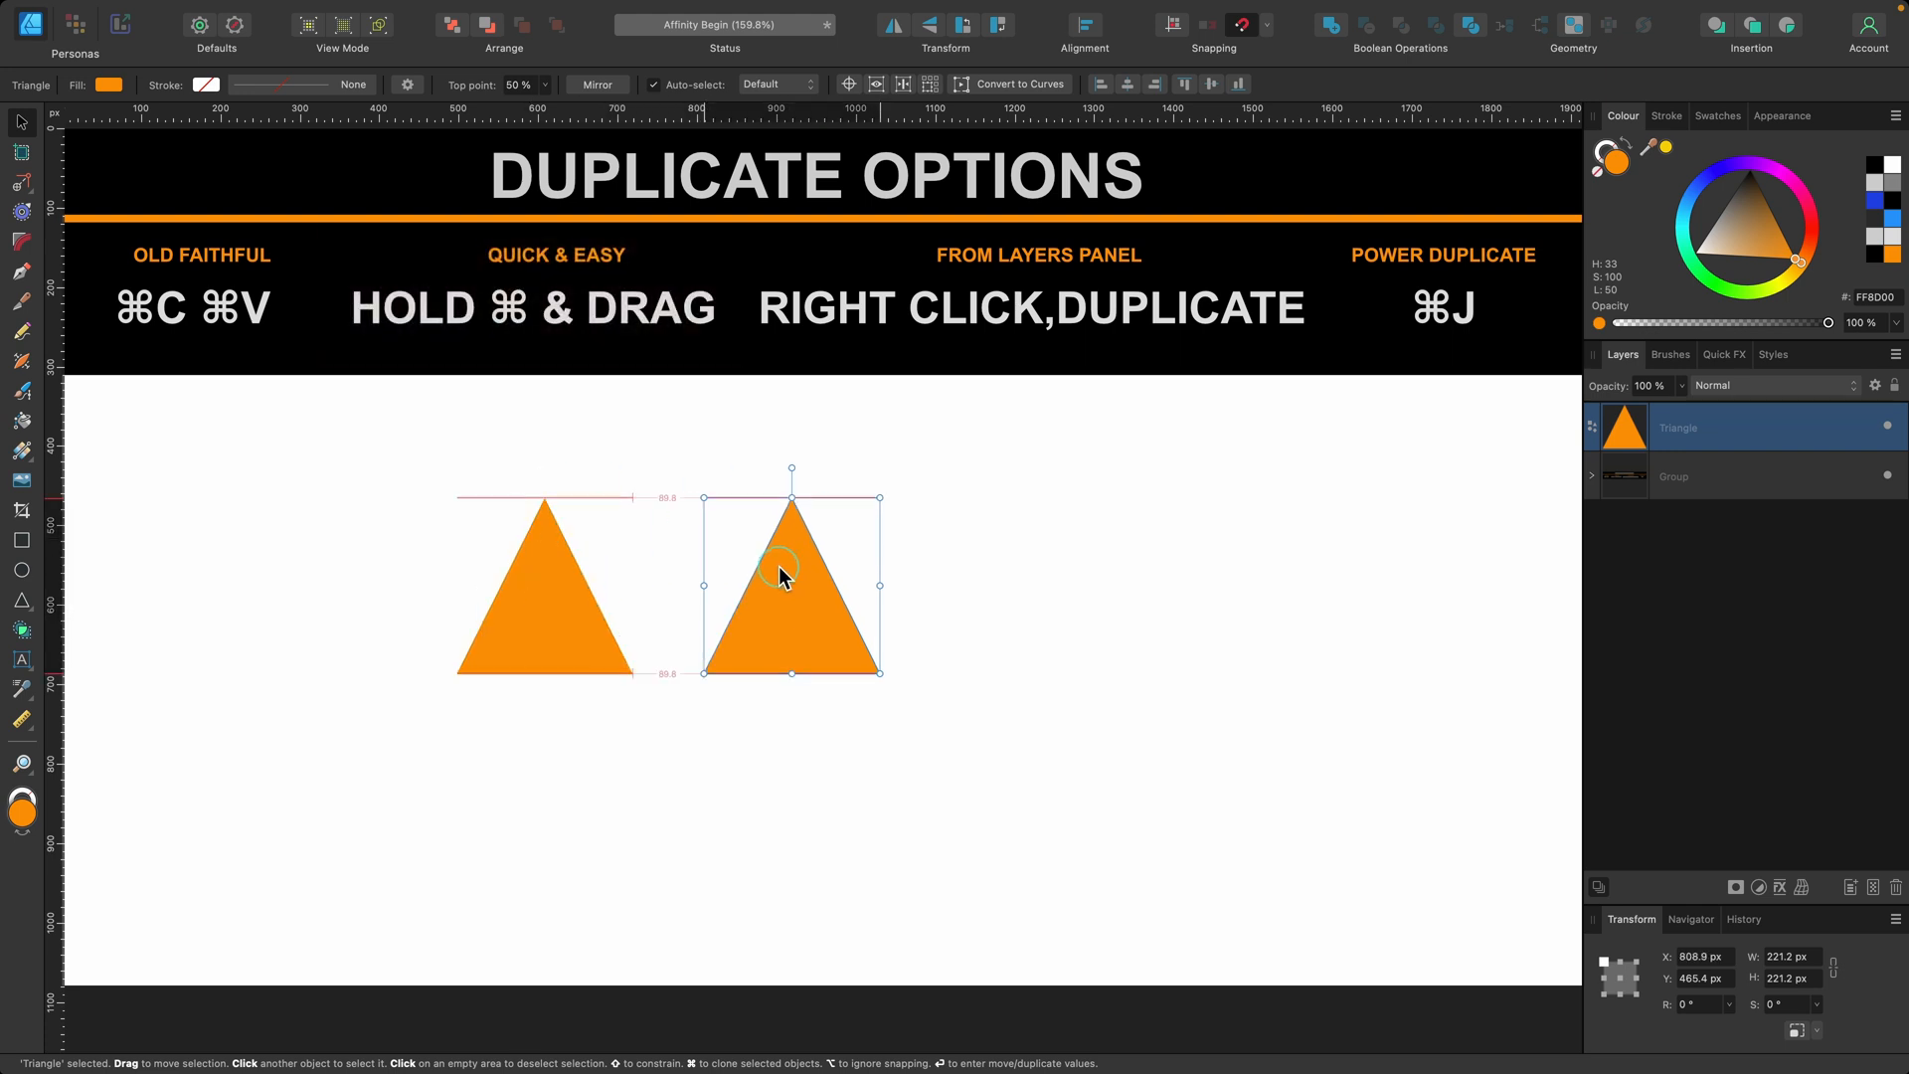
{"action": "left_click_drag", "start_coordinate": [790, 578], "coordinate": [1223, 676]}
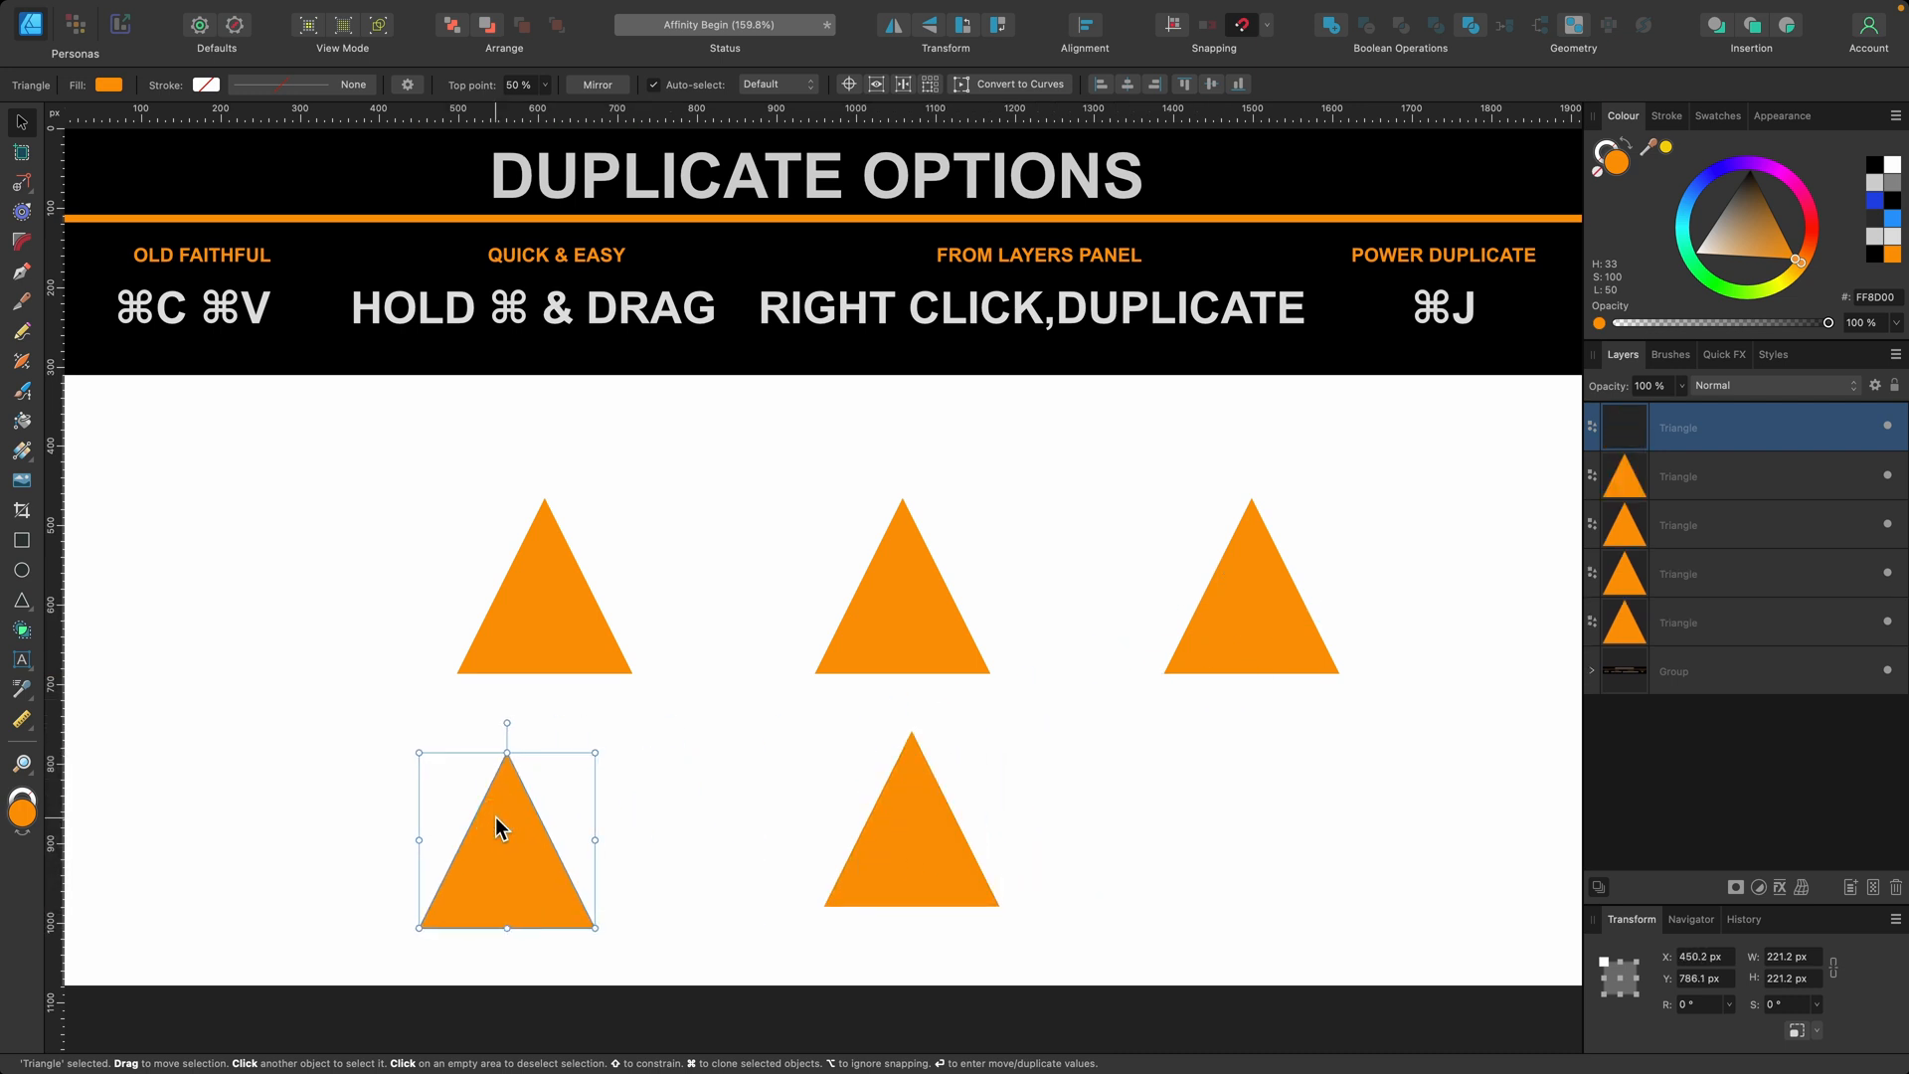
{"action": "left_click_drag", "start_coordinate": [505, 827], "coordinate": [242, 658]}
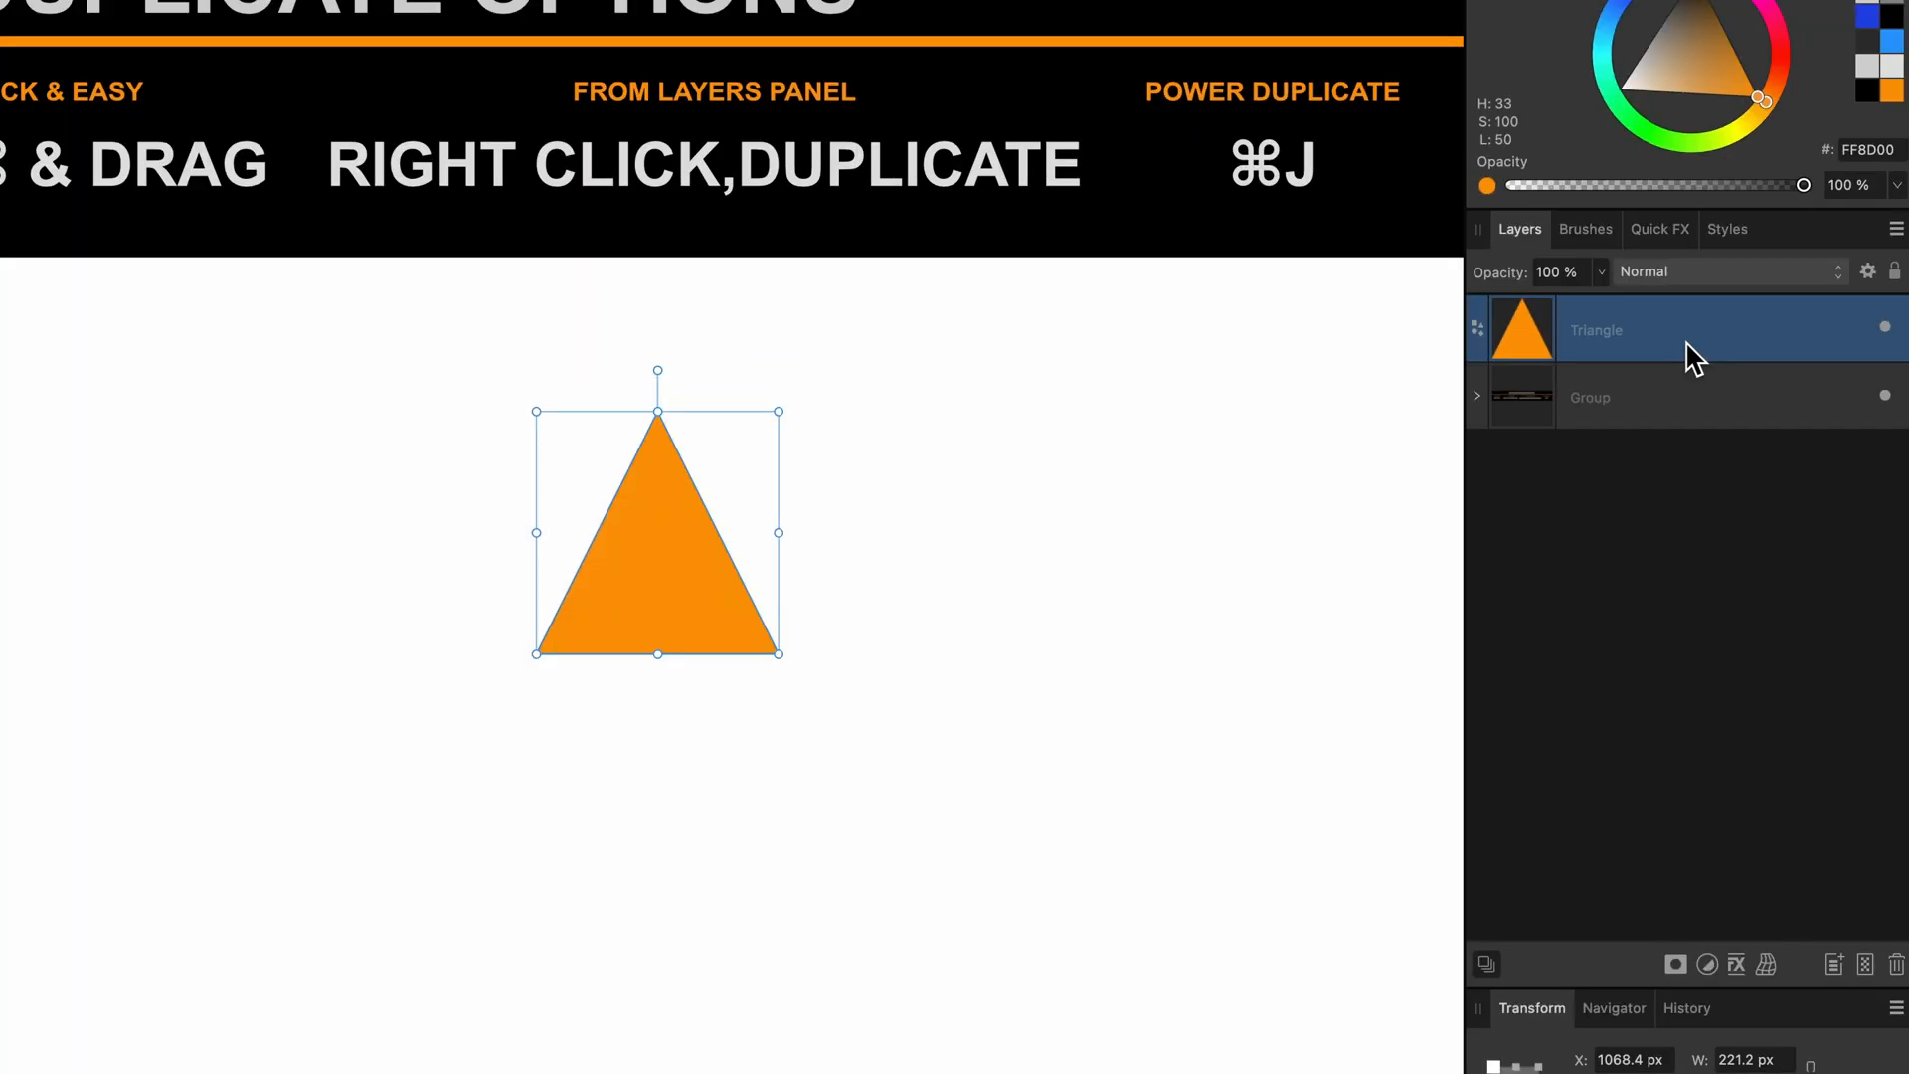
- Duplicate the Triangle layer from the Layers panel and move the copy to the right of the page
{"action": "right_click", "coordinate": [1594, 330]}
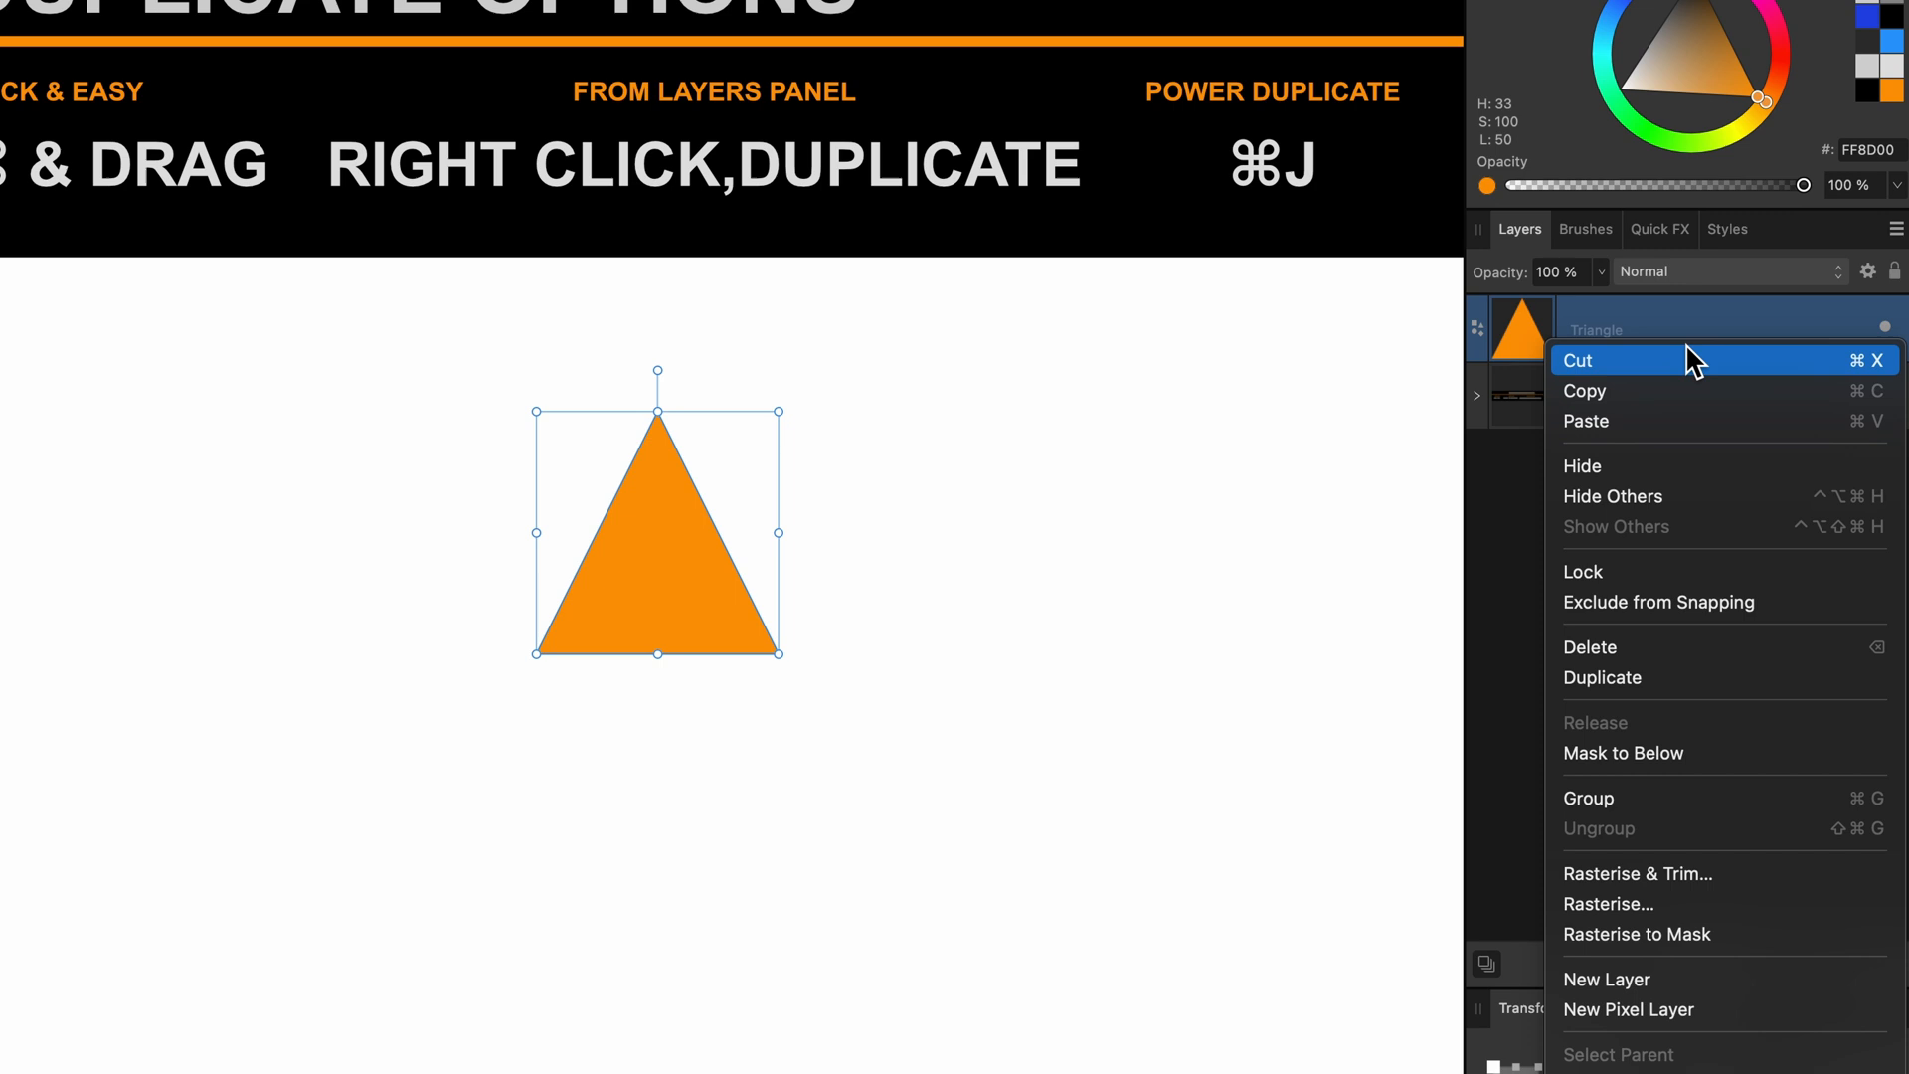
{"action": "mouse_move", "coordinate": [1731, 686]}
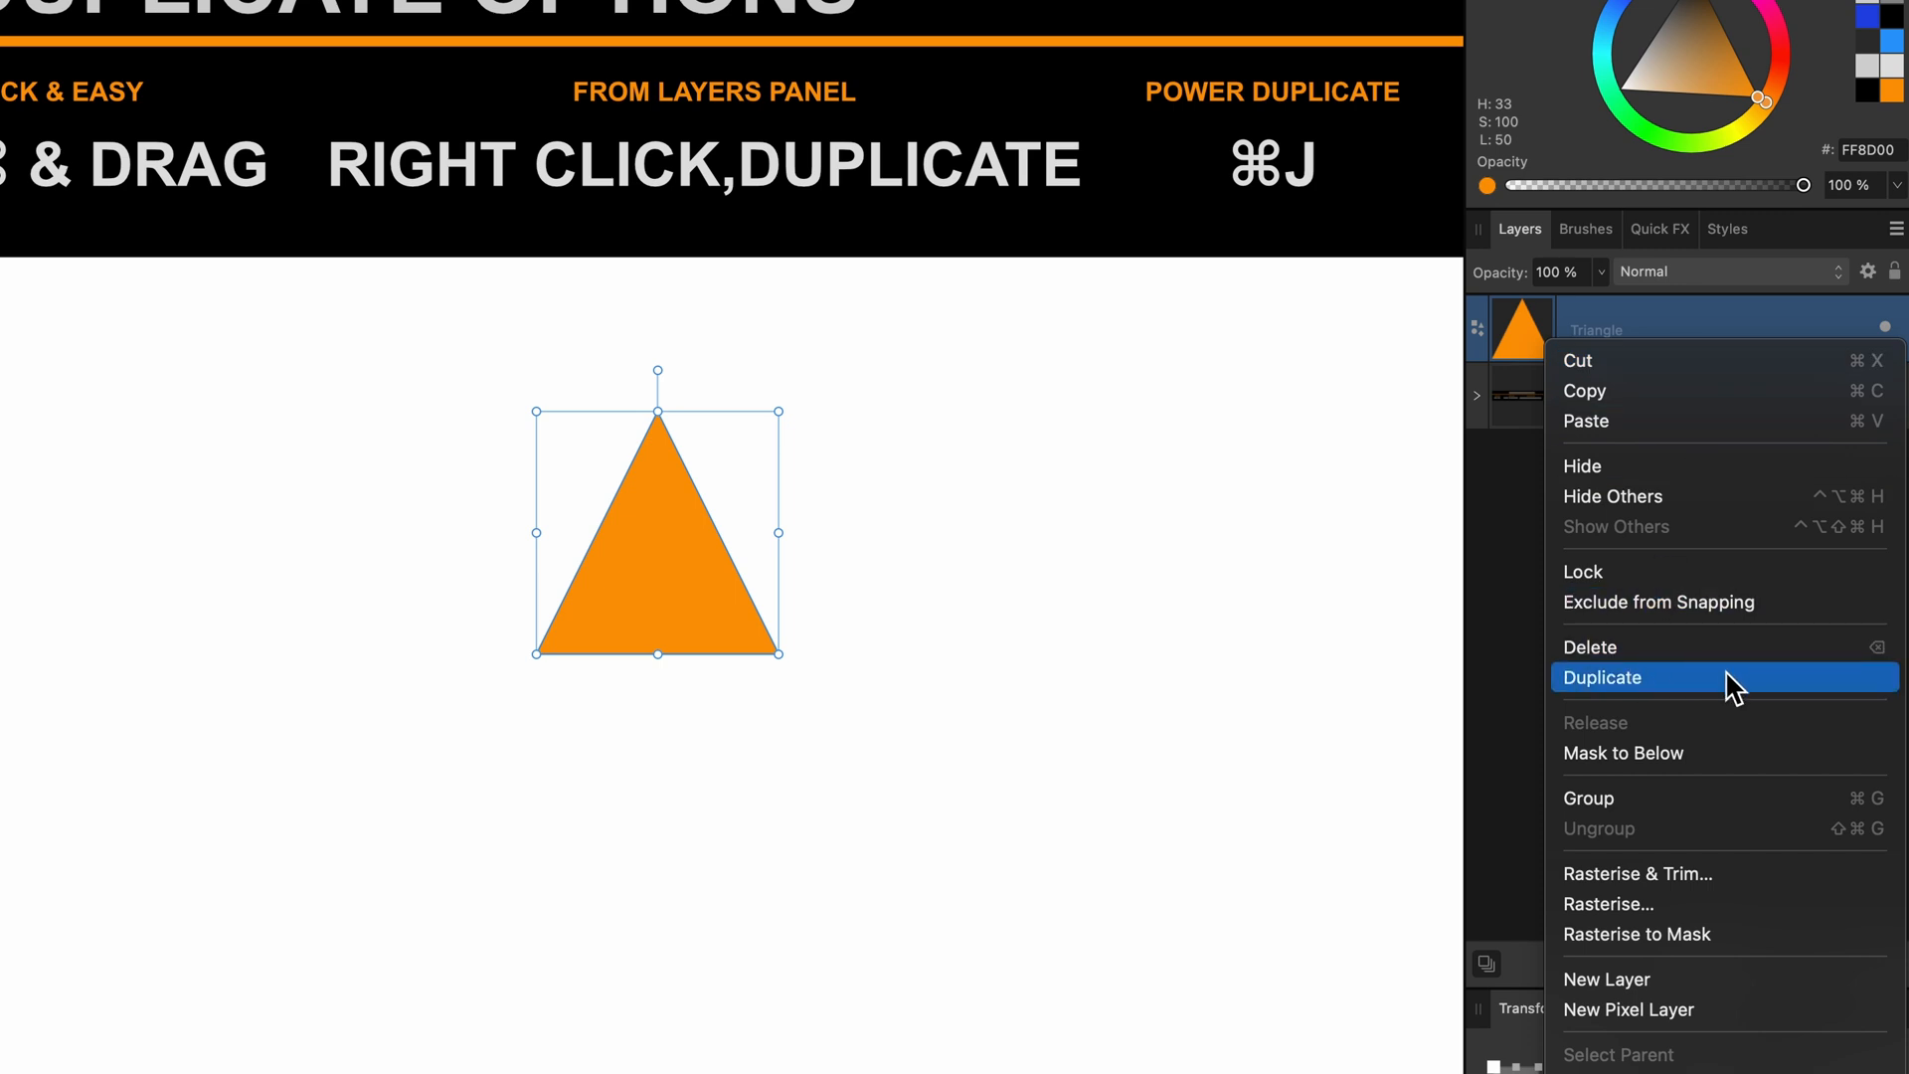
{"action": "left_click", "coordinate": [1603, 676]}
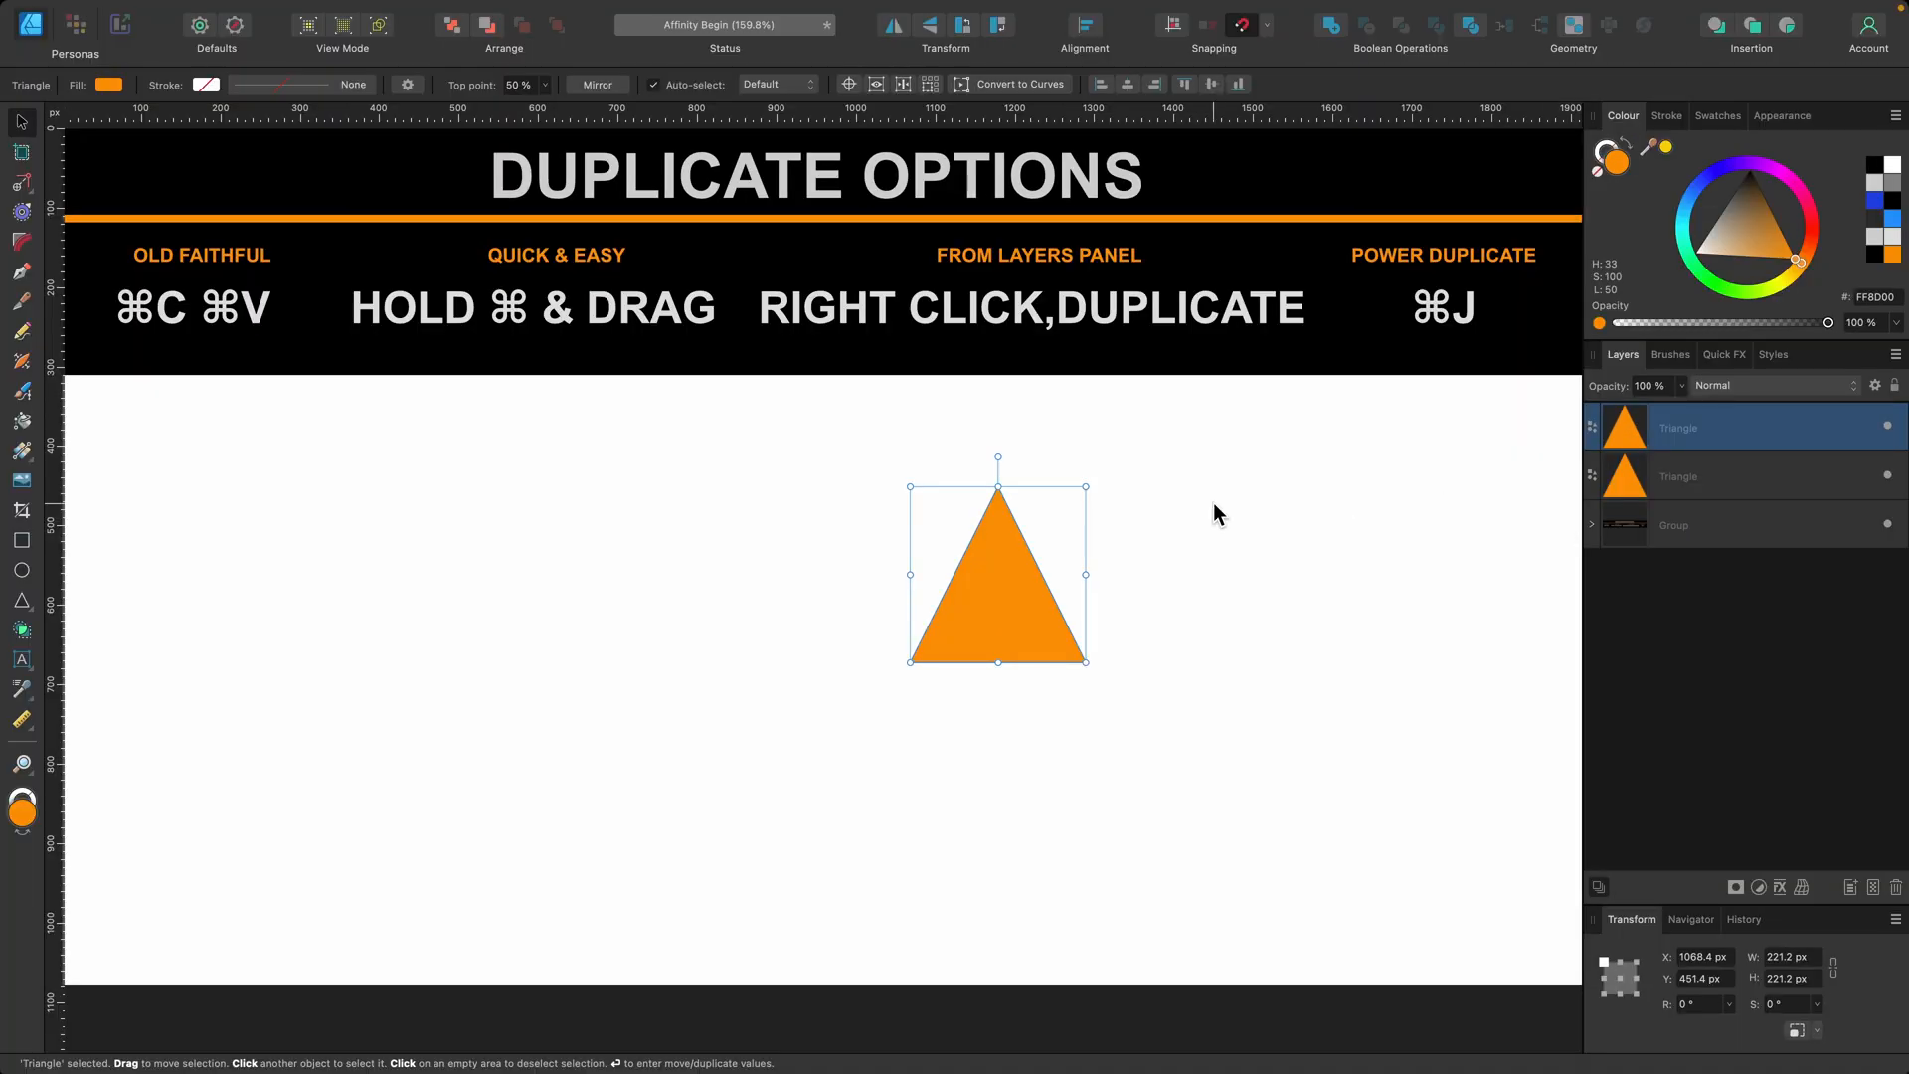
{"action": "left_click_drag", "start_coordinate": [996, 571], "coordinate": [1374, 555]}
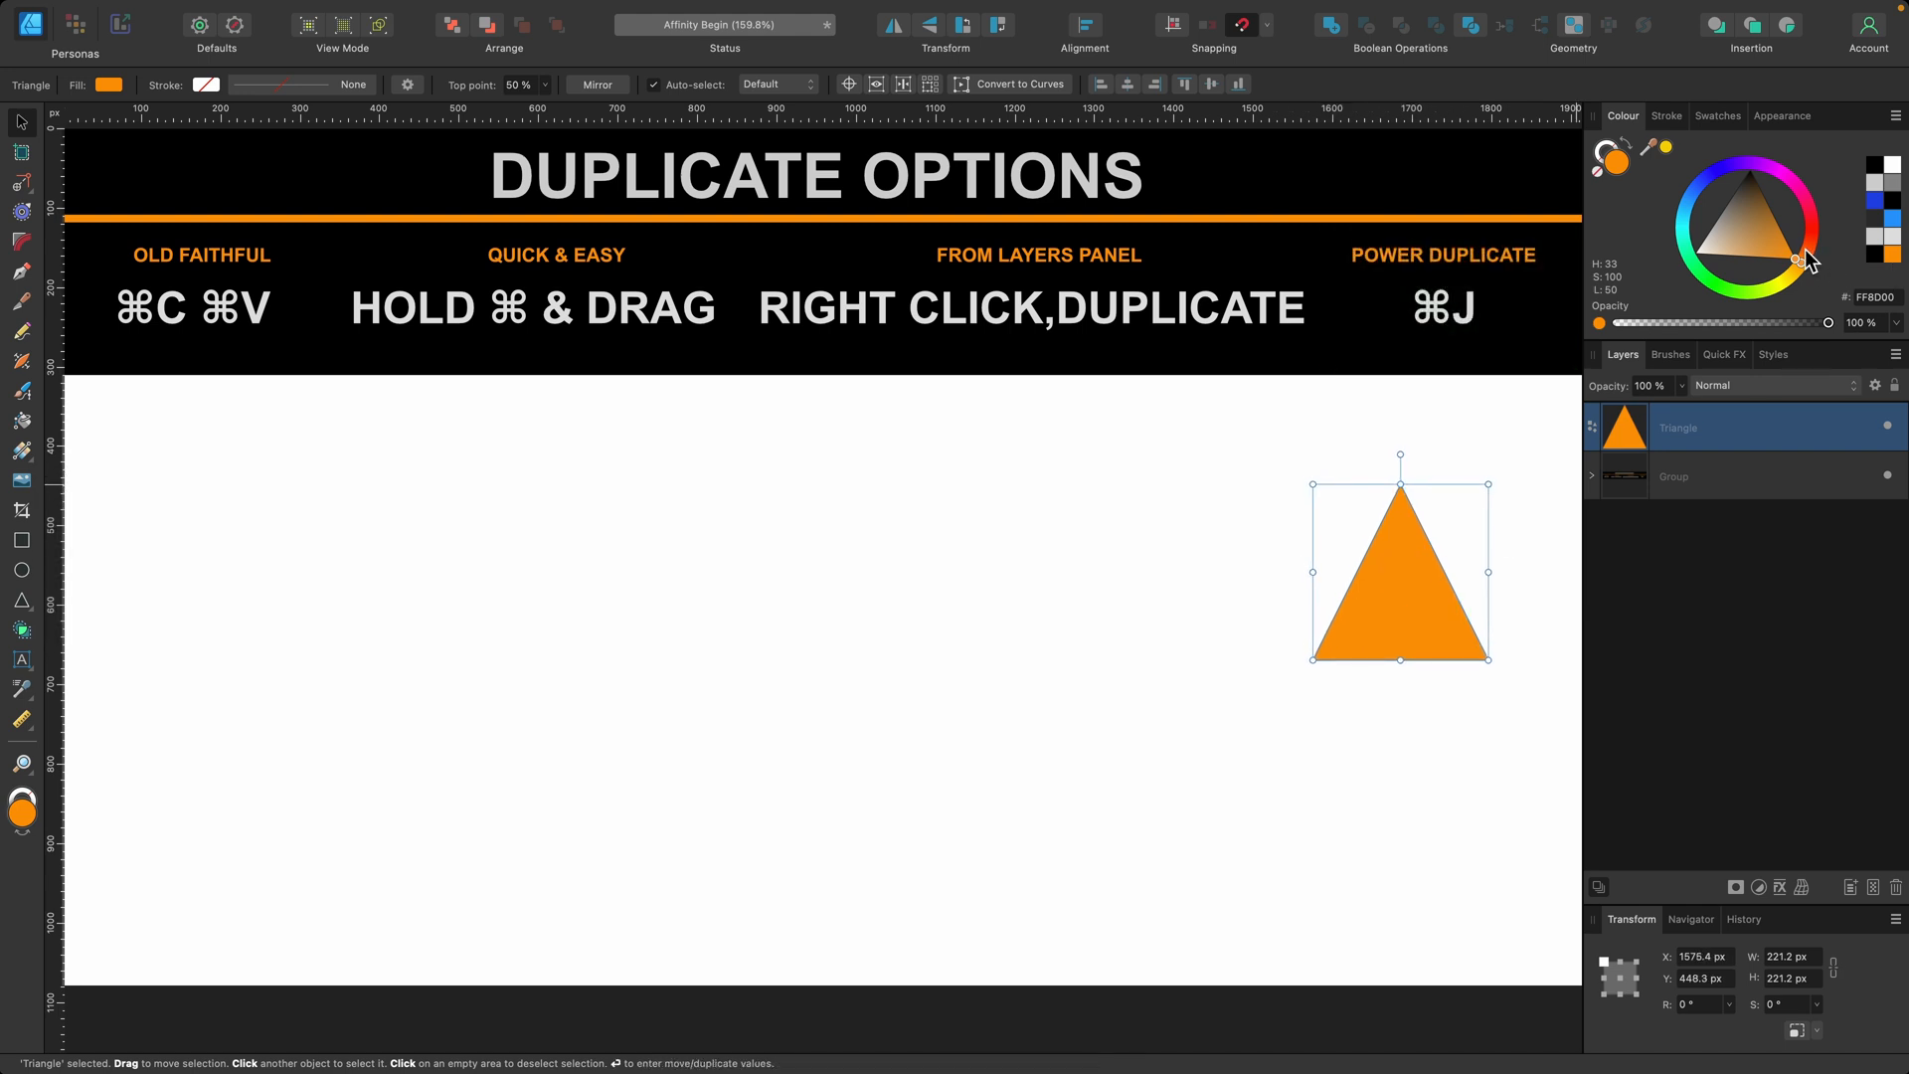
- Recolour the triangle green, repeat-duplicate it to the right, then revert to a single triangle
{"action": "left_click", "coordinate": [1733, 265]}
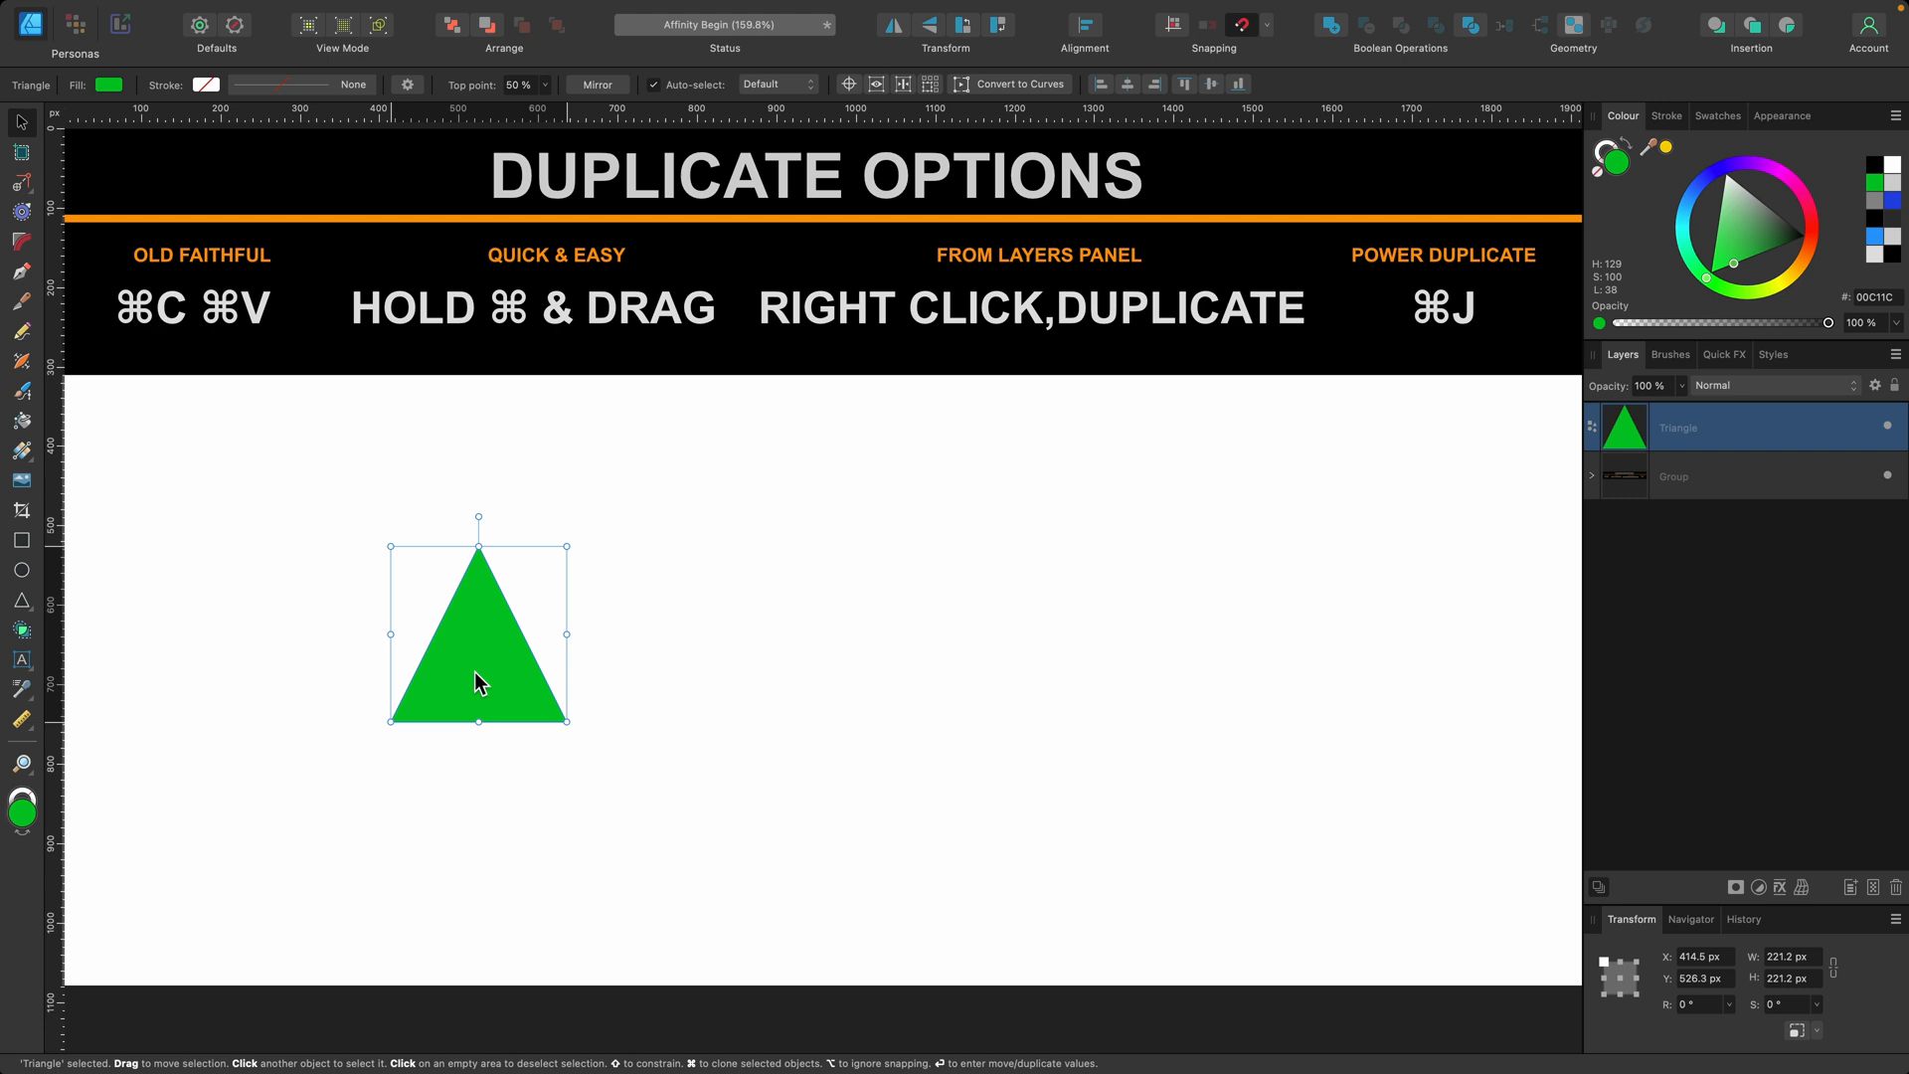
{"action": "key", "text": "cmd+j"}
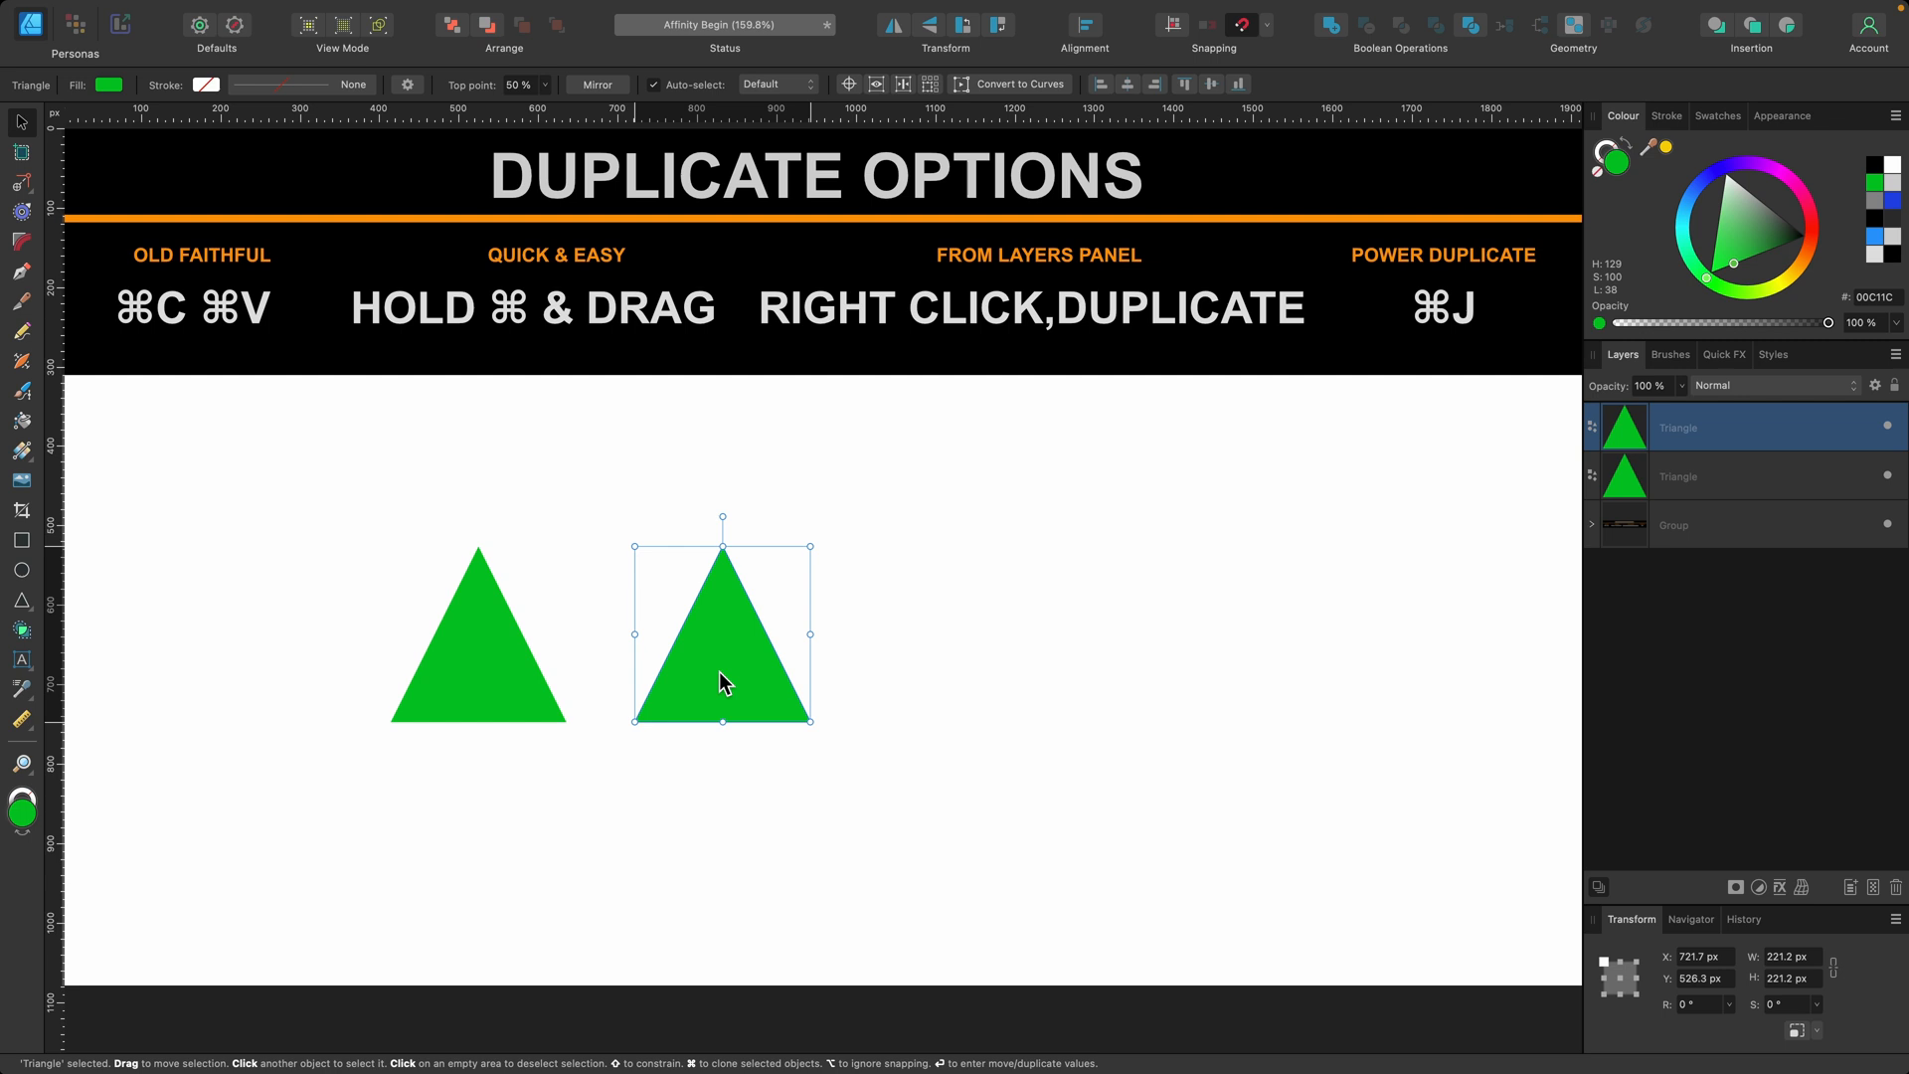
{"action": "key", "text": "cmd+j"}
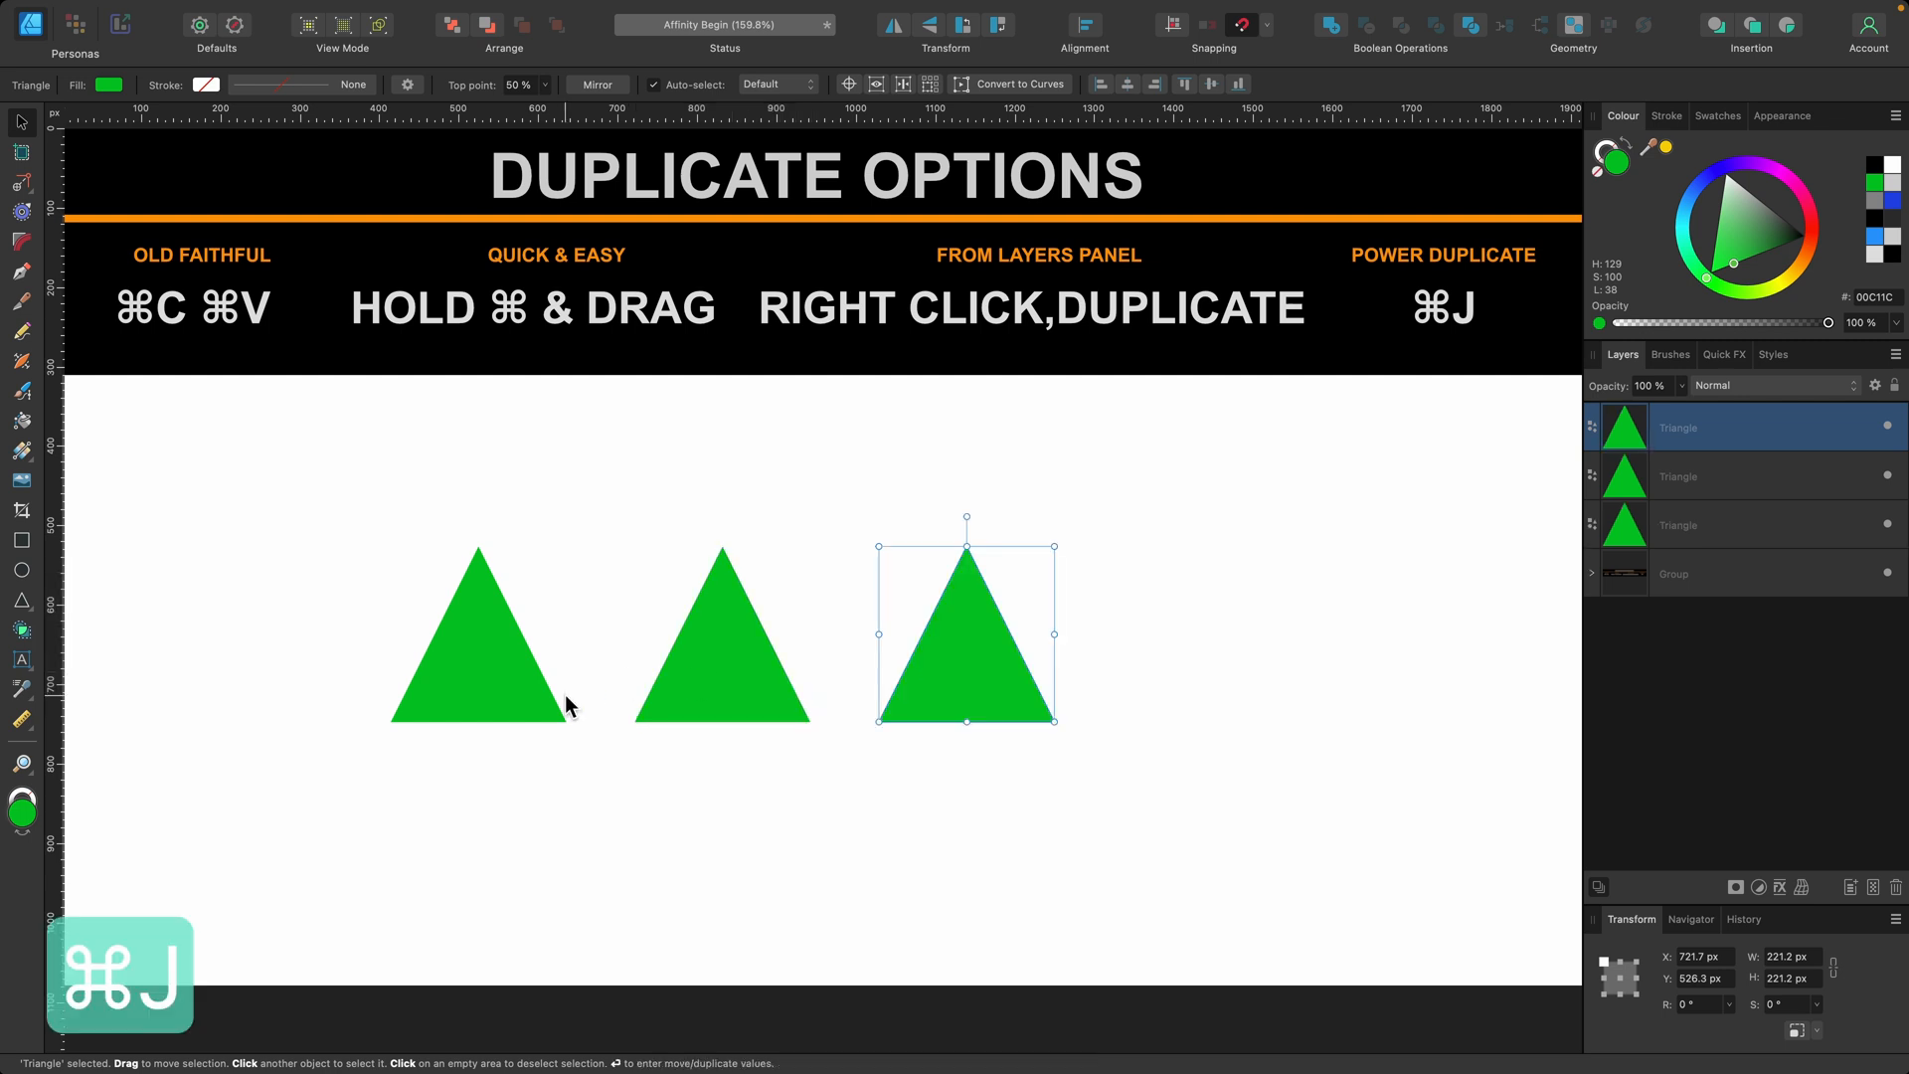
{"action": "mouse_move", "coordinate": [861, 700]}
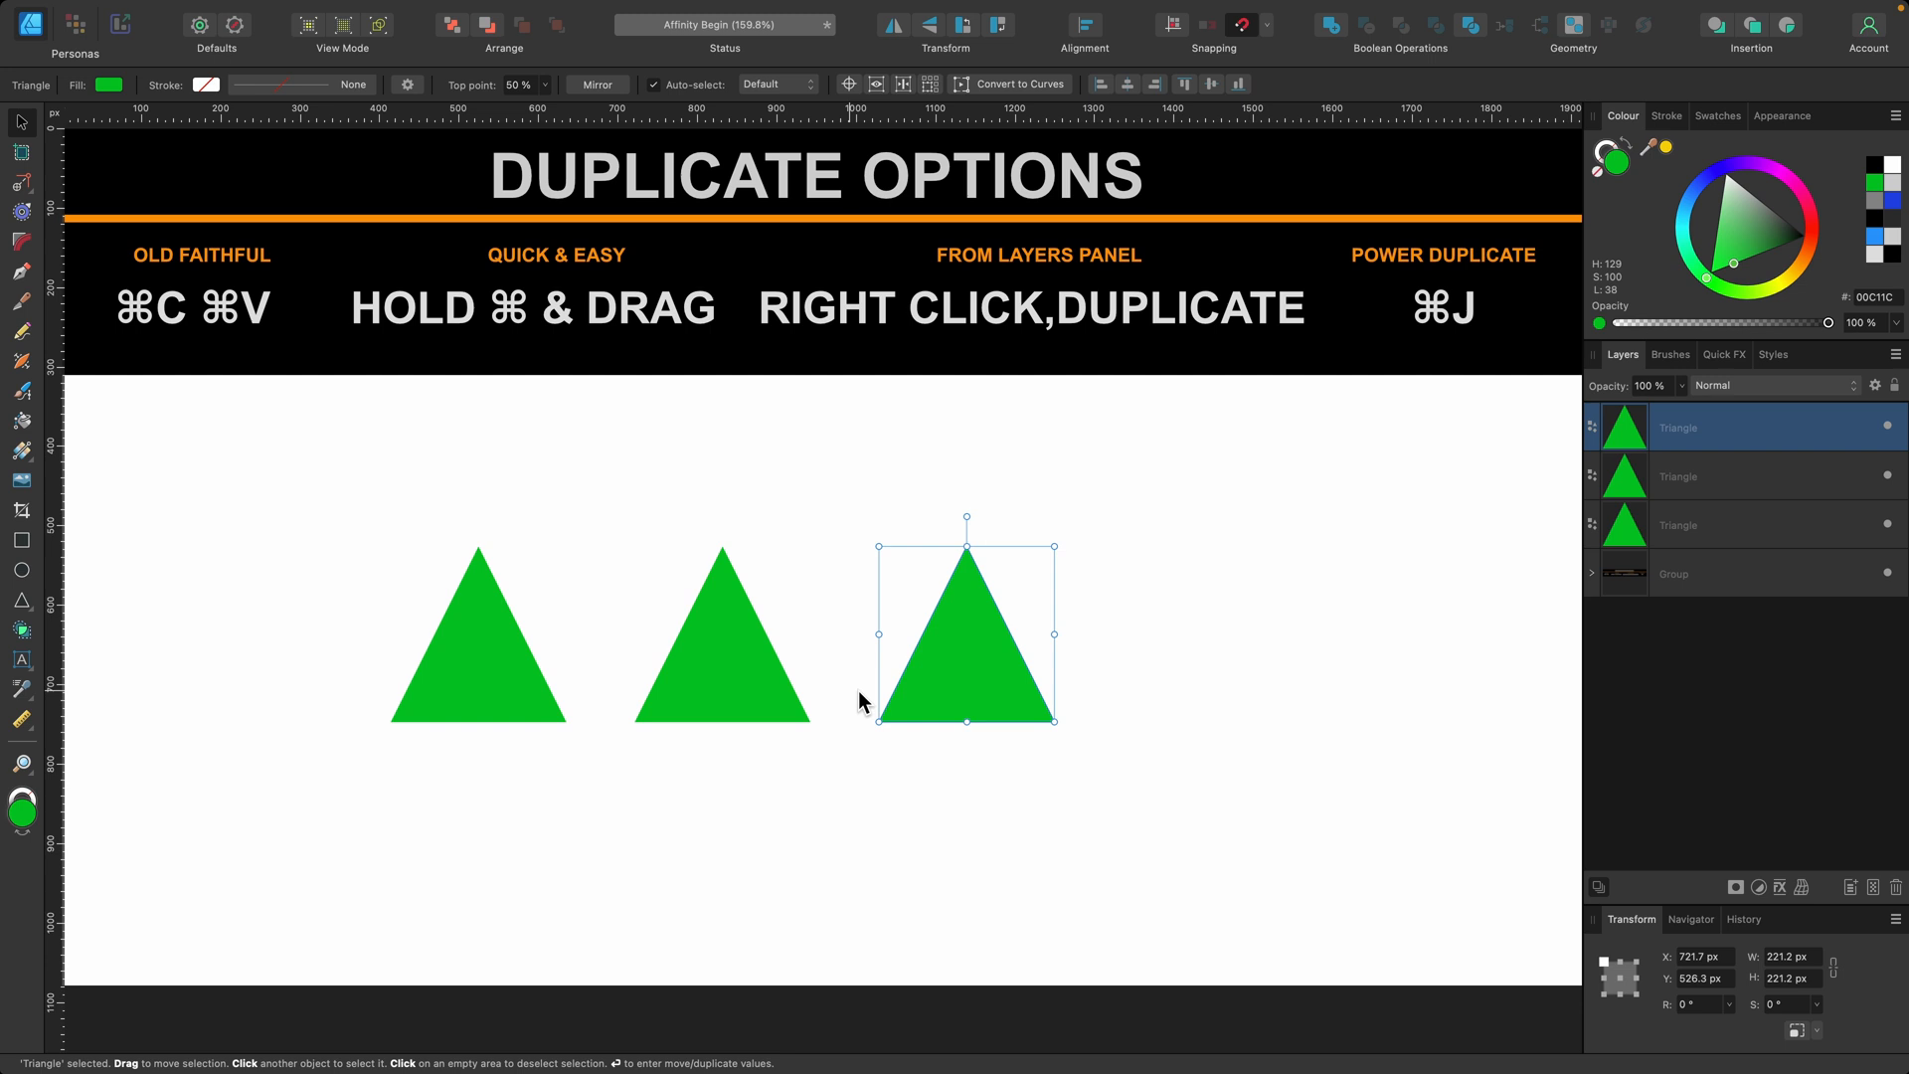
{"action": "key", "text": "cmd+j"}
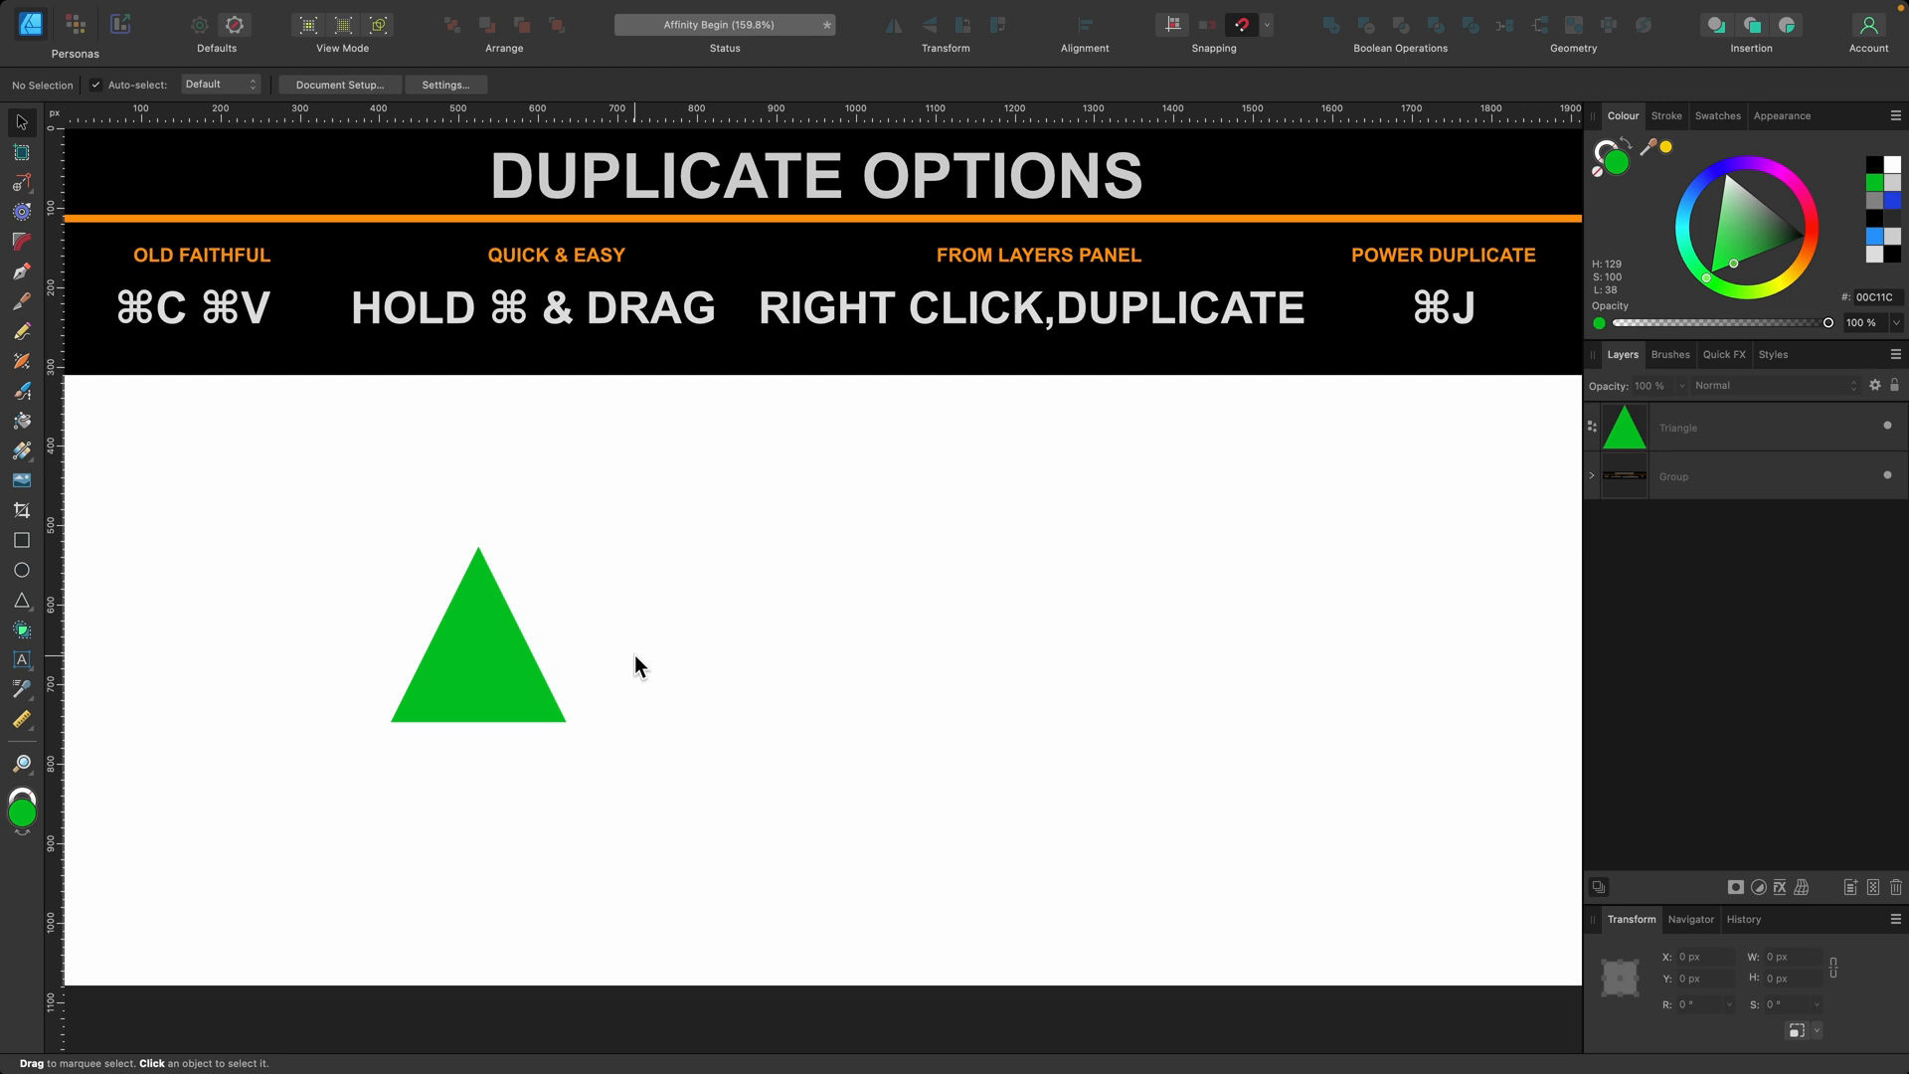
- Power-duplicate the green triangle into a row of four progressively smaller copies with Cmd+J
{"action": "left_click", "coordinate": [477, 644]}
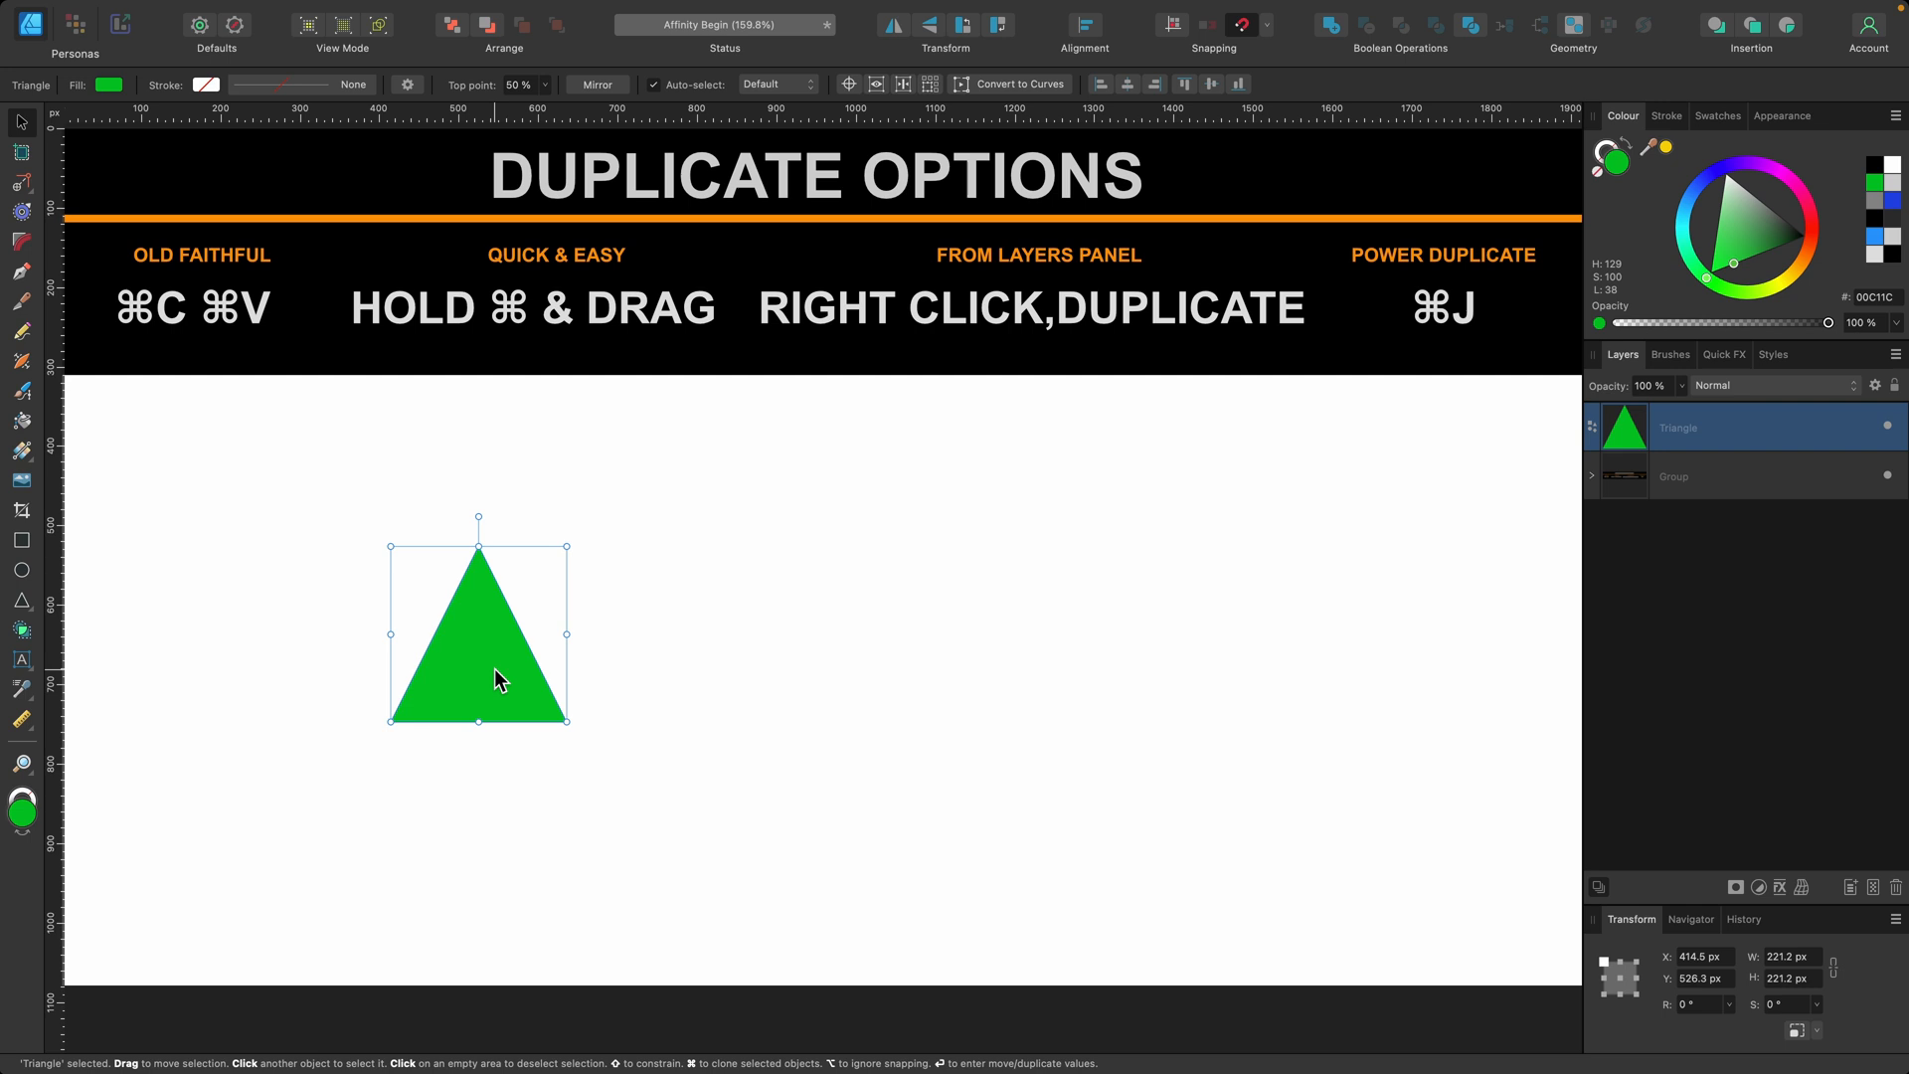
{"action": "key", "text": "cmd+j"}
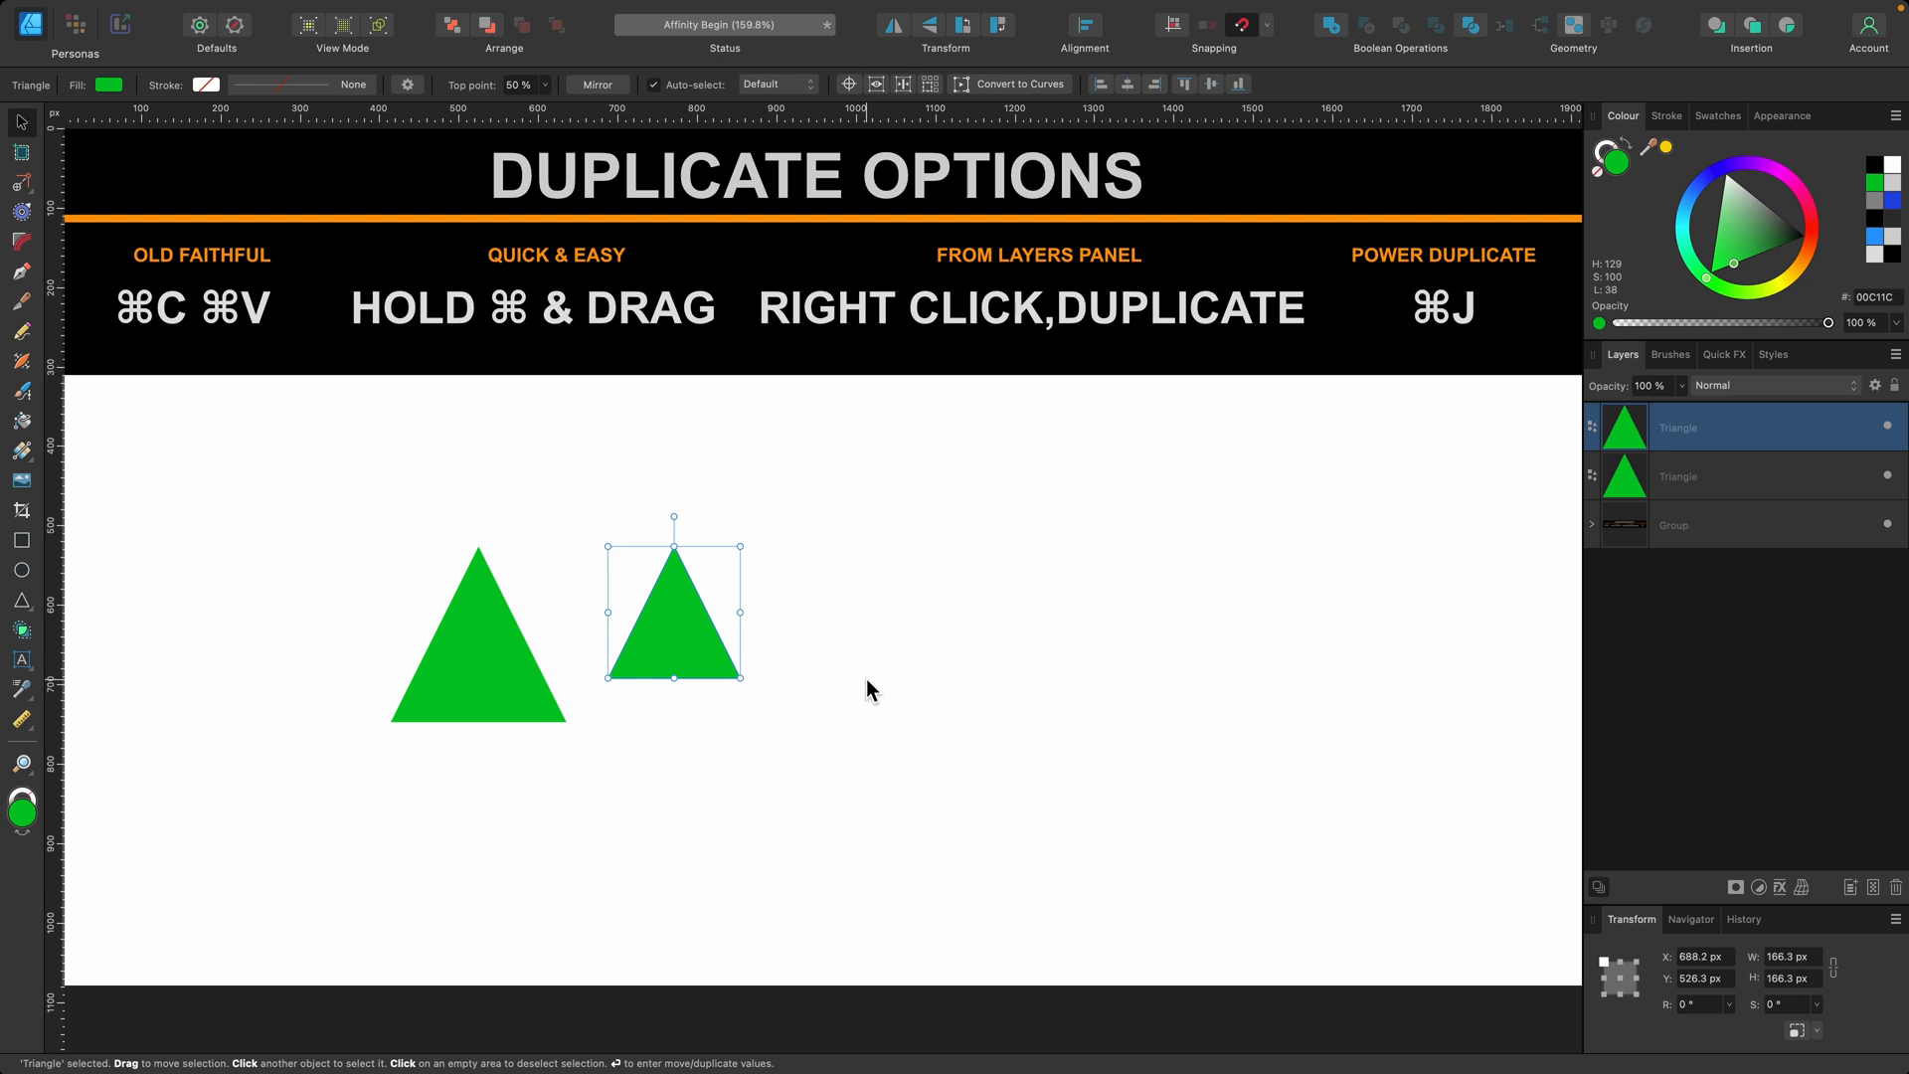
{"action": "key", "text": "cmd+j"}
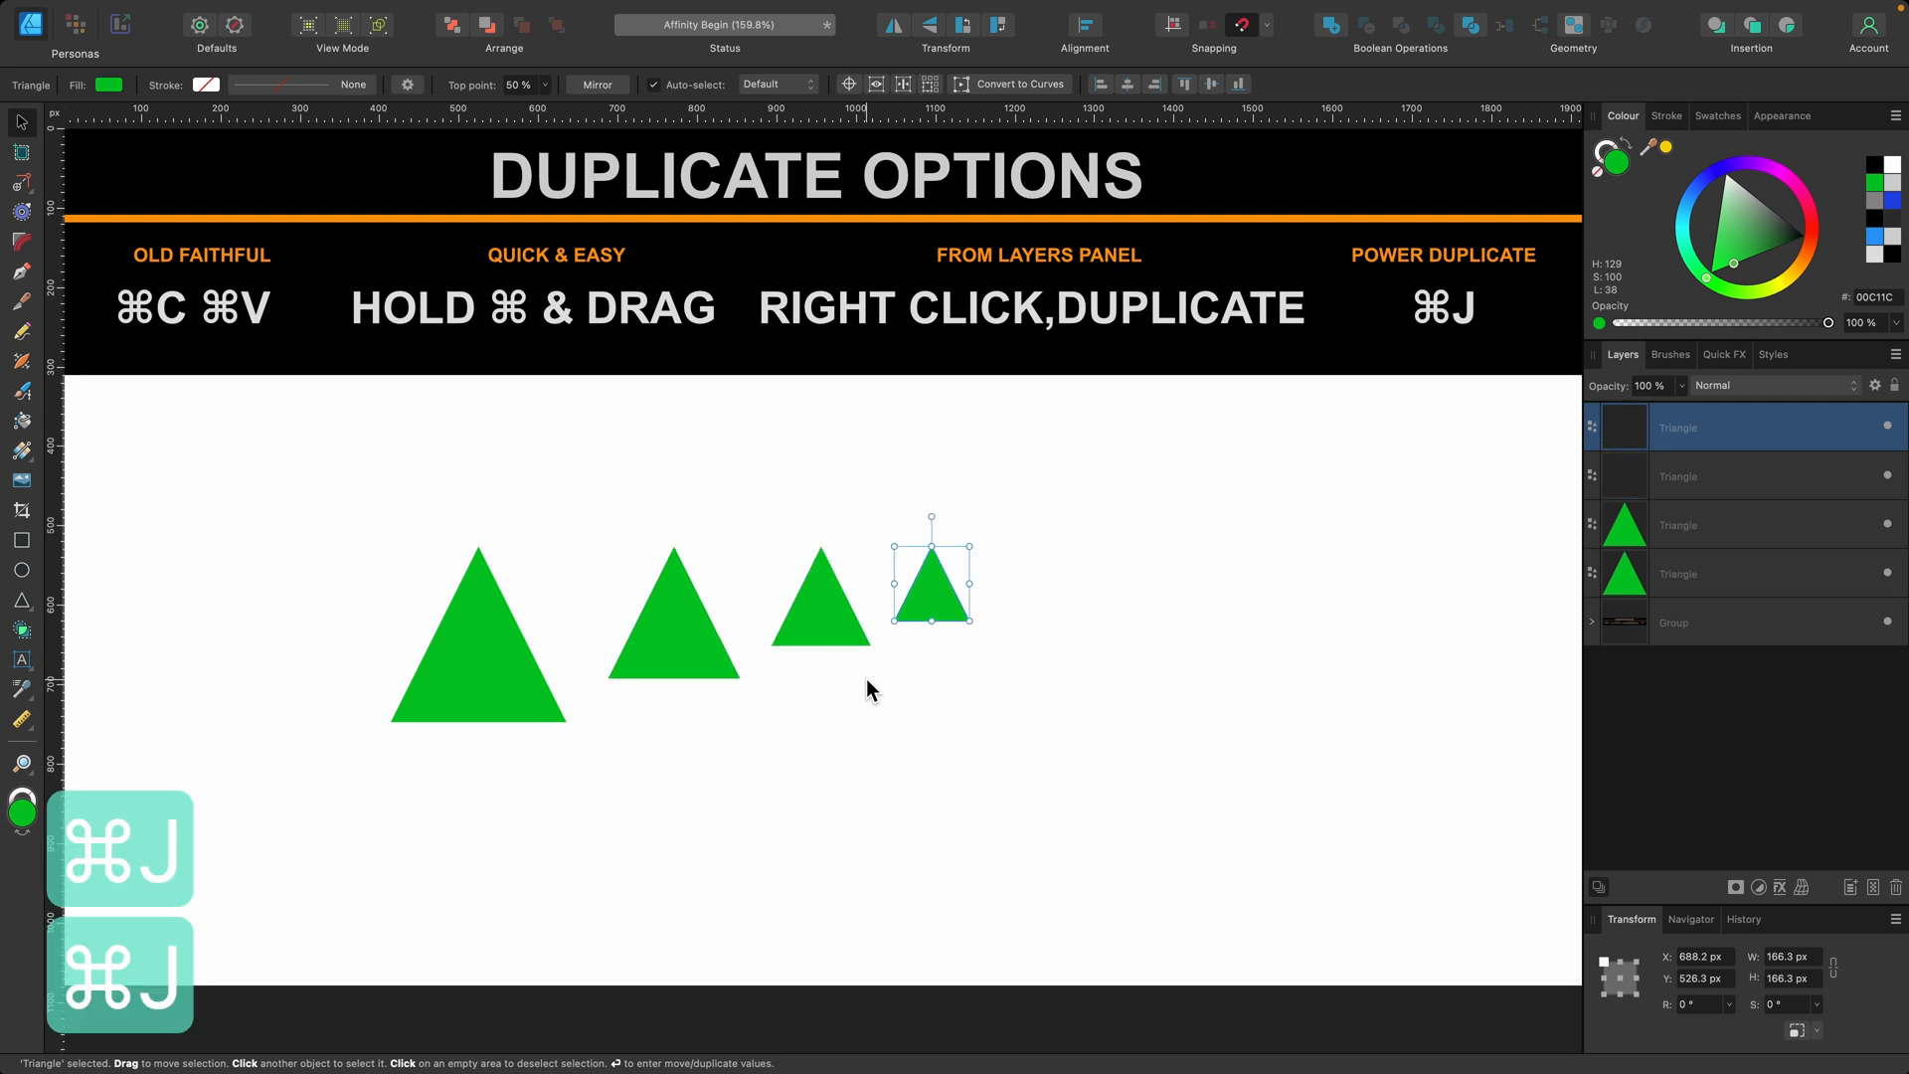
{"action": "key", "text": "cmd+j"}
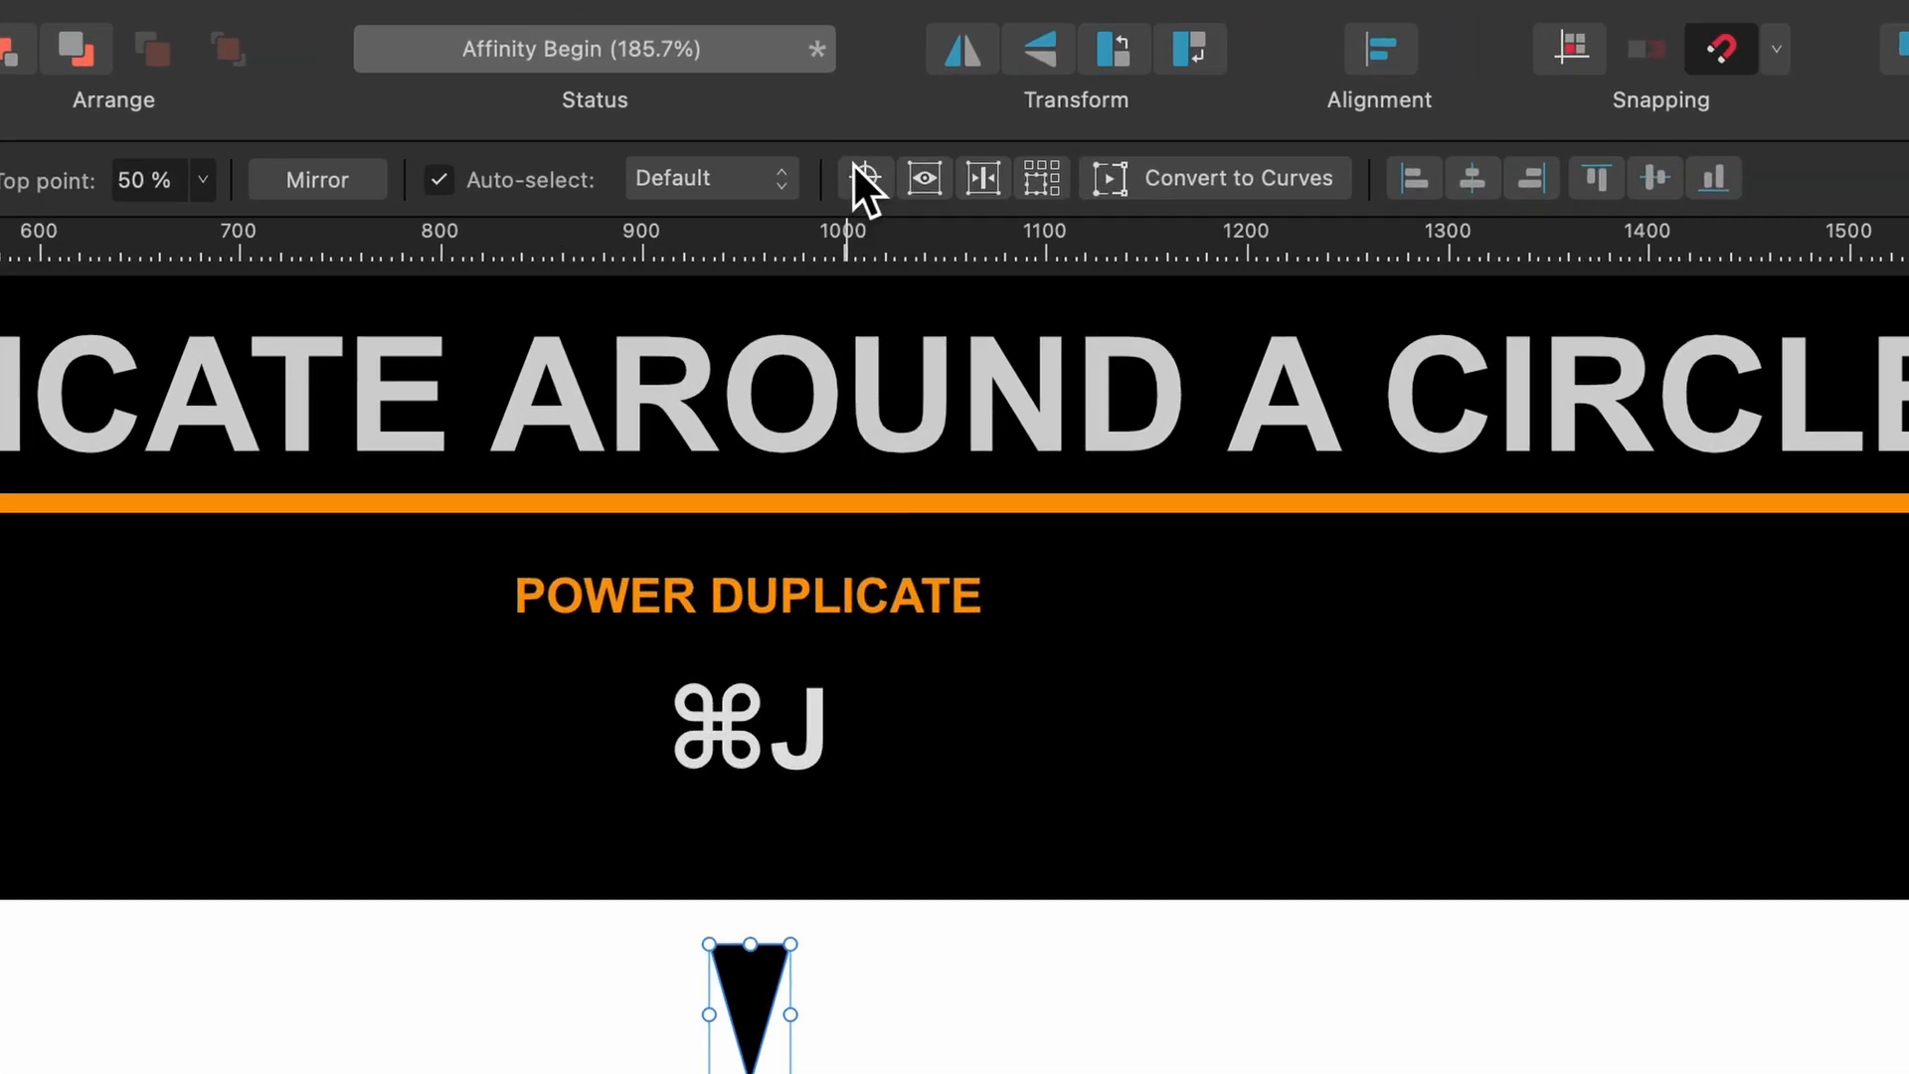
{"action": "mouse_move", "coordinate": [864, 179]}
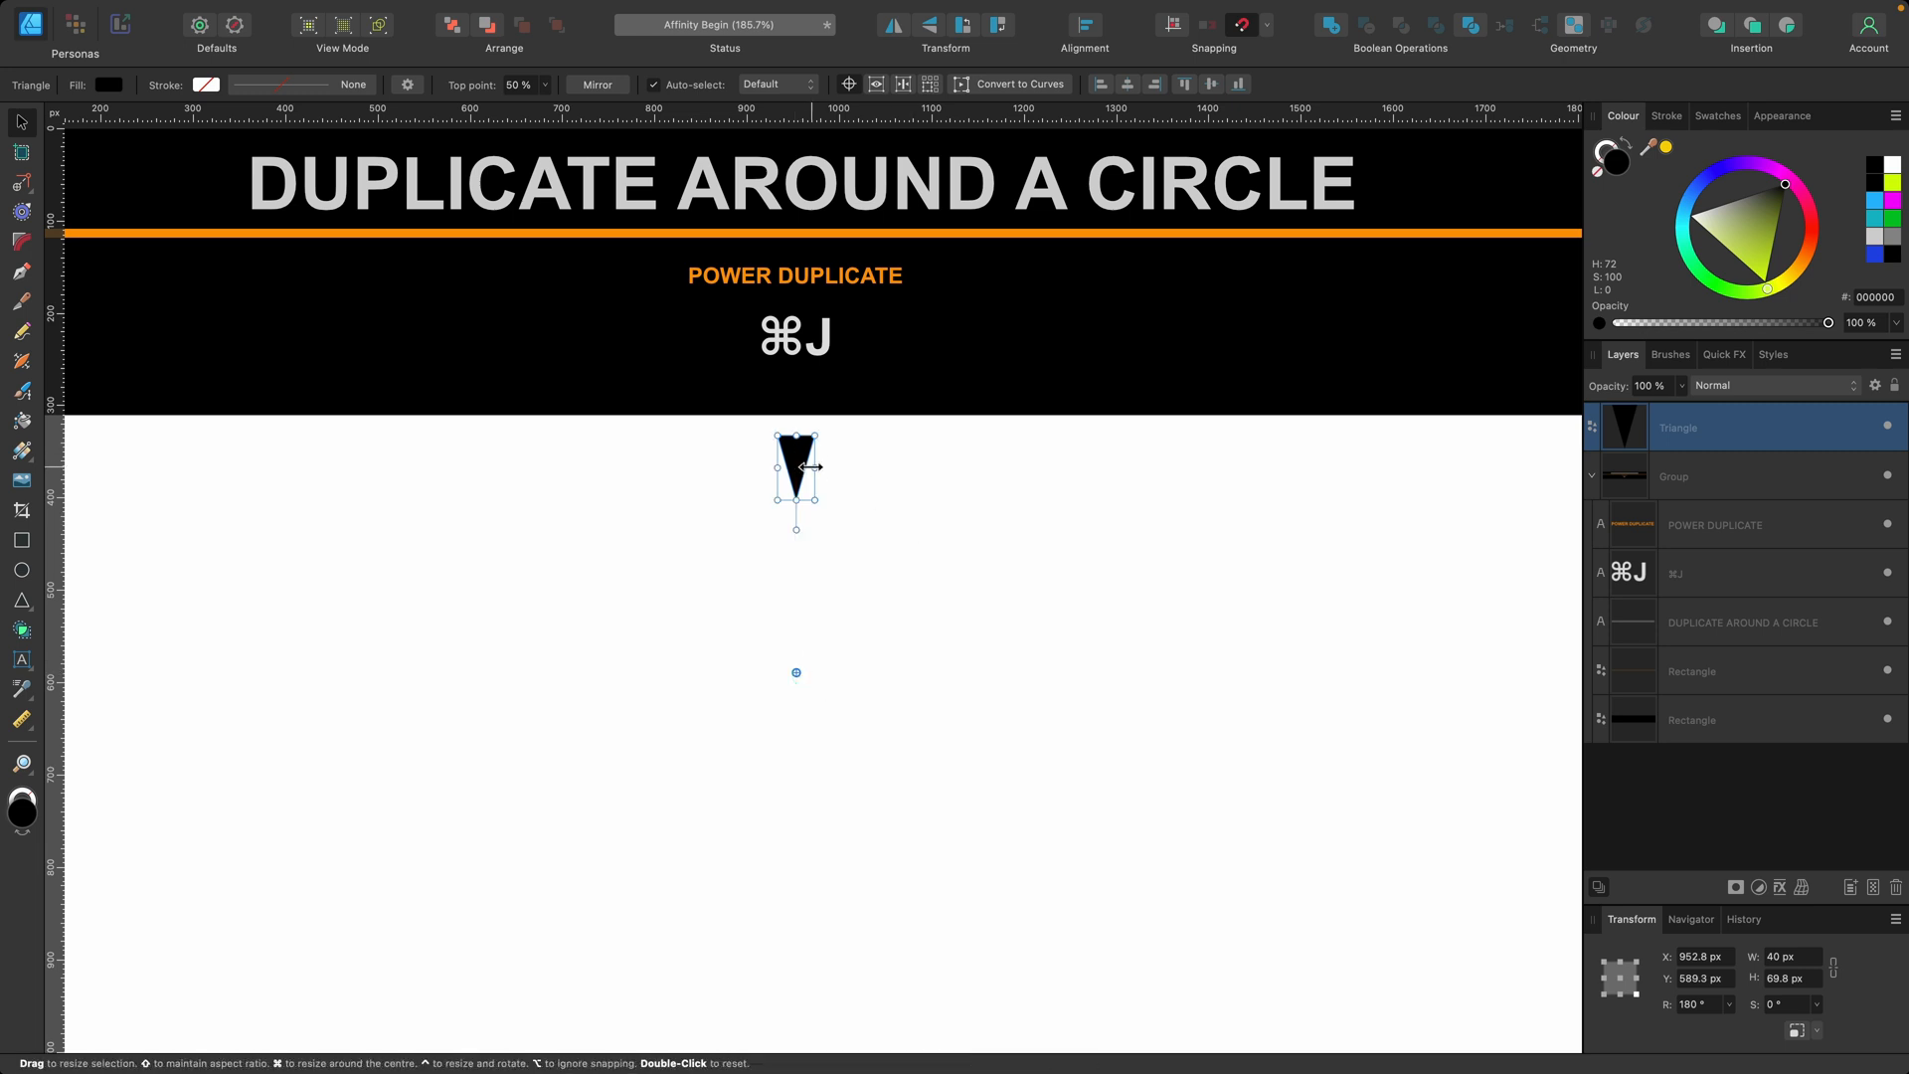
- Power-duplicate the rotated black triangle with Cmd+J until the twelve-copy ring closes
{"action": "key", "text": "cmd+j"}
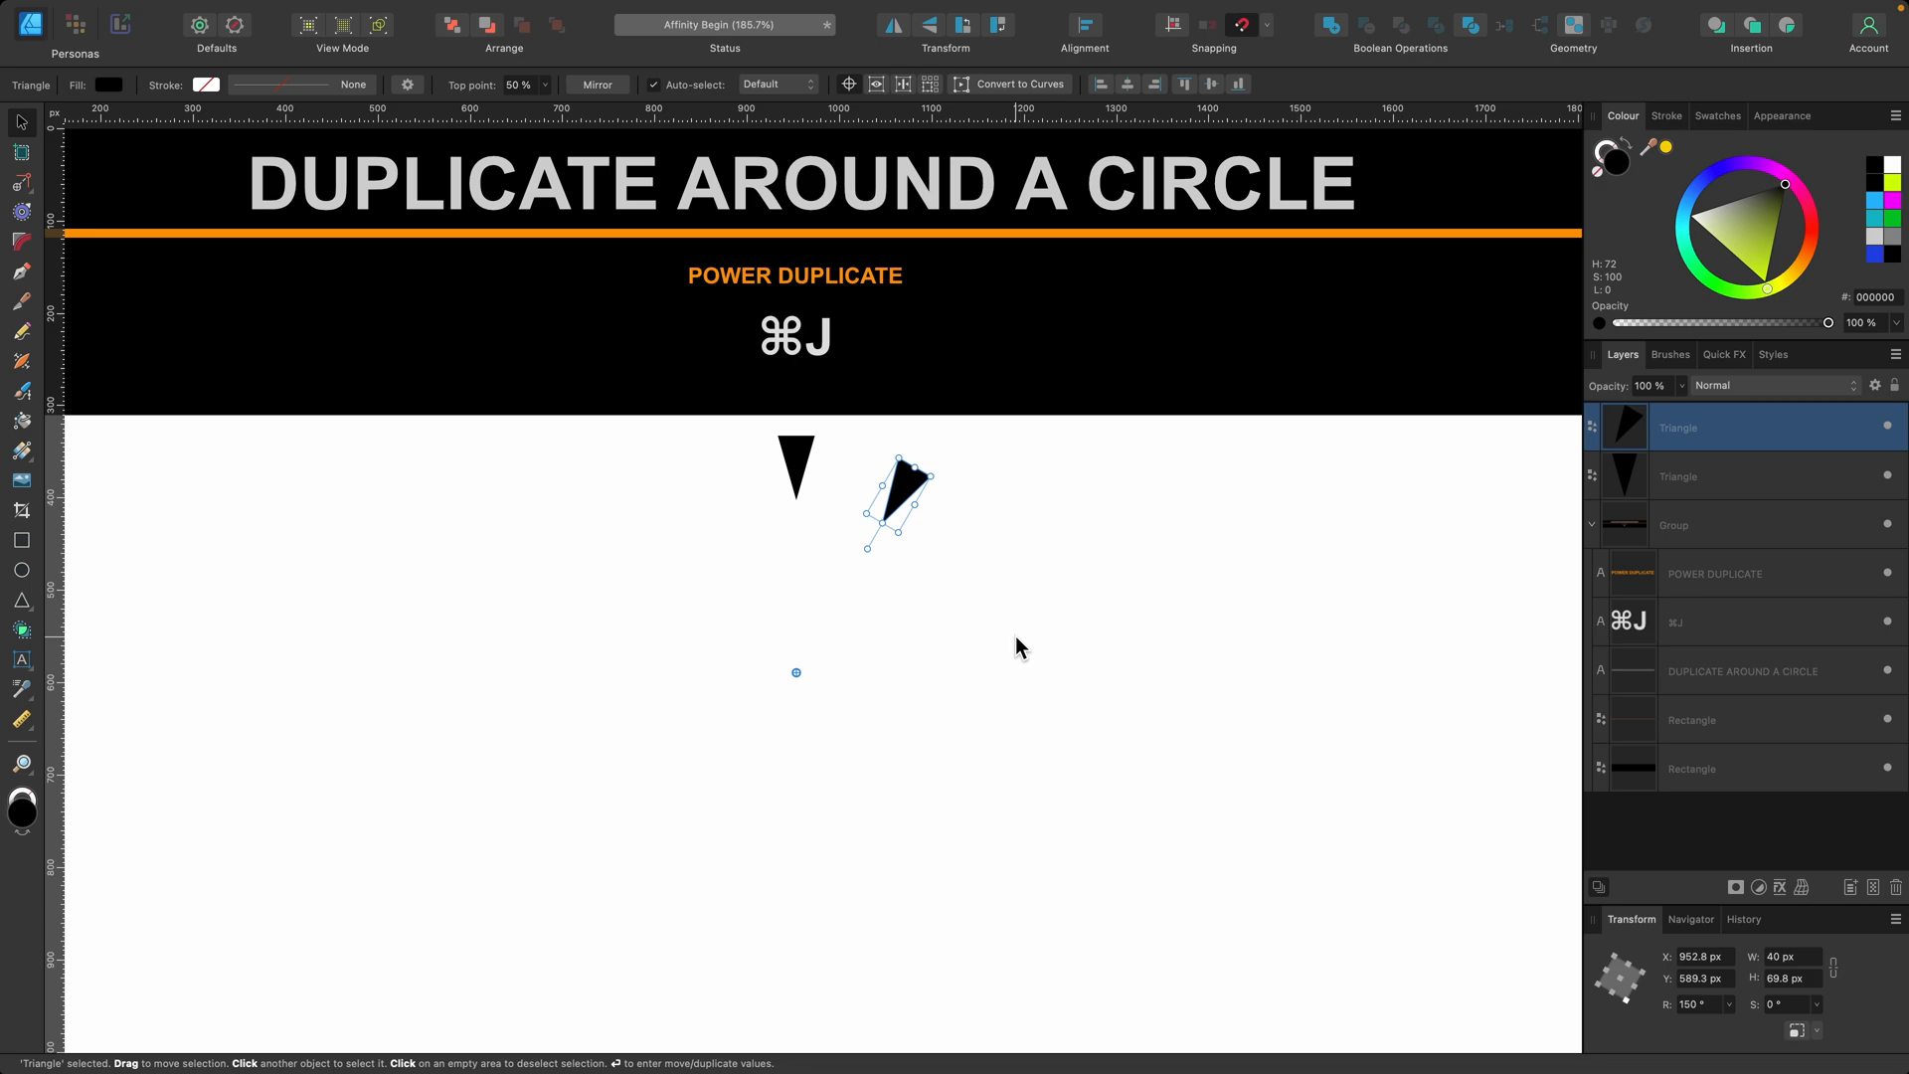
{"action": "key", "text": "cmd+j"}
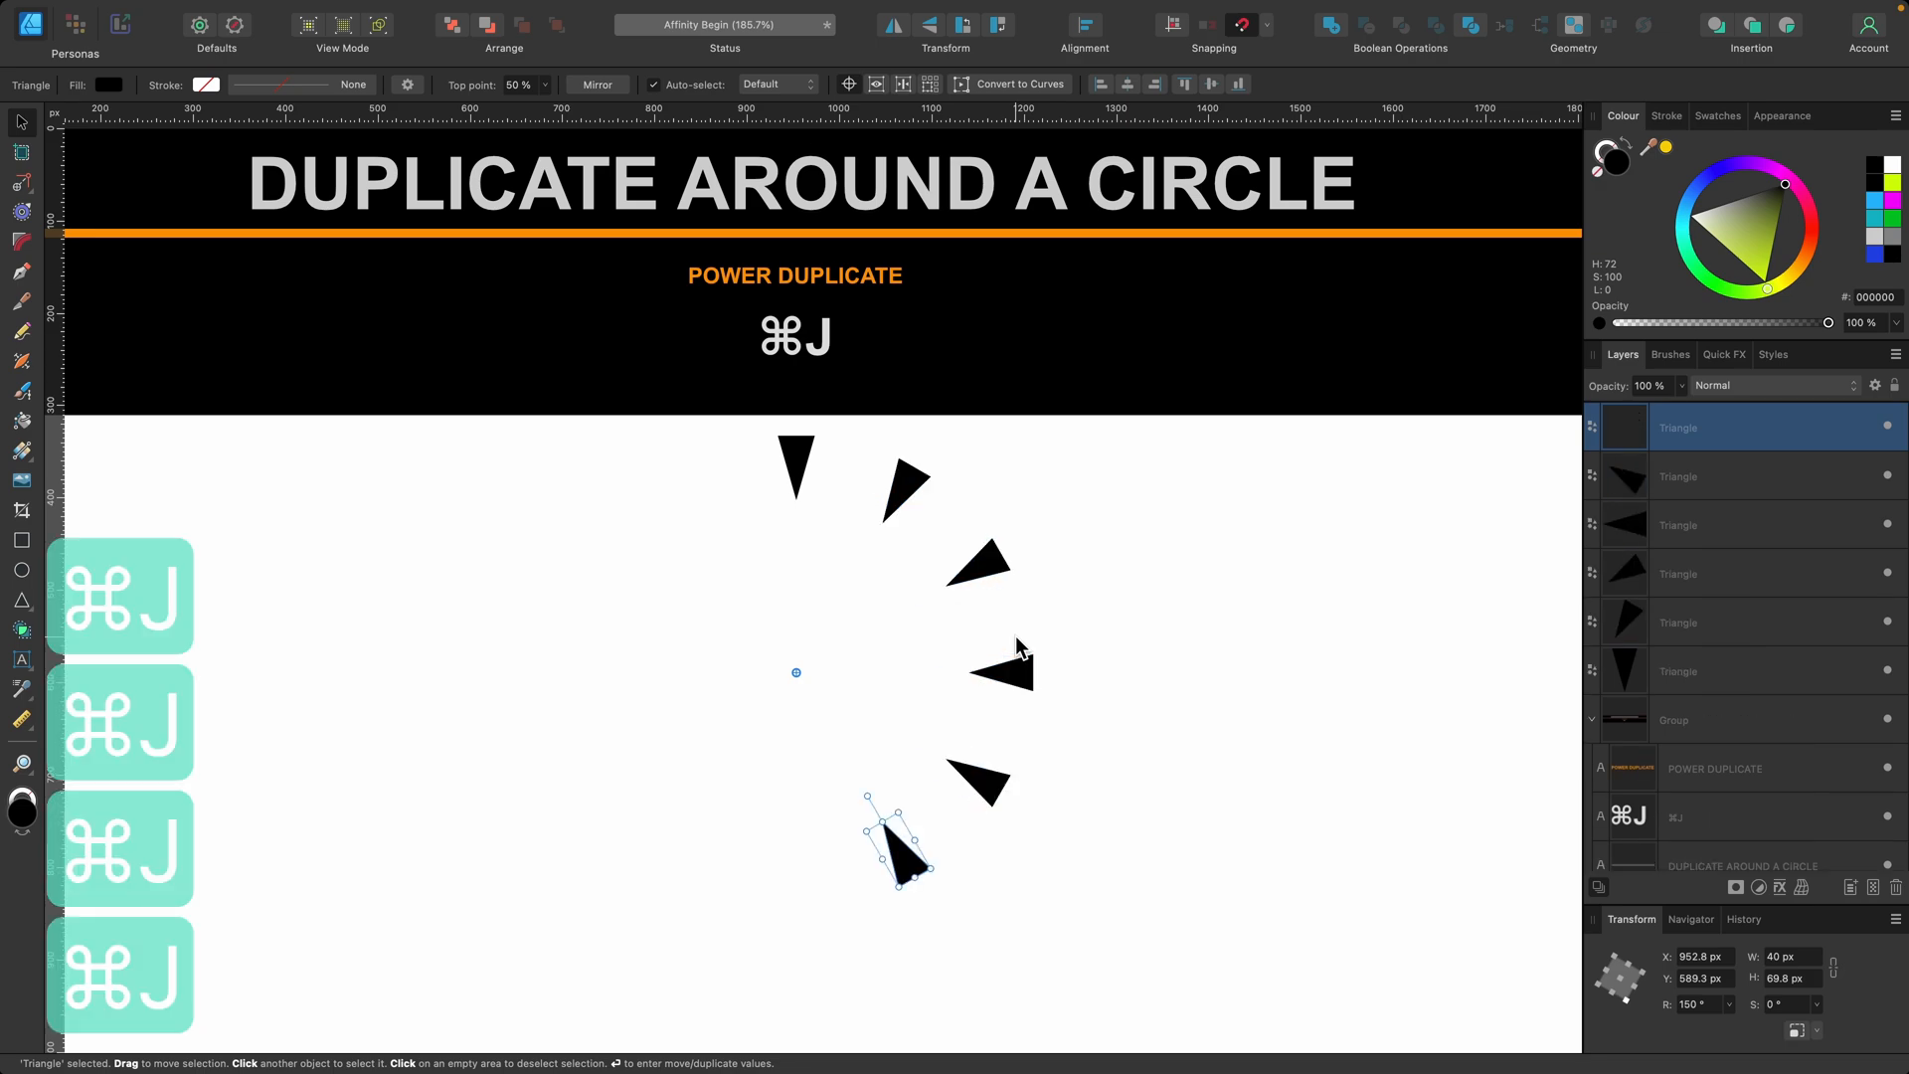
{"action": "key", "text": "cmd+j"}
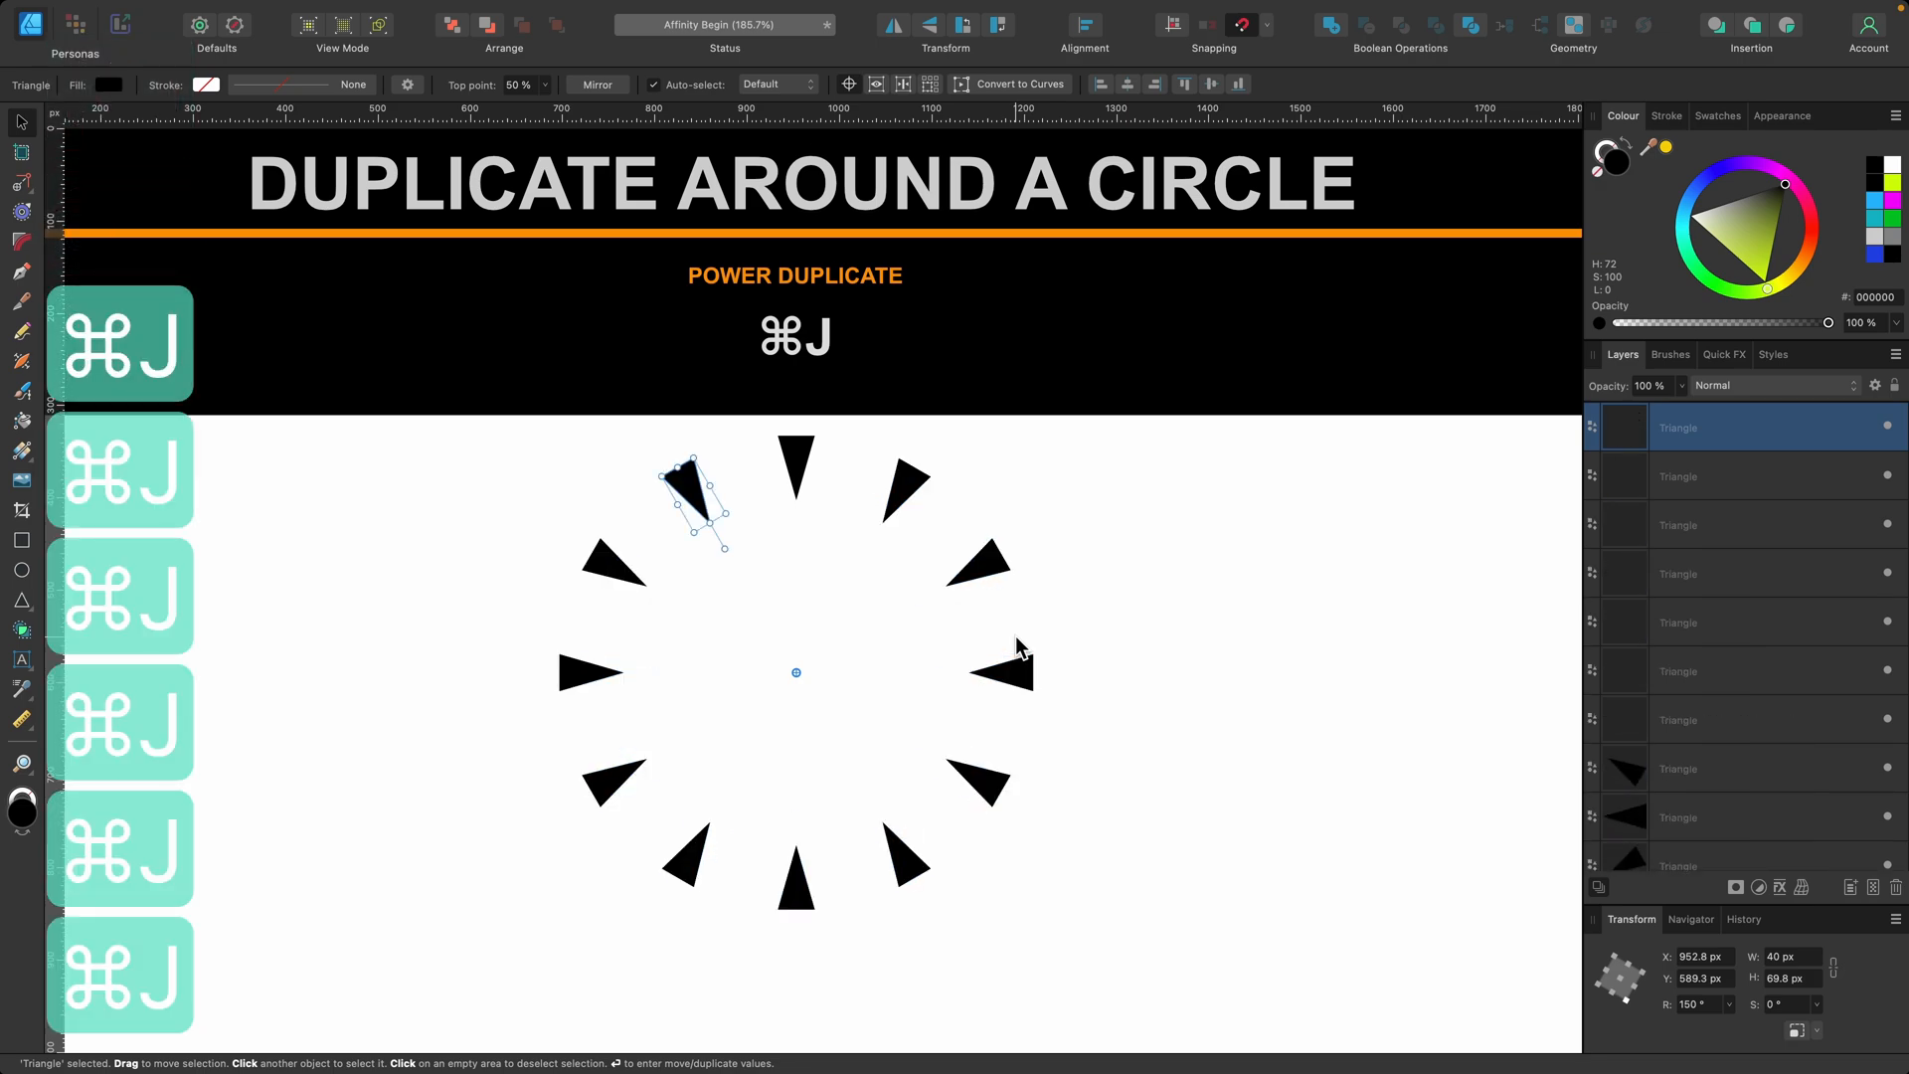
{"action": "left_click", "coordinate": [1113, 682]}
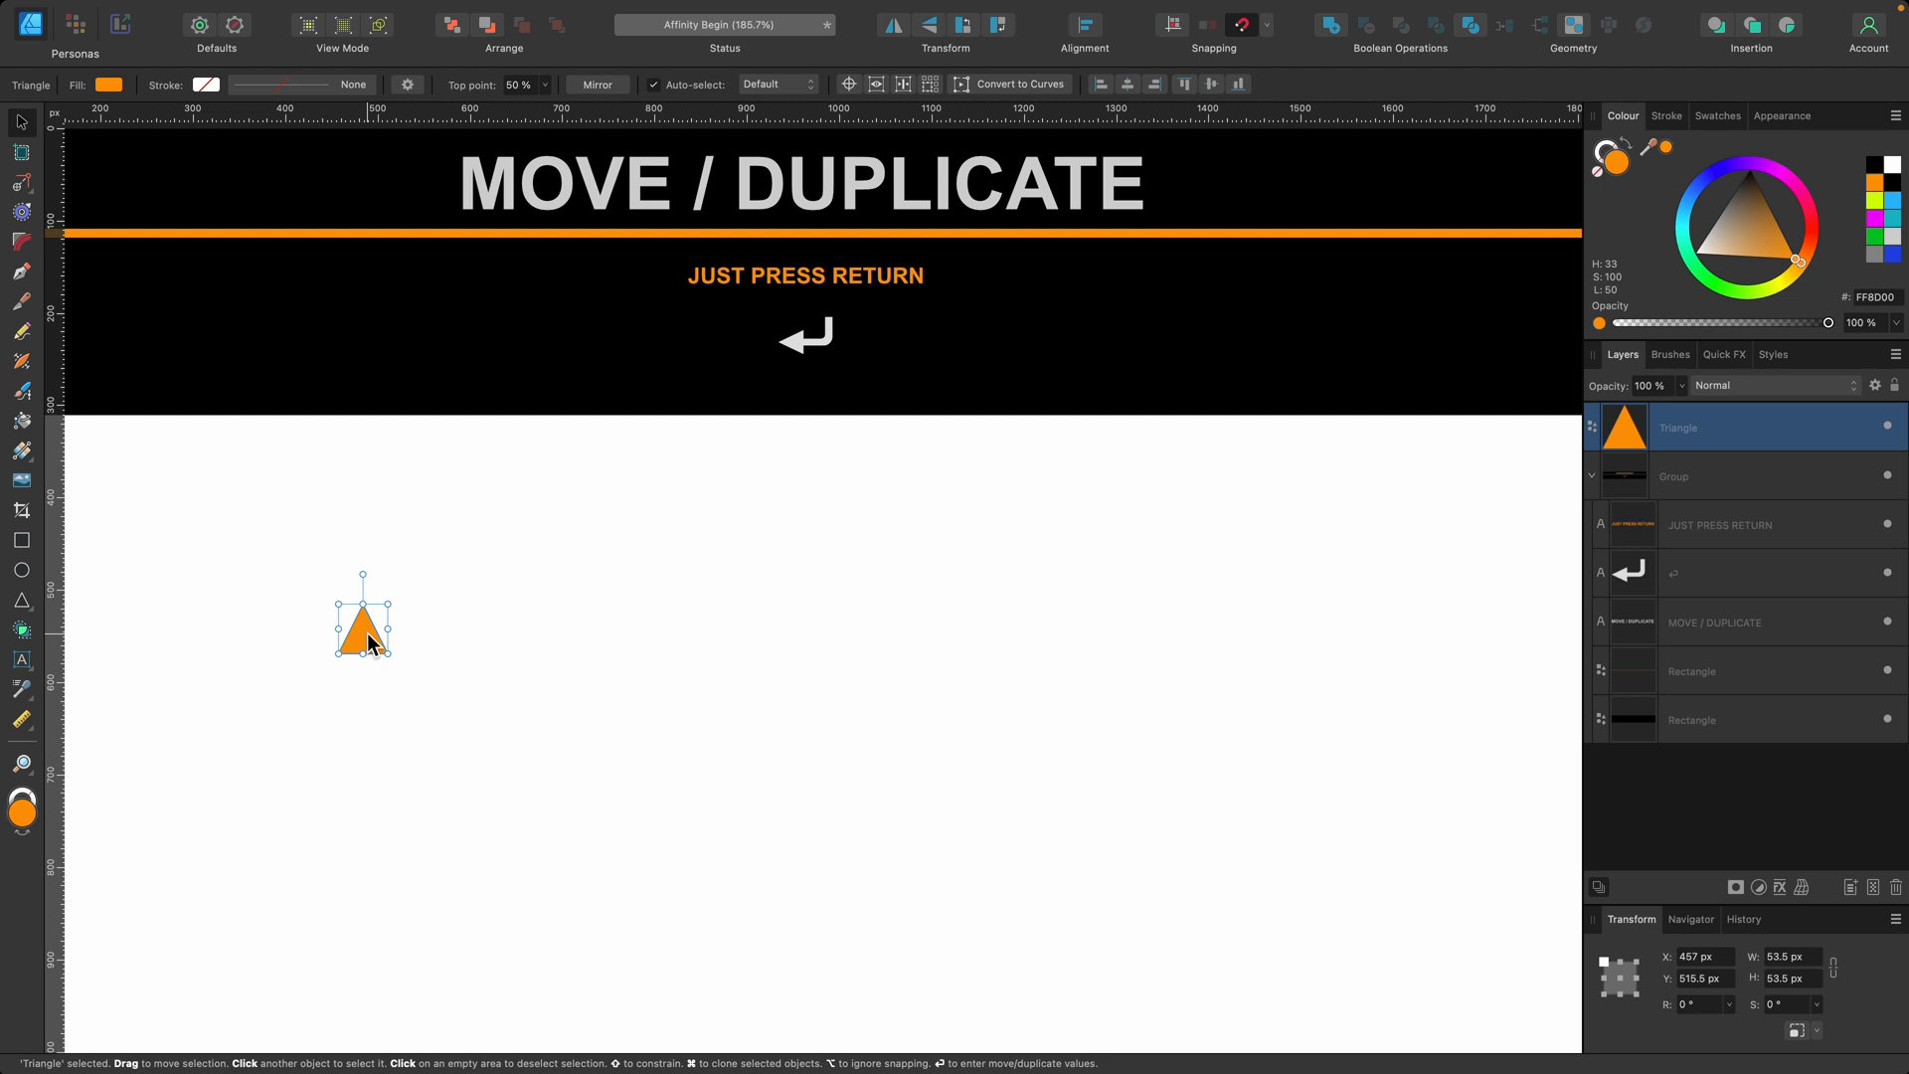
{"action": "key", "text": "Return"}
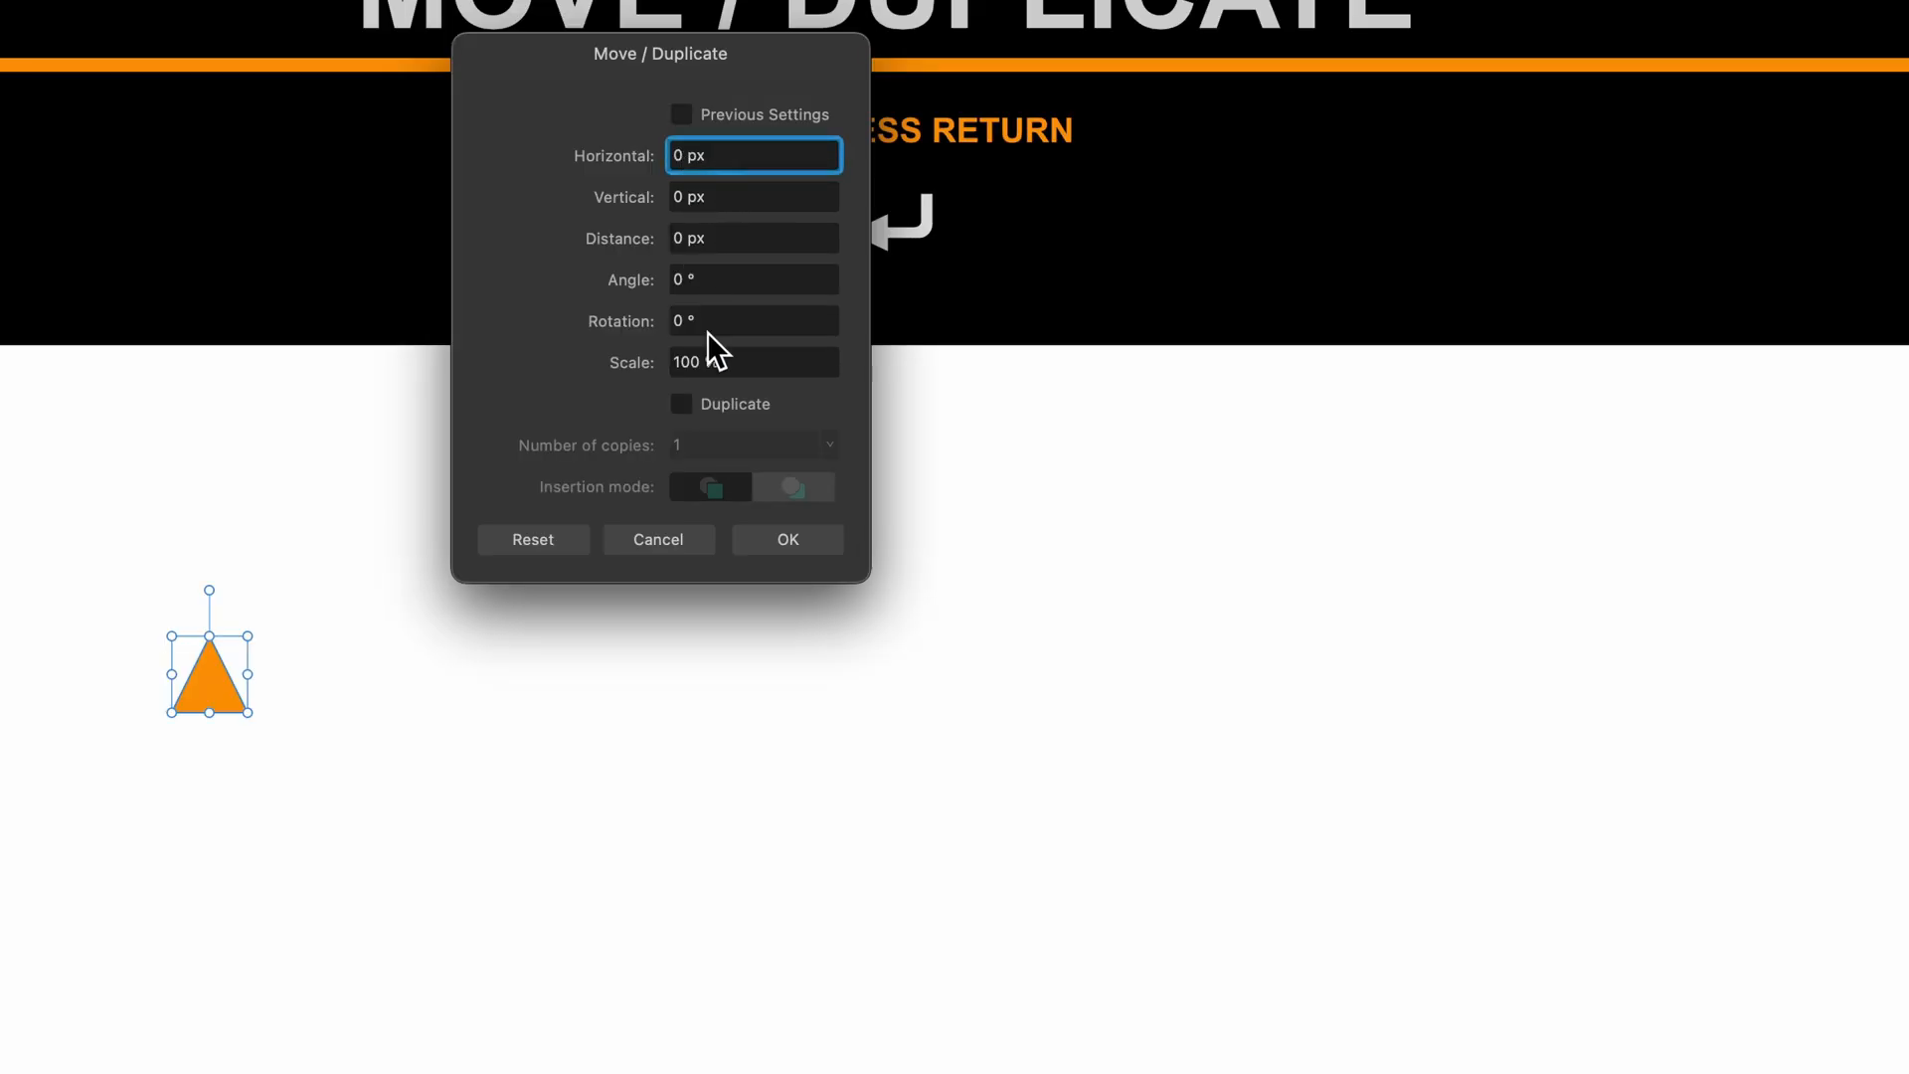
{"action": "left_click", "coordinate": [682, 403]}
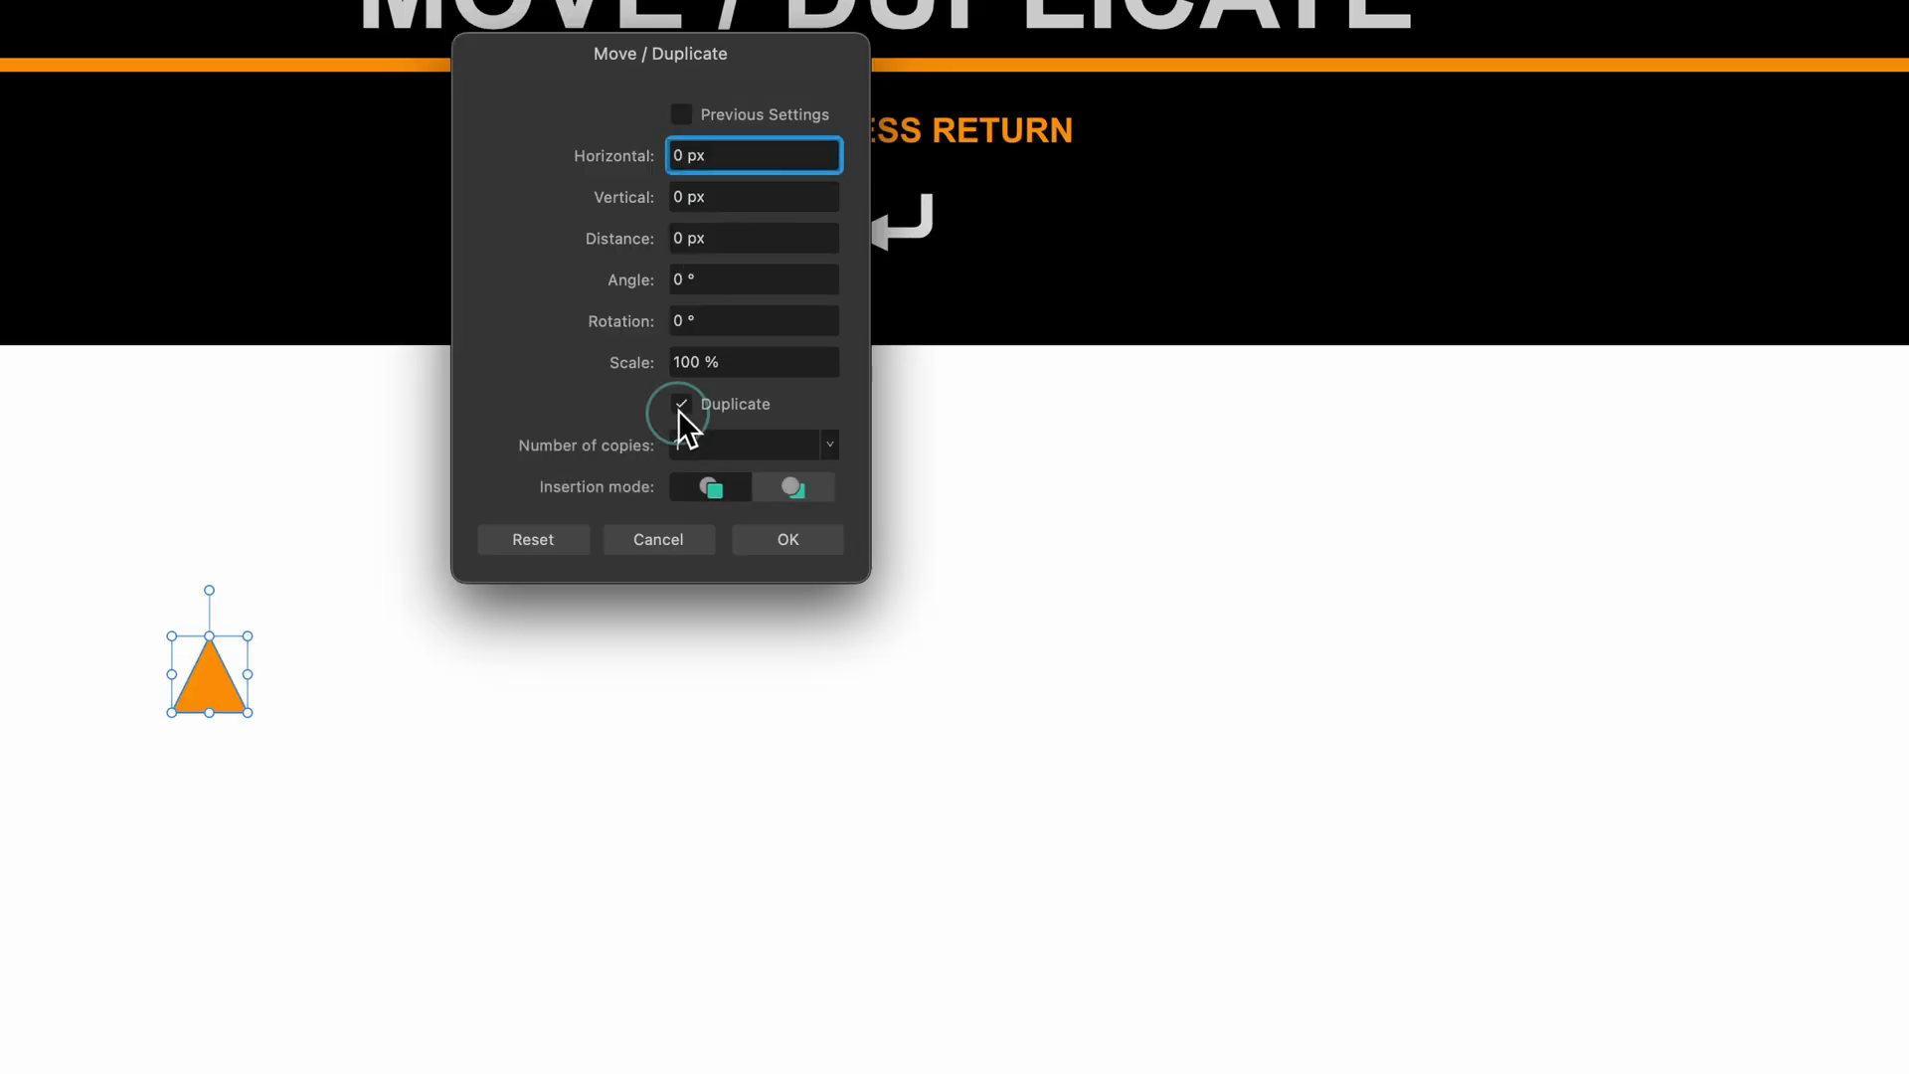
{"action": "left_click", "coordinate": [679, 404]}
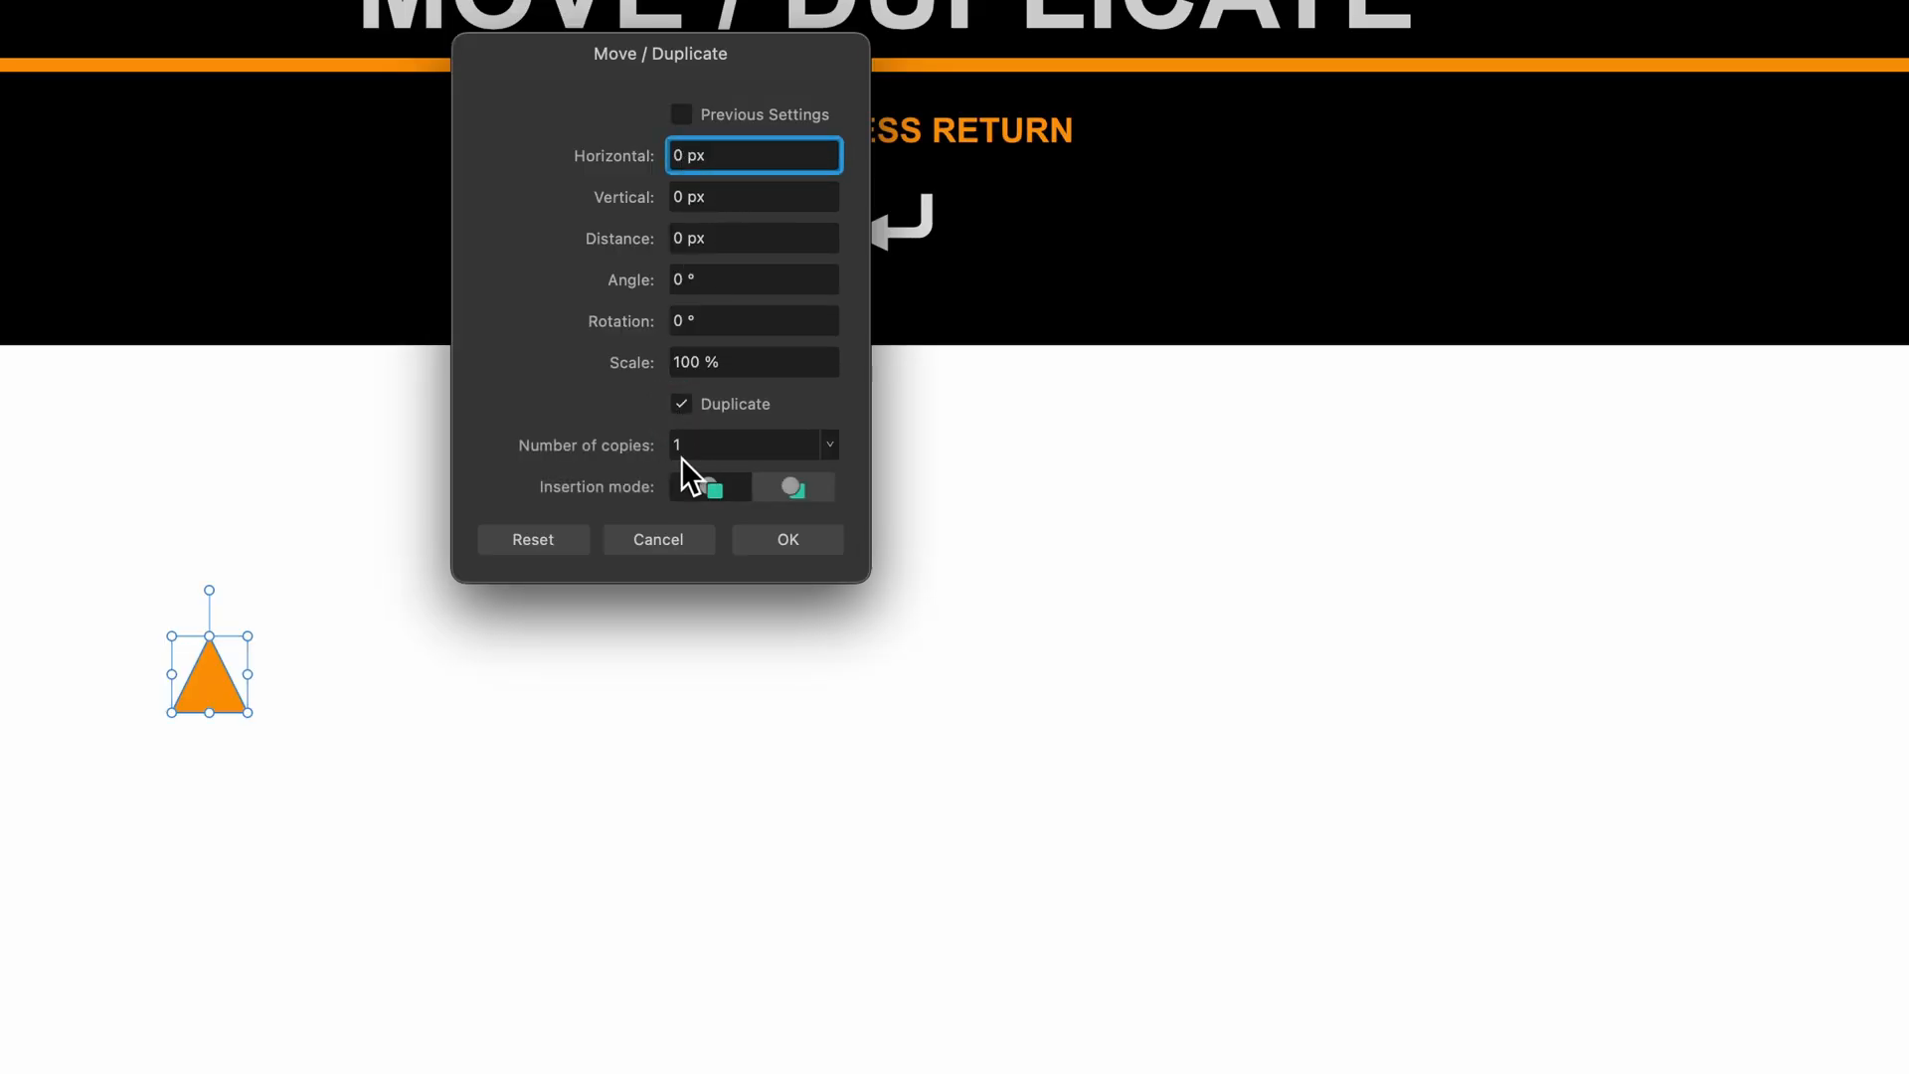
{"action": "left_click", "coordinate": [710, 487]}
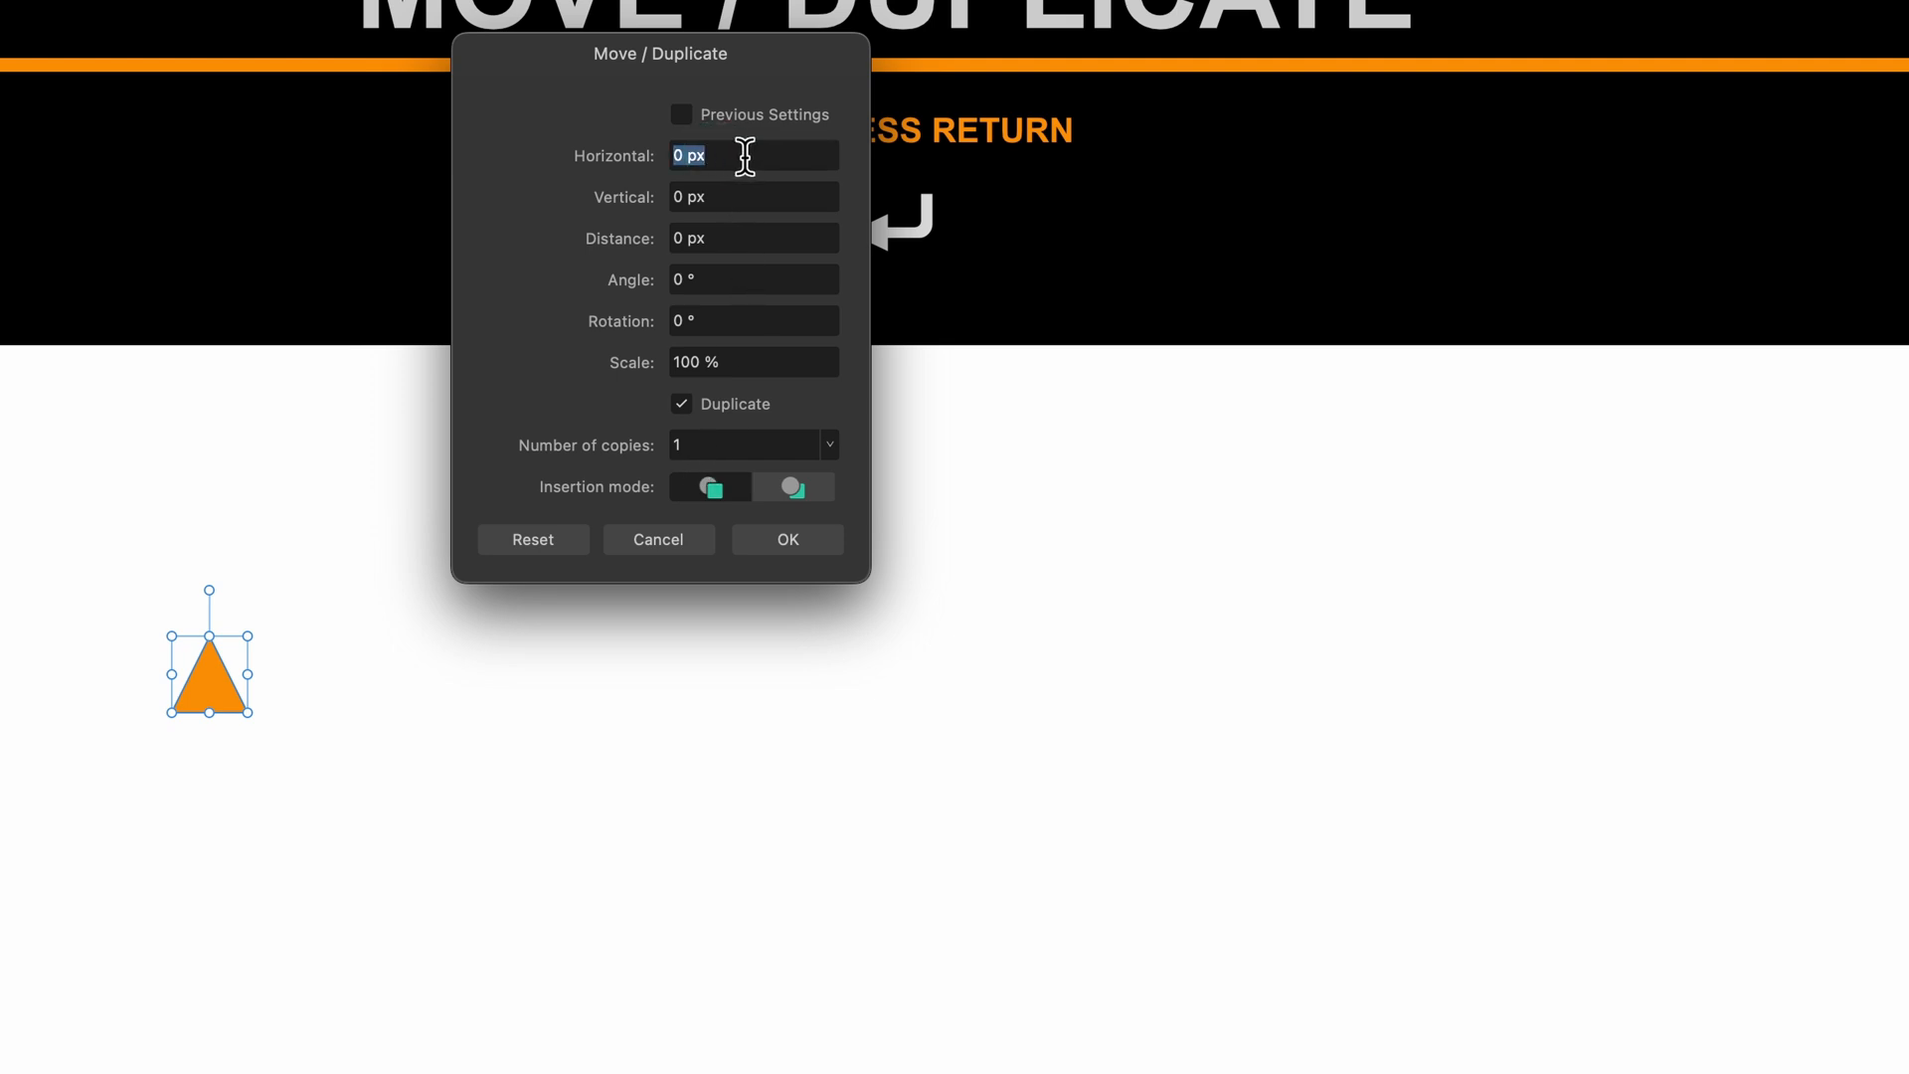
{"action": "type", "text": "50"}
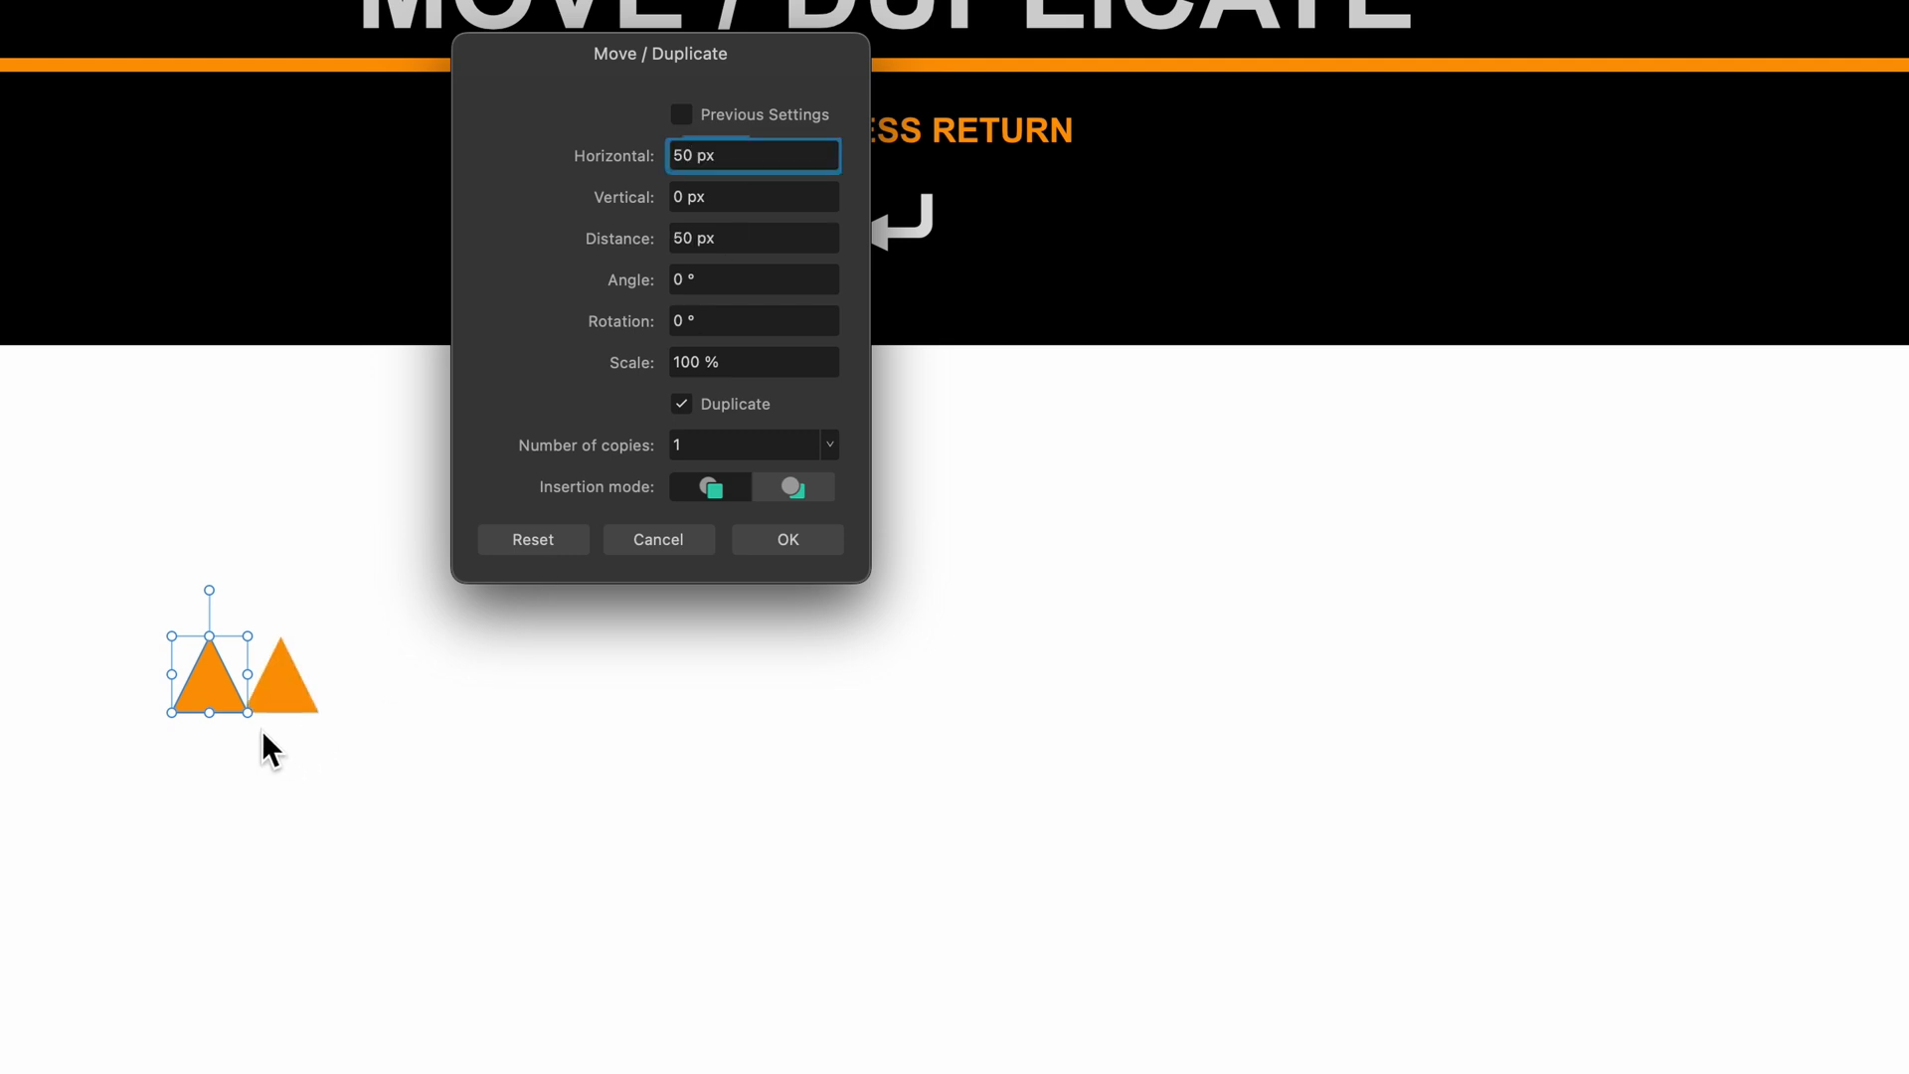
{"action": "mouse_move", "coordinate": [354, 725]}
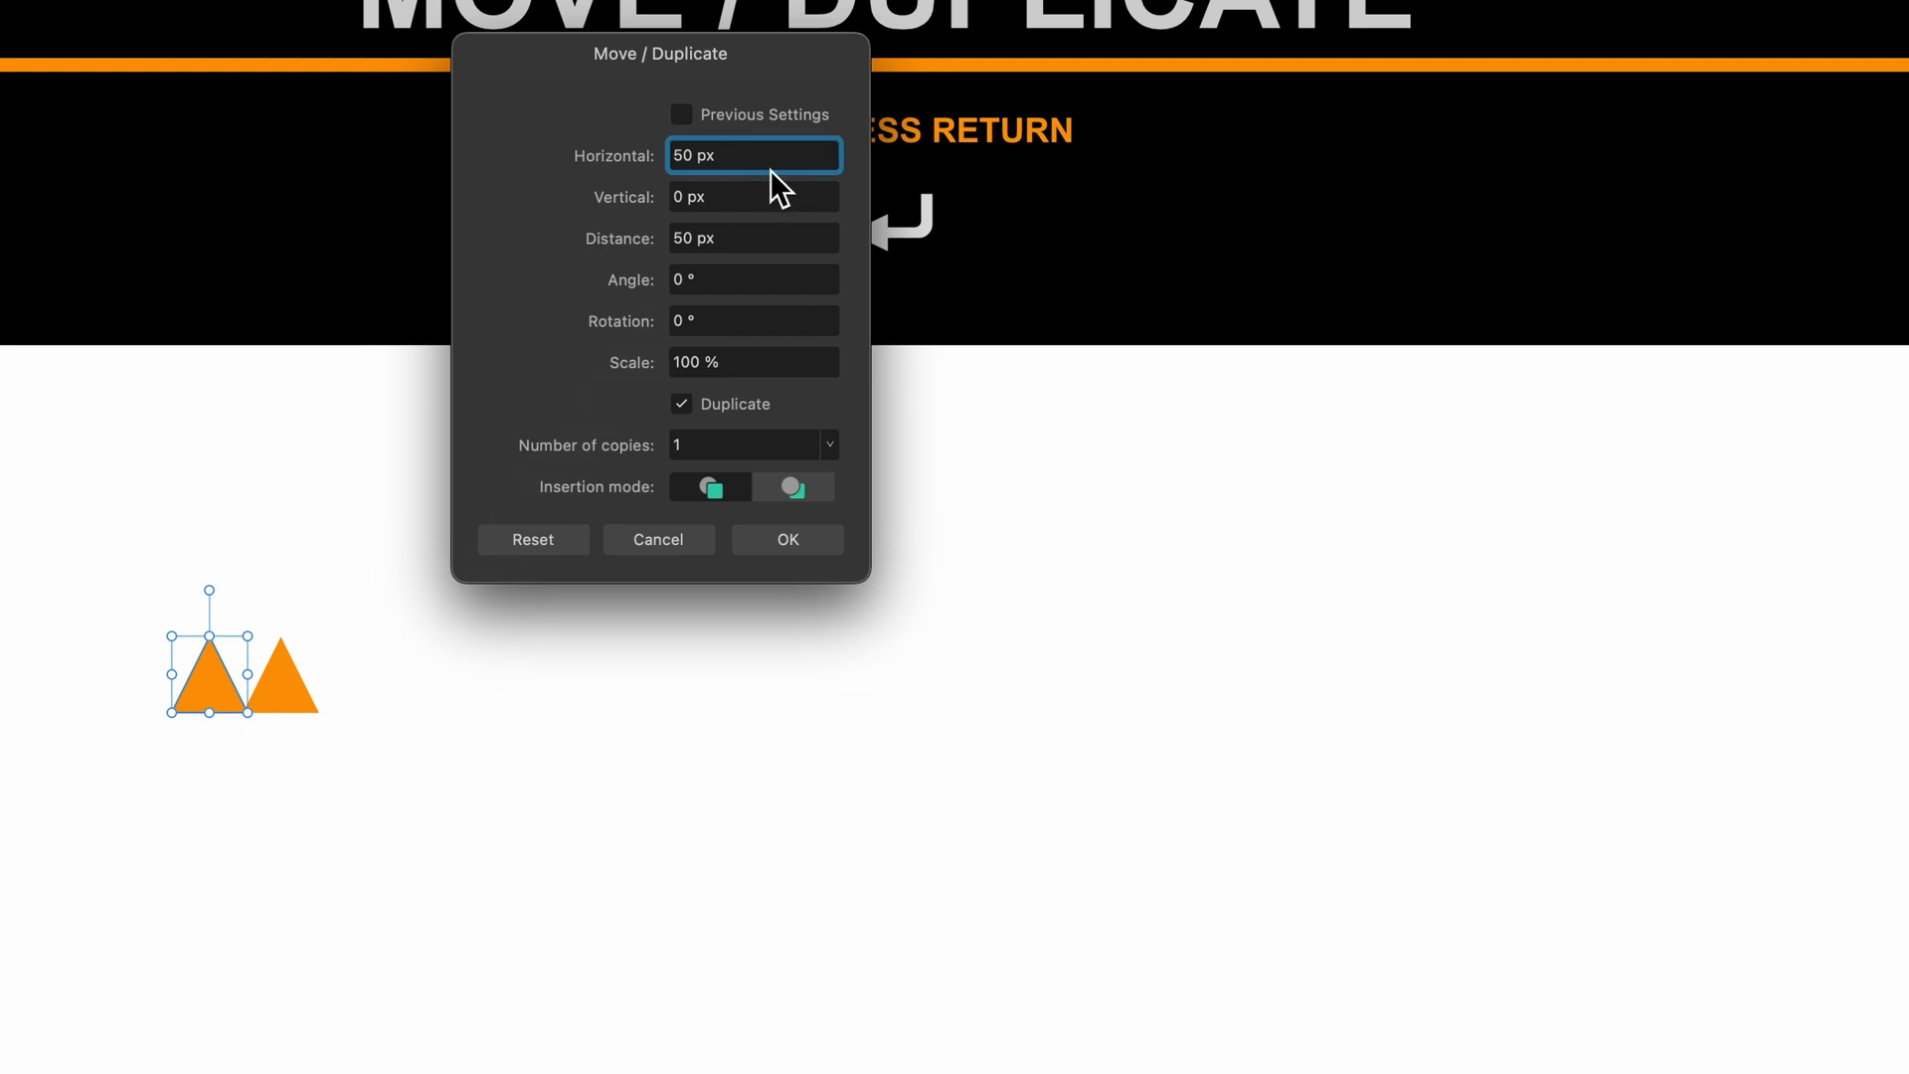
{"action": "left_click", "coordinate": [751, 197]}
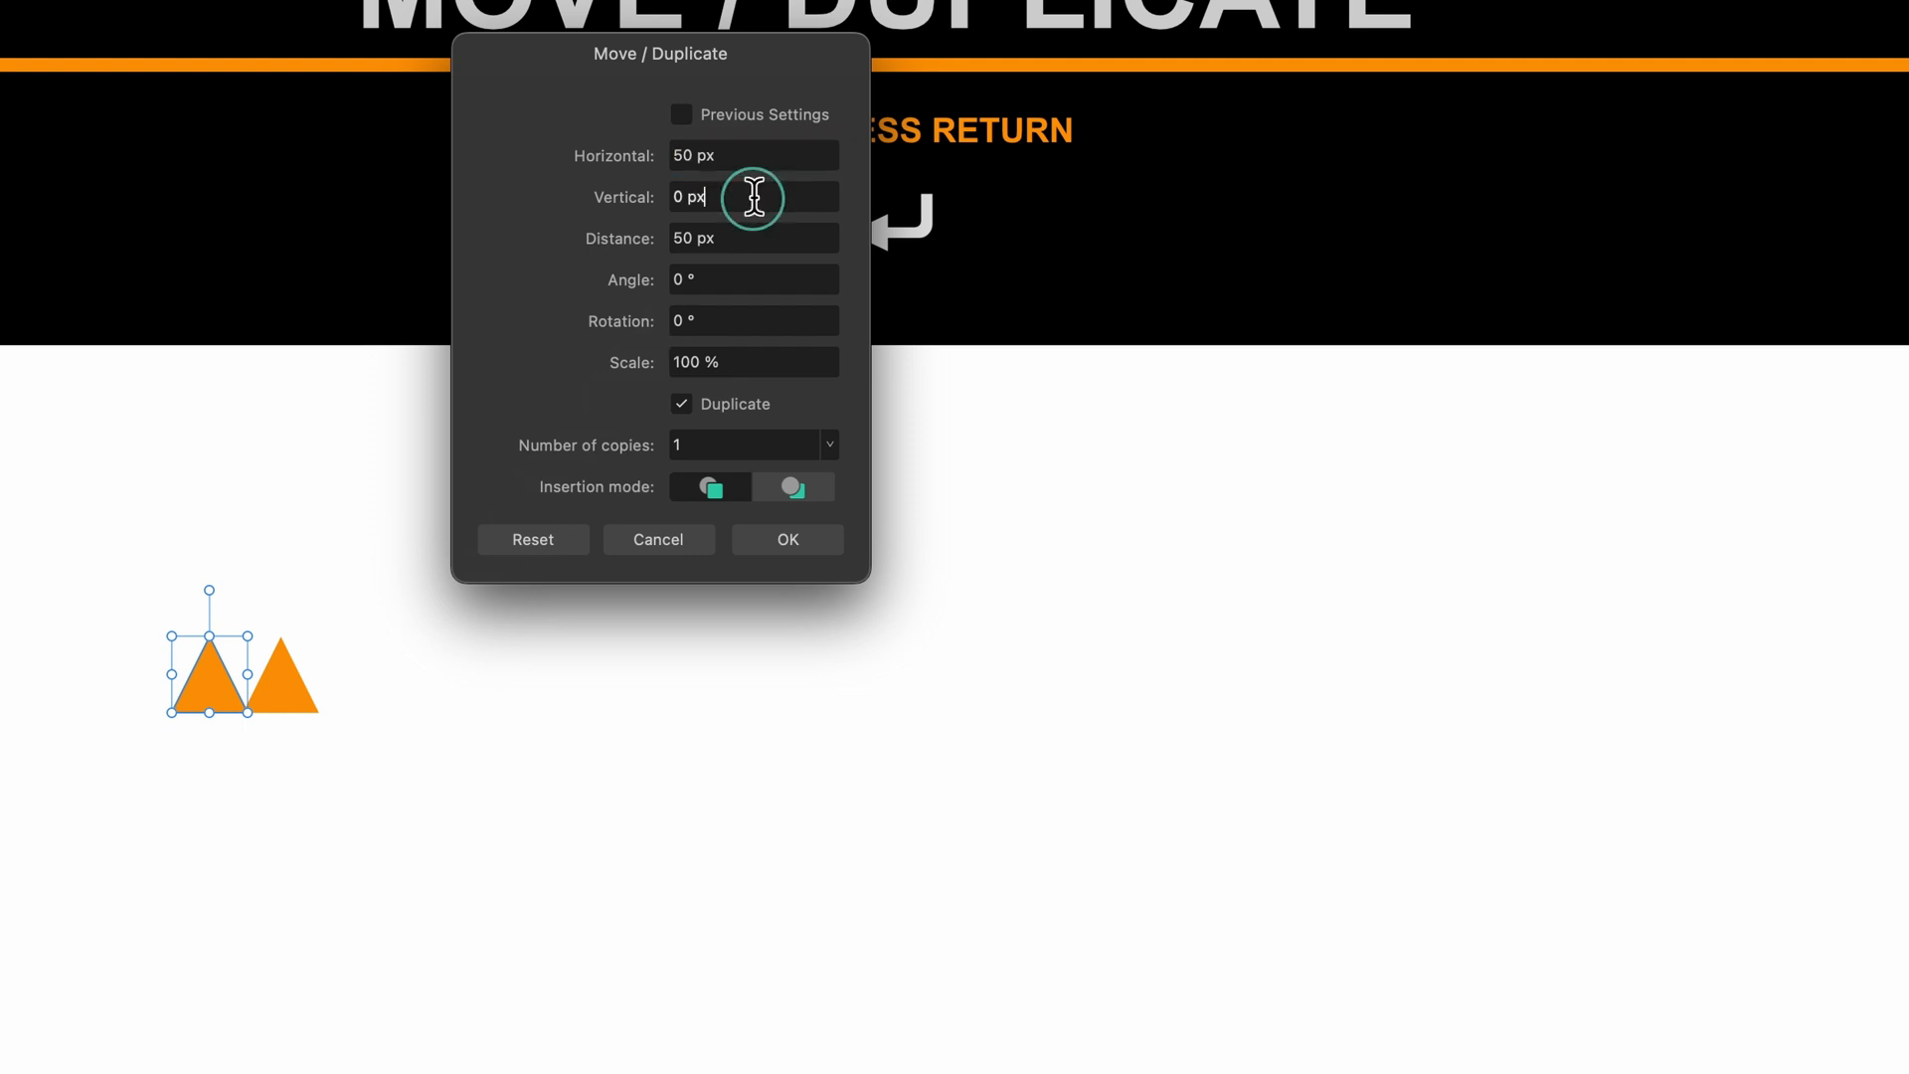
{"action": "type", "text": "10"}
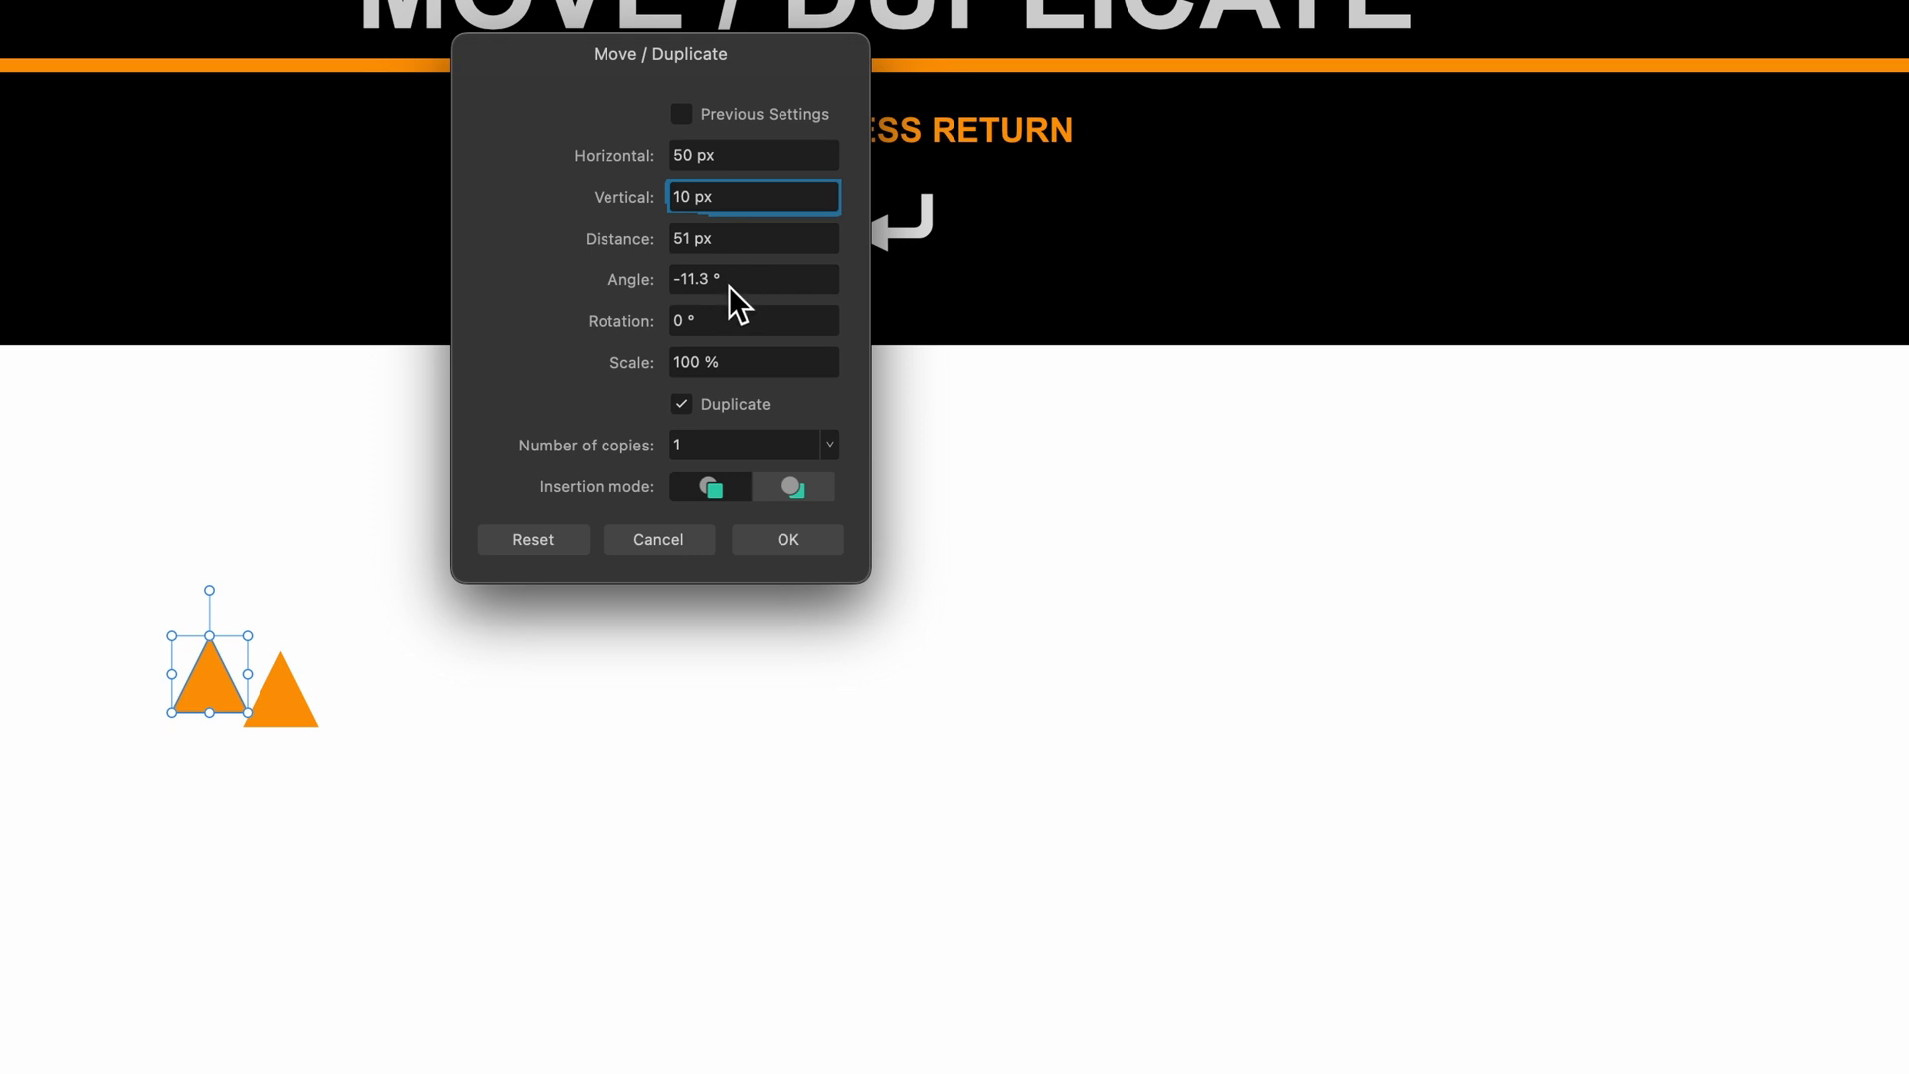
{"action": "left_click", "coordinate": [752, 320]}
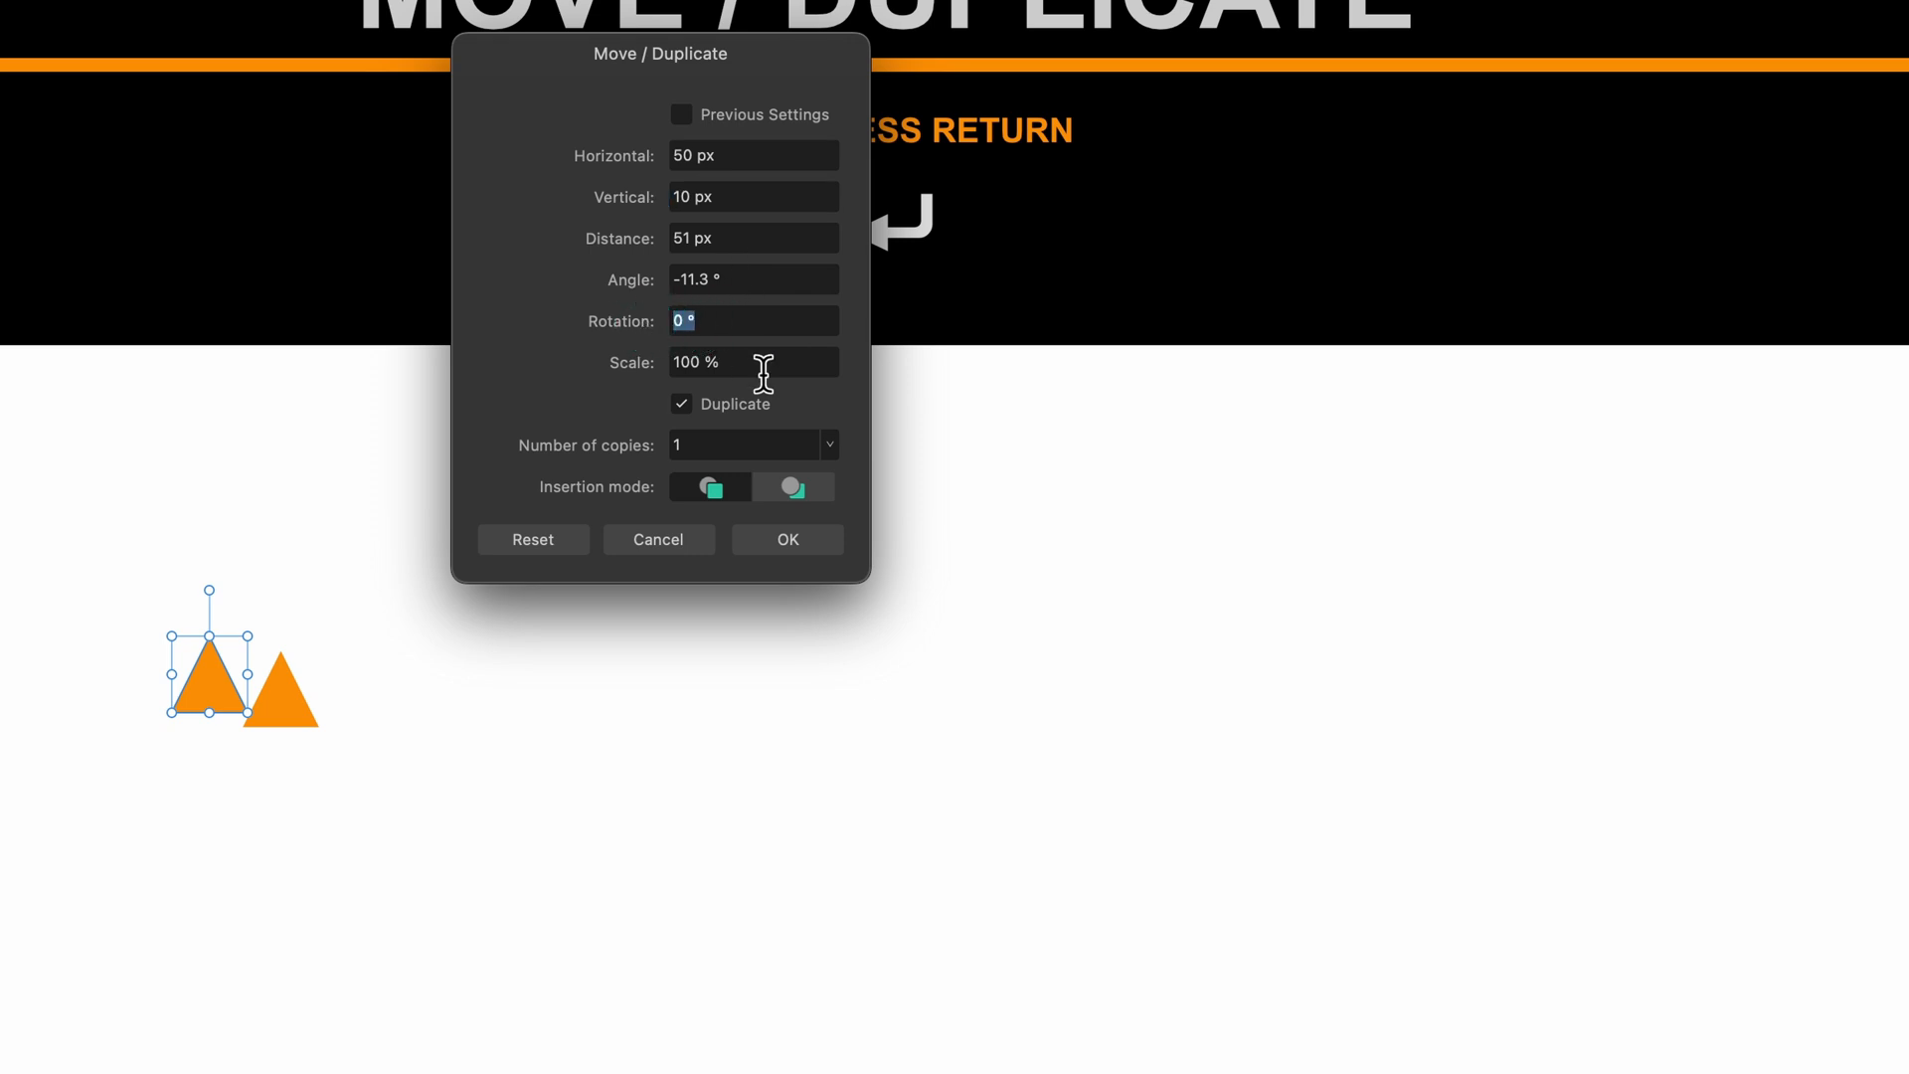
{"action": "type", "text": "15"}
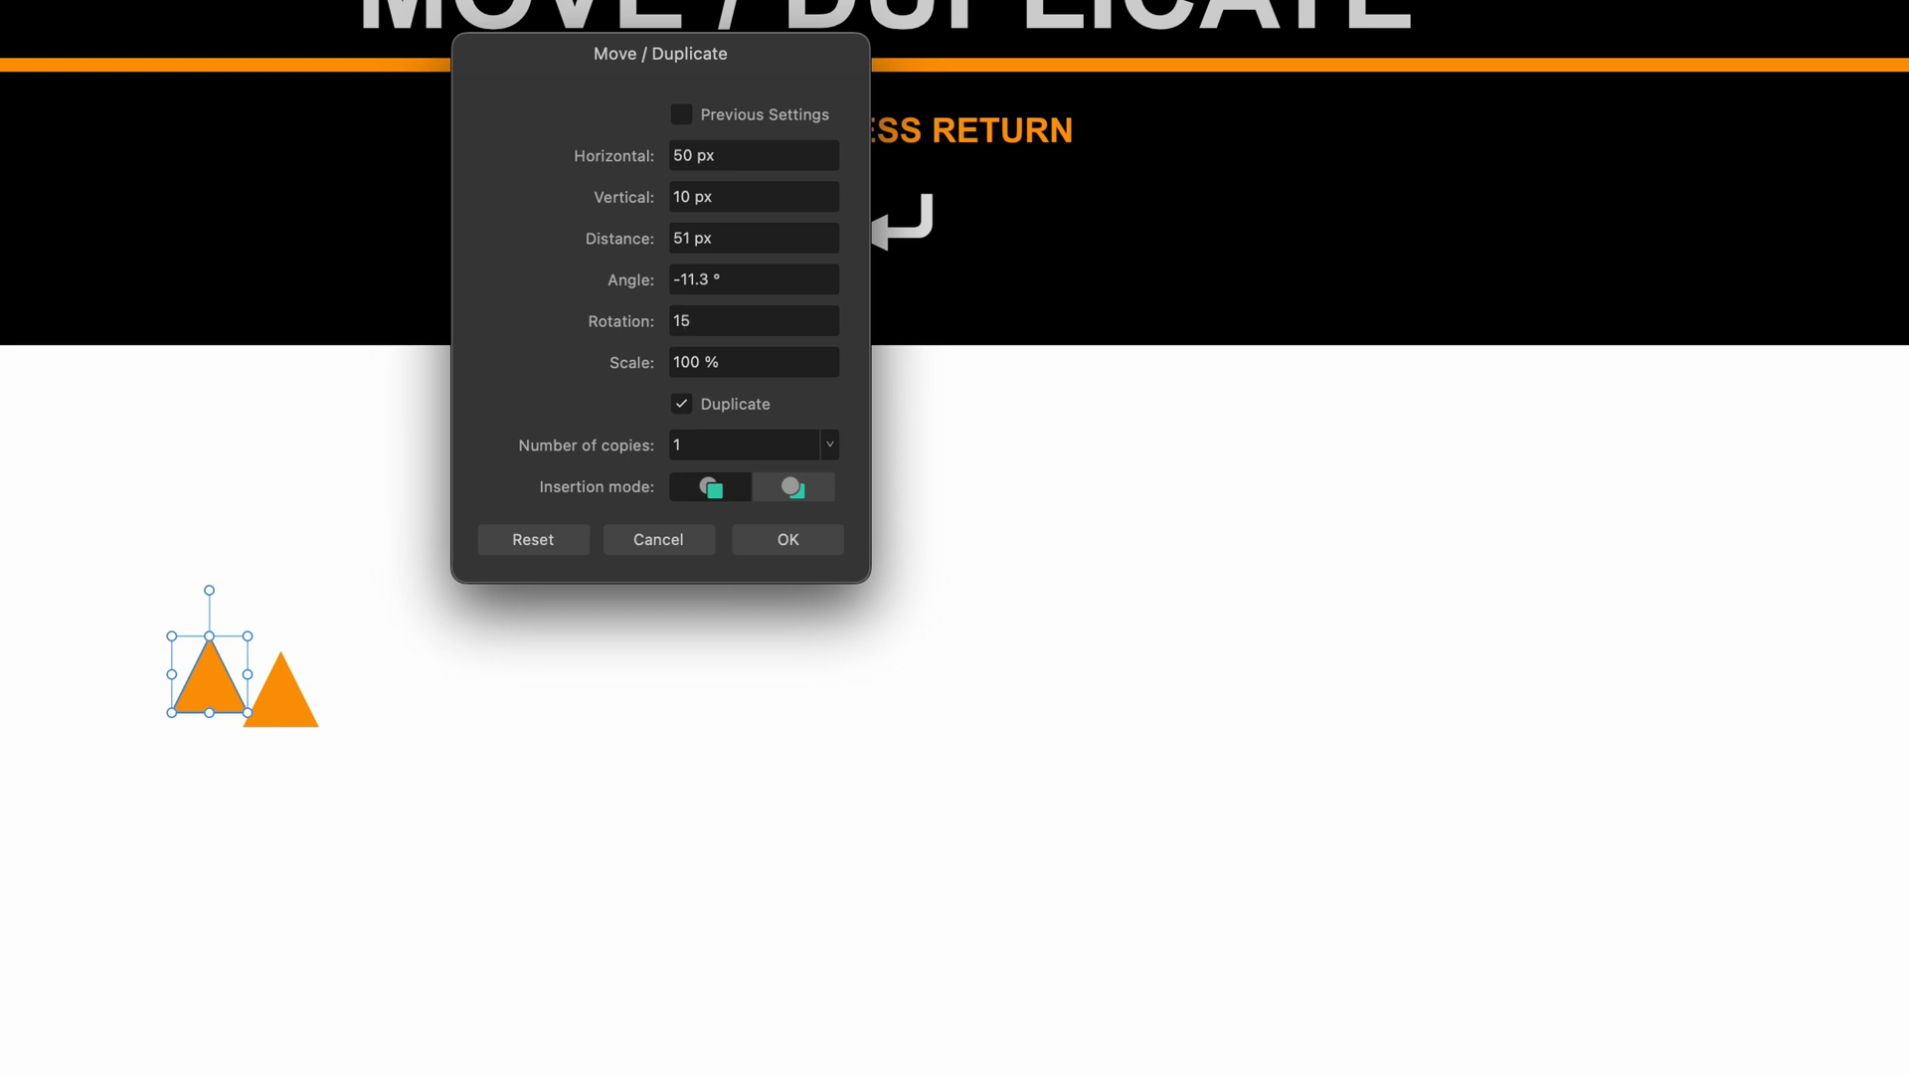
{"action": "left_click", "coordinate": [752, 320]}
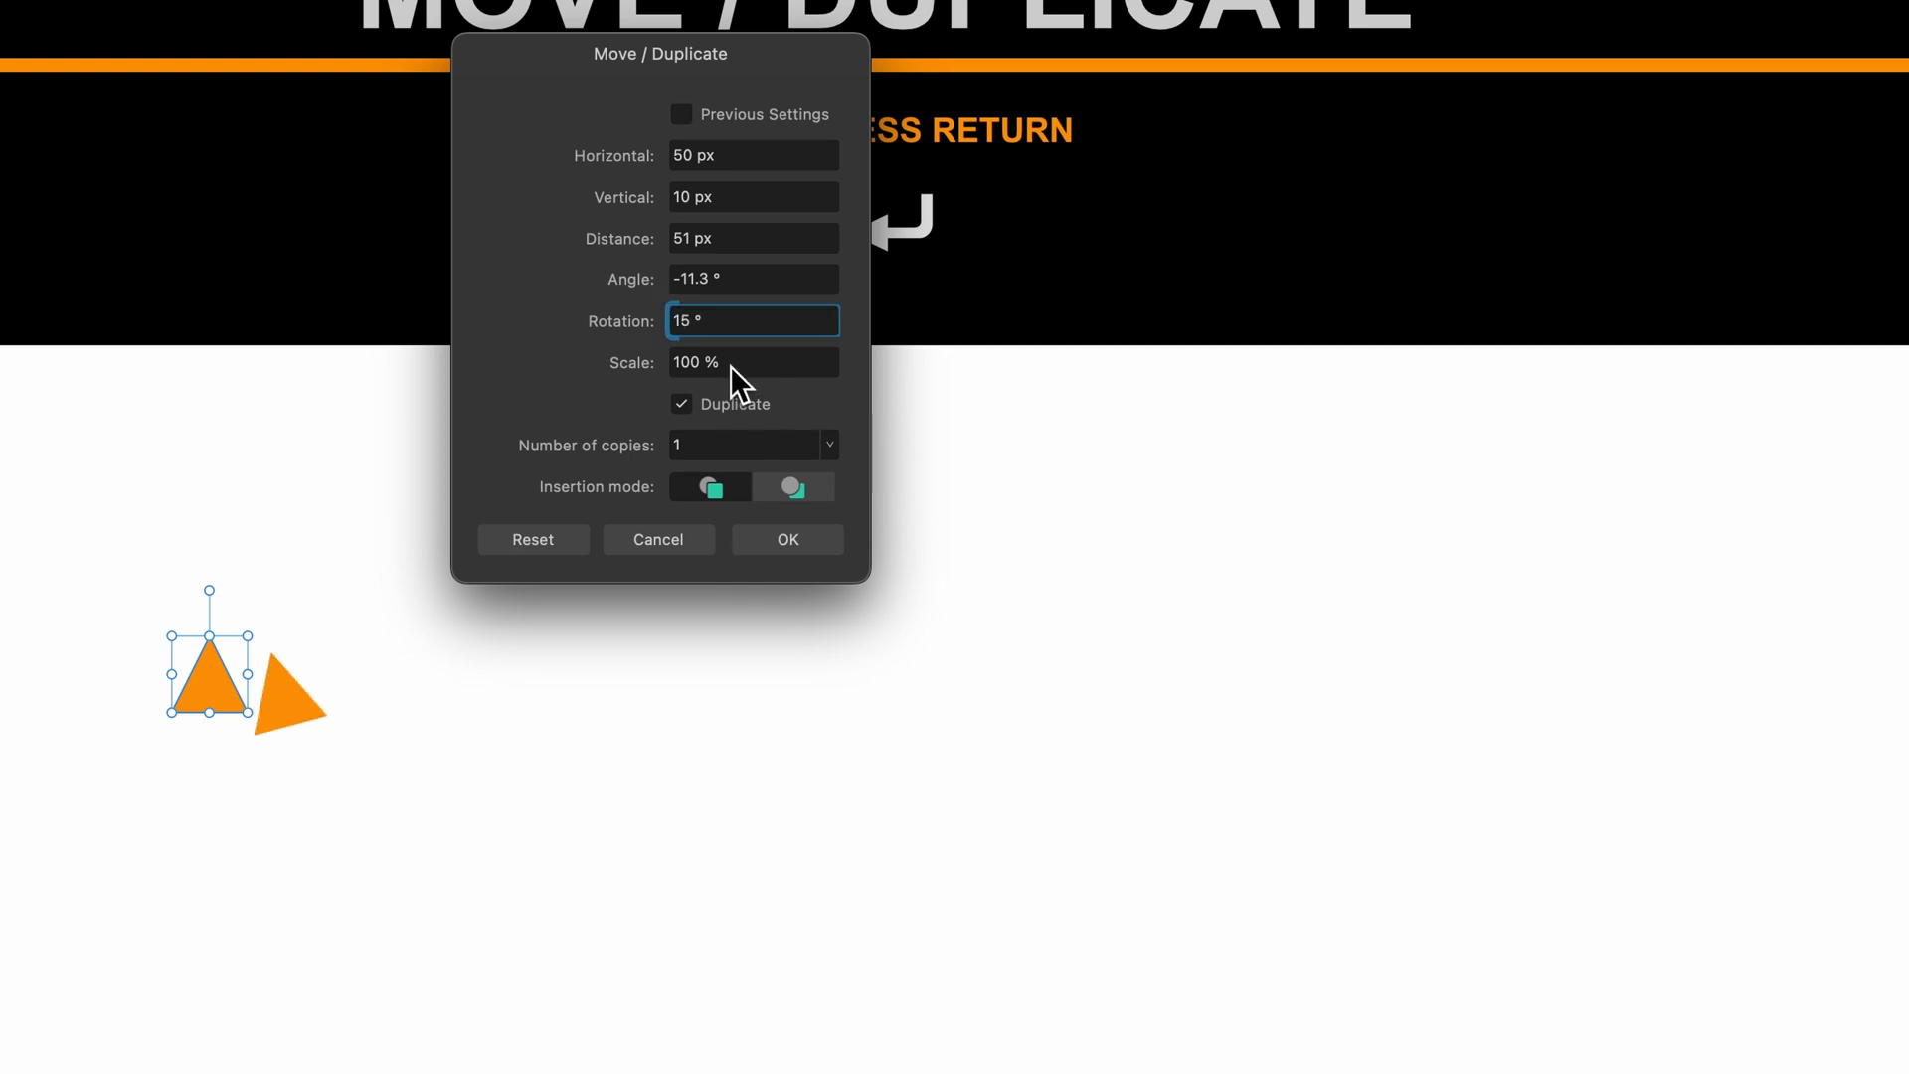
{"action": "left_click", "coordinate": [752, 362]}
{"action": "type", "text": "110"}
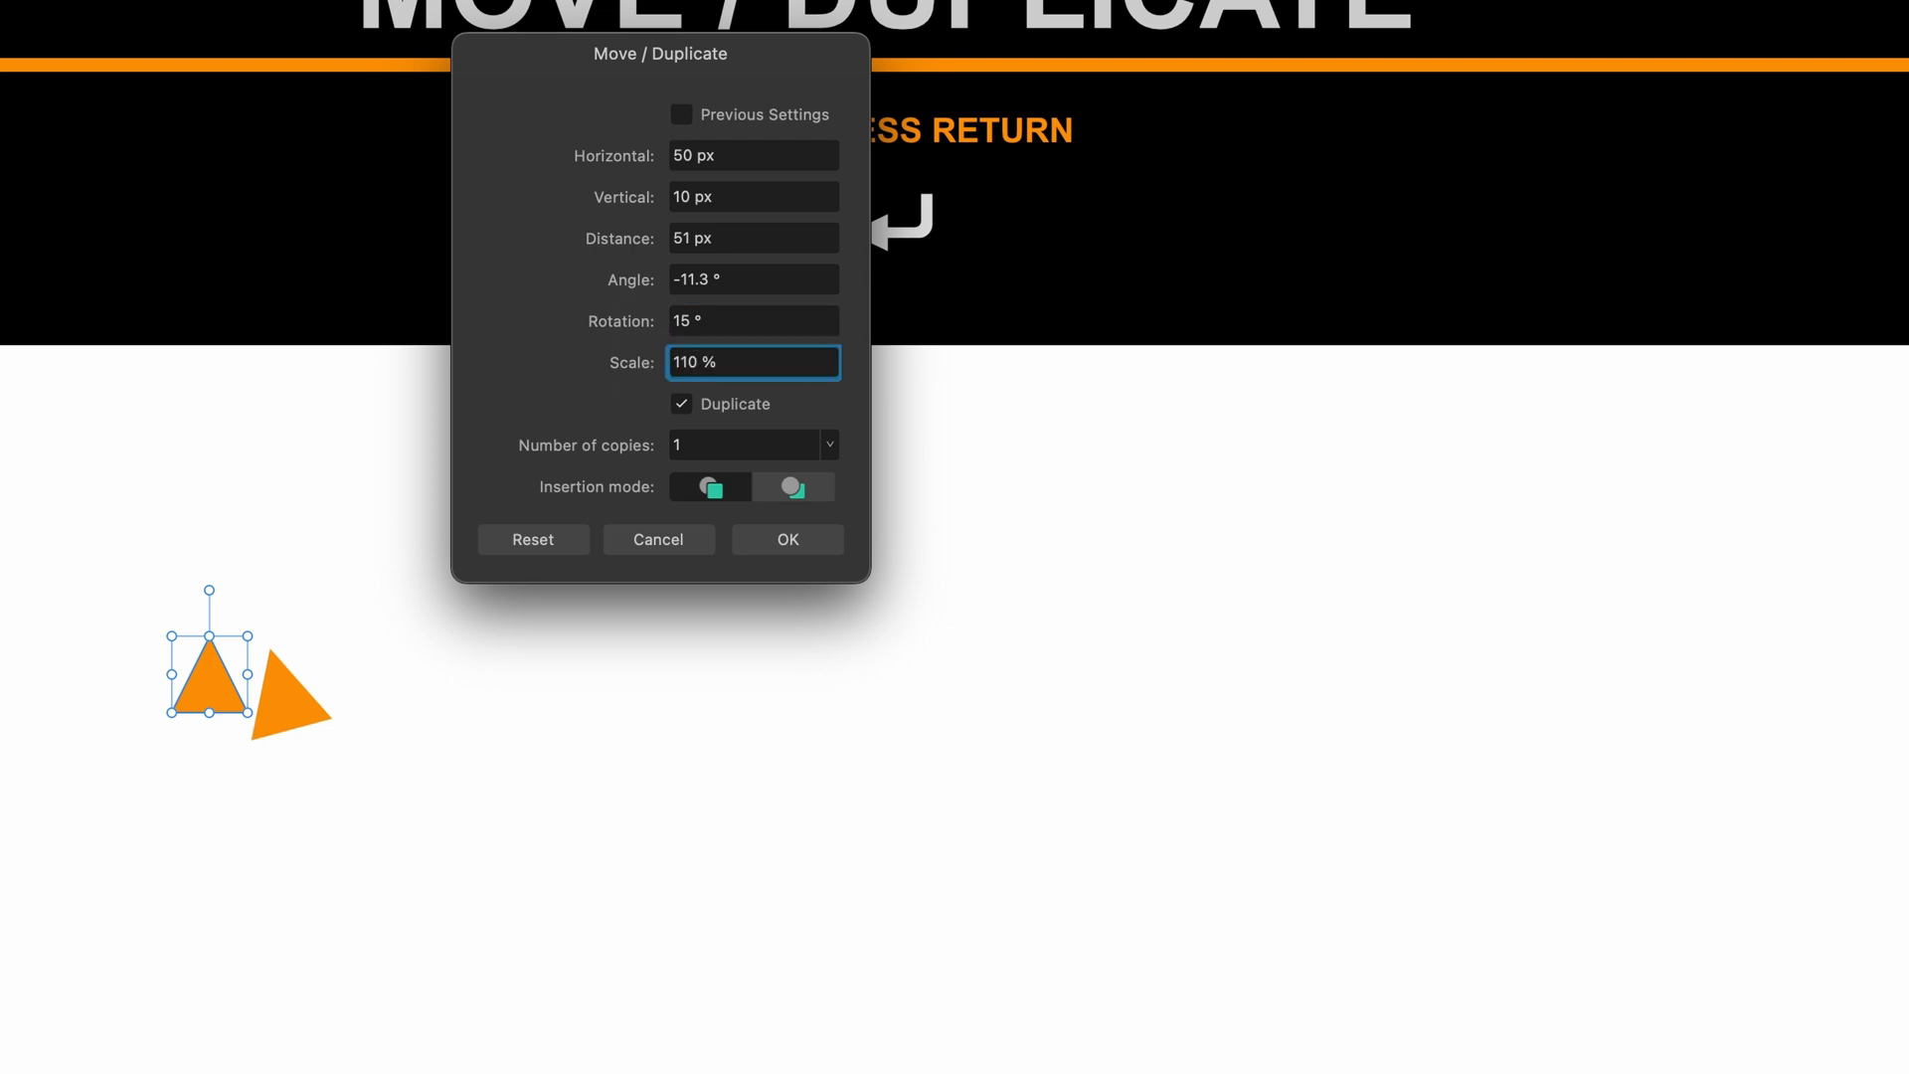
{"action": "mouse_move", "coordinate": [708, 487]}
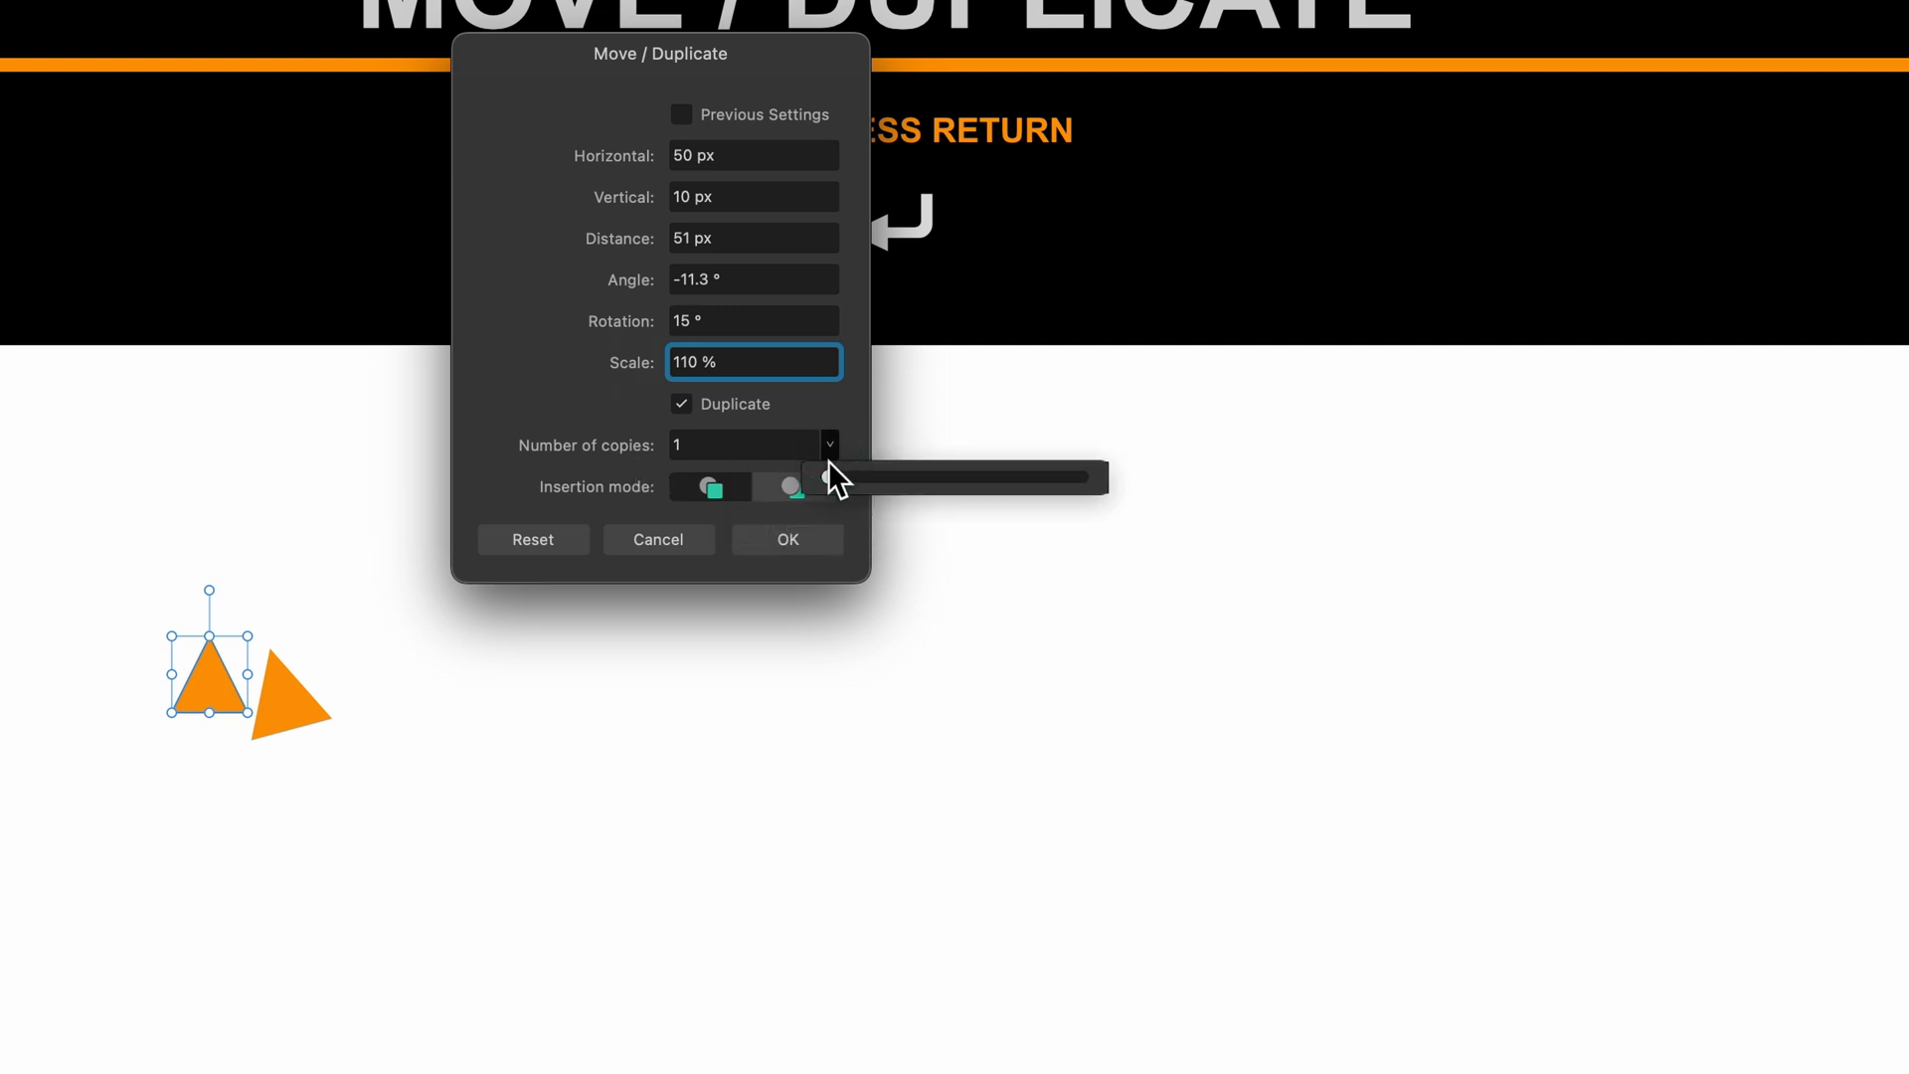
{"action": "left_click", "coordinate": [827, 485]}
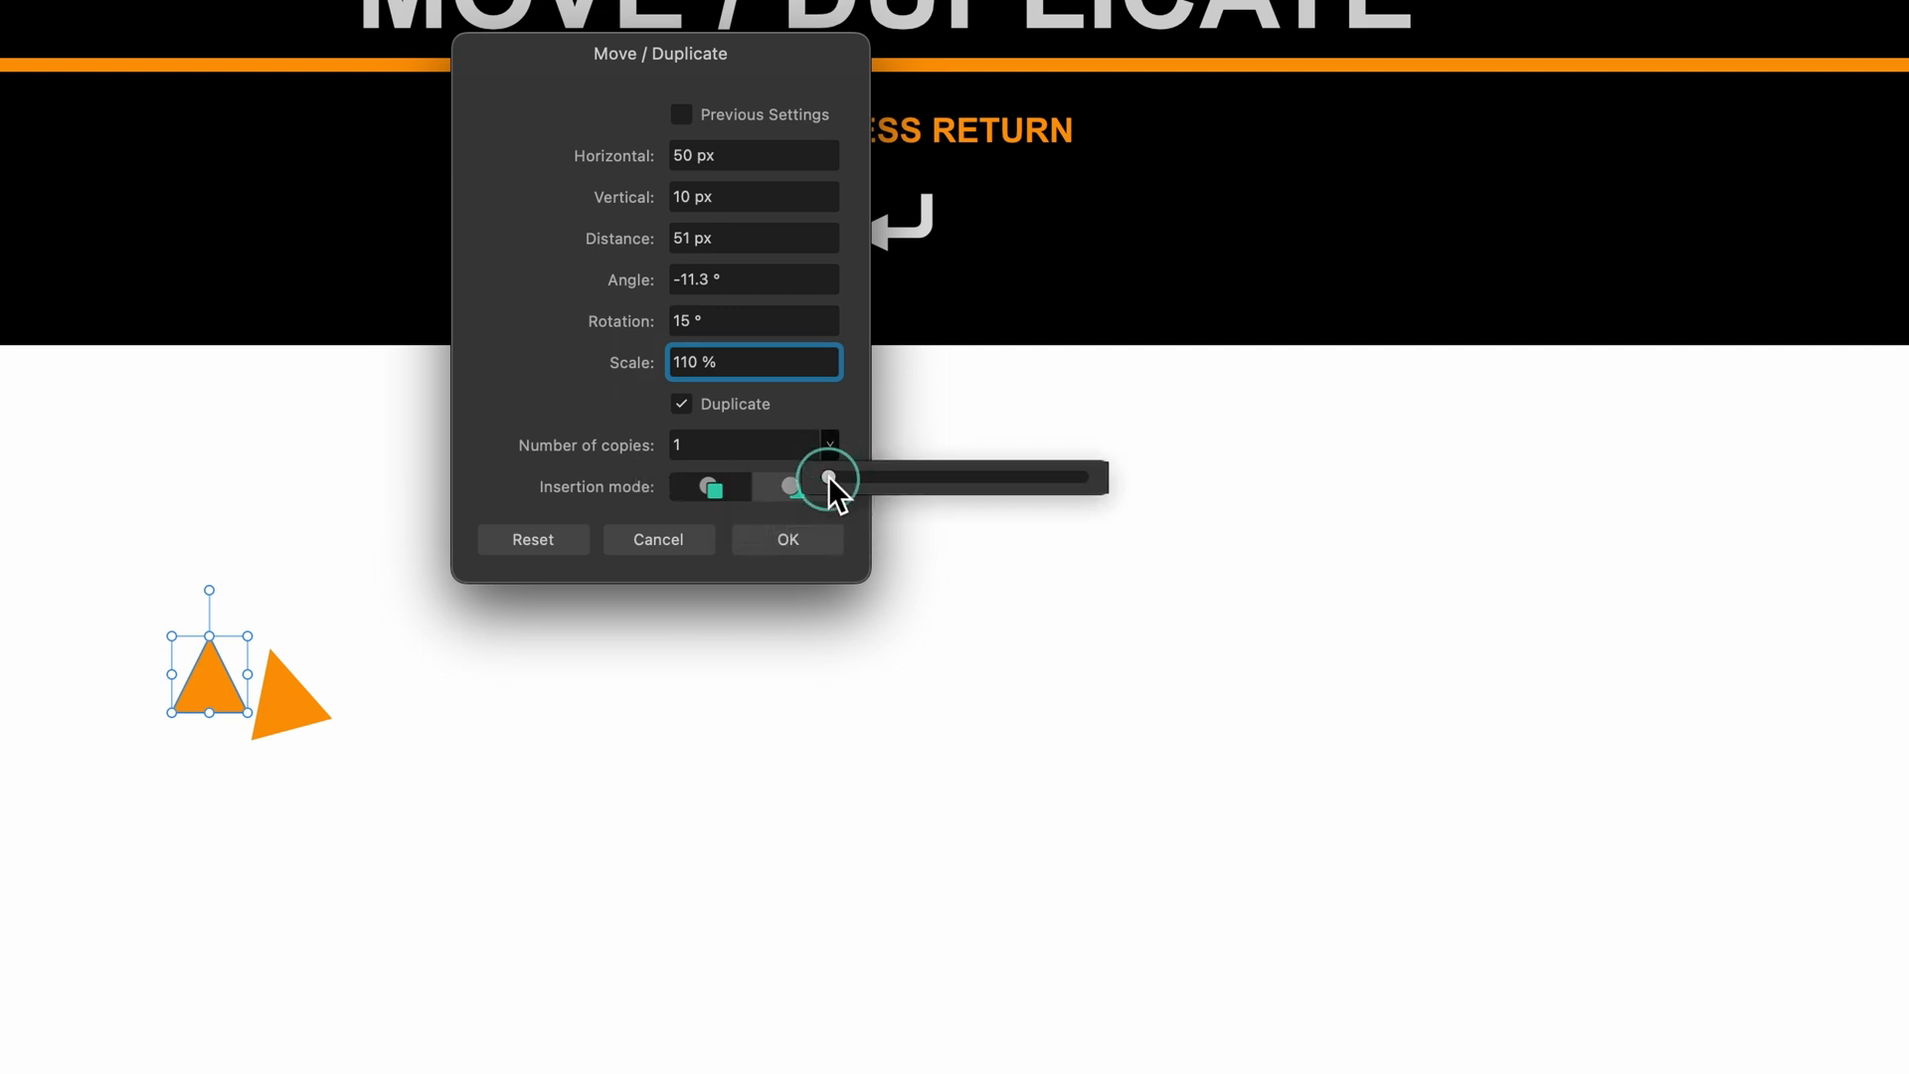
{"action": "left_click_drag", "start_coordinate": [825, 475], "coordinate": [865, 475]}
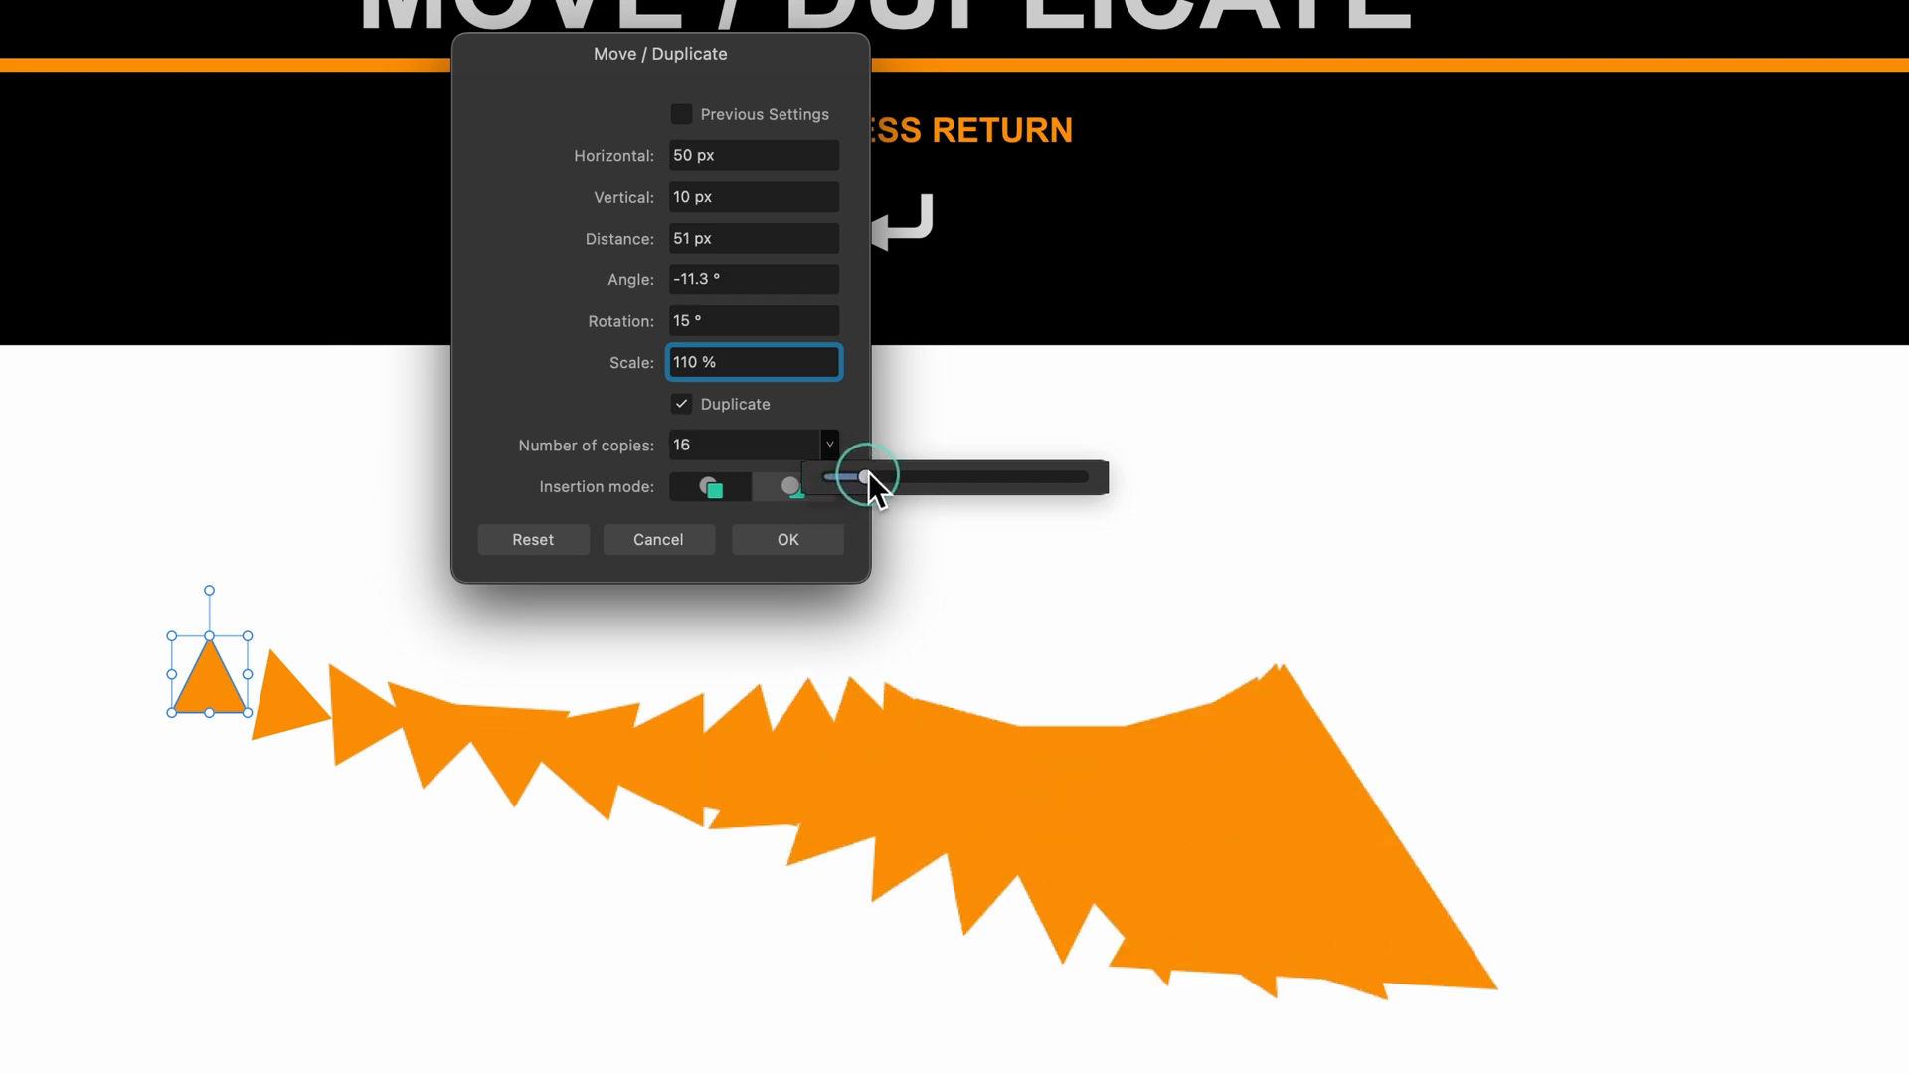
{"action": "left_click_drag", "start_coordinate": [865, 475], "coordinate": [791, 485]}
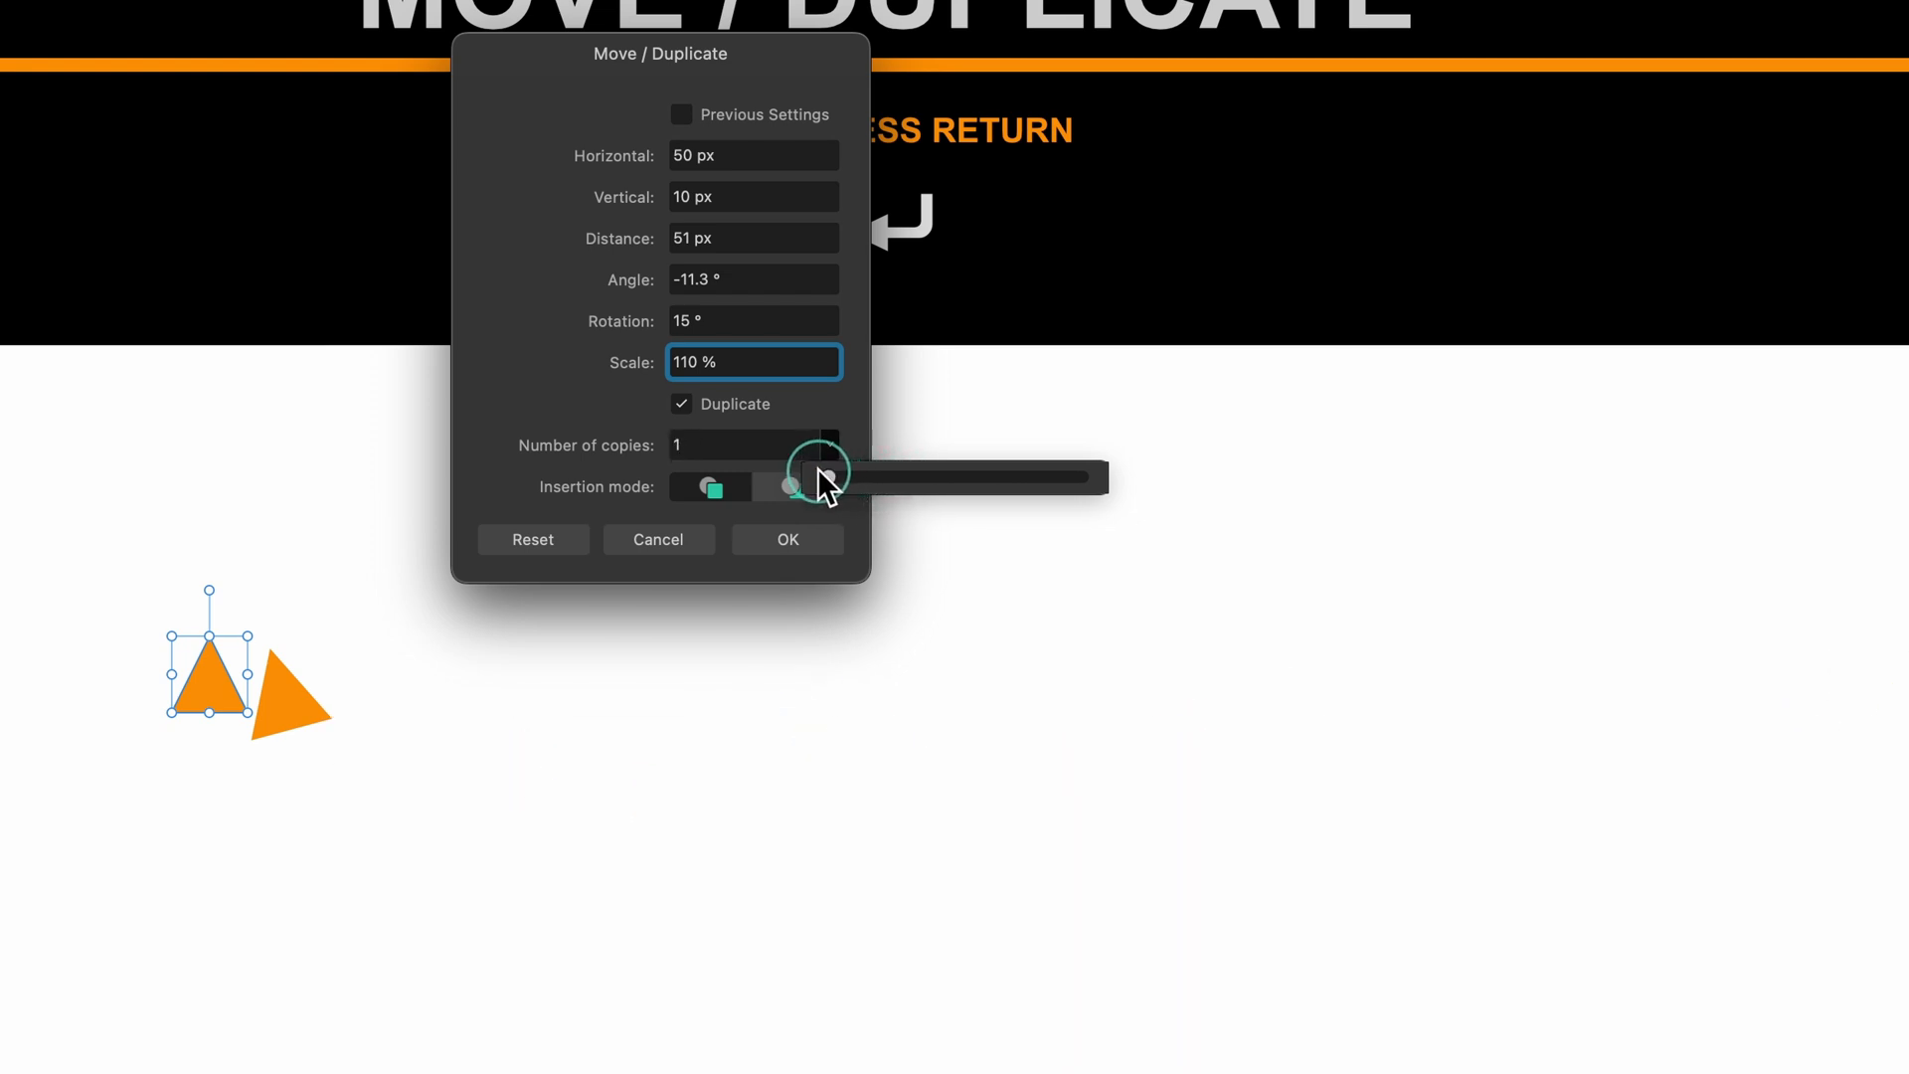
{"action": "left_click_drag", "start_coordinate": [790, 488], "coordinate": [849, 479]}
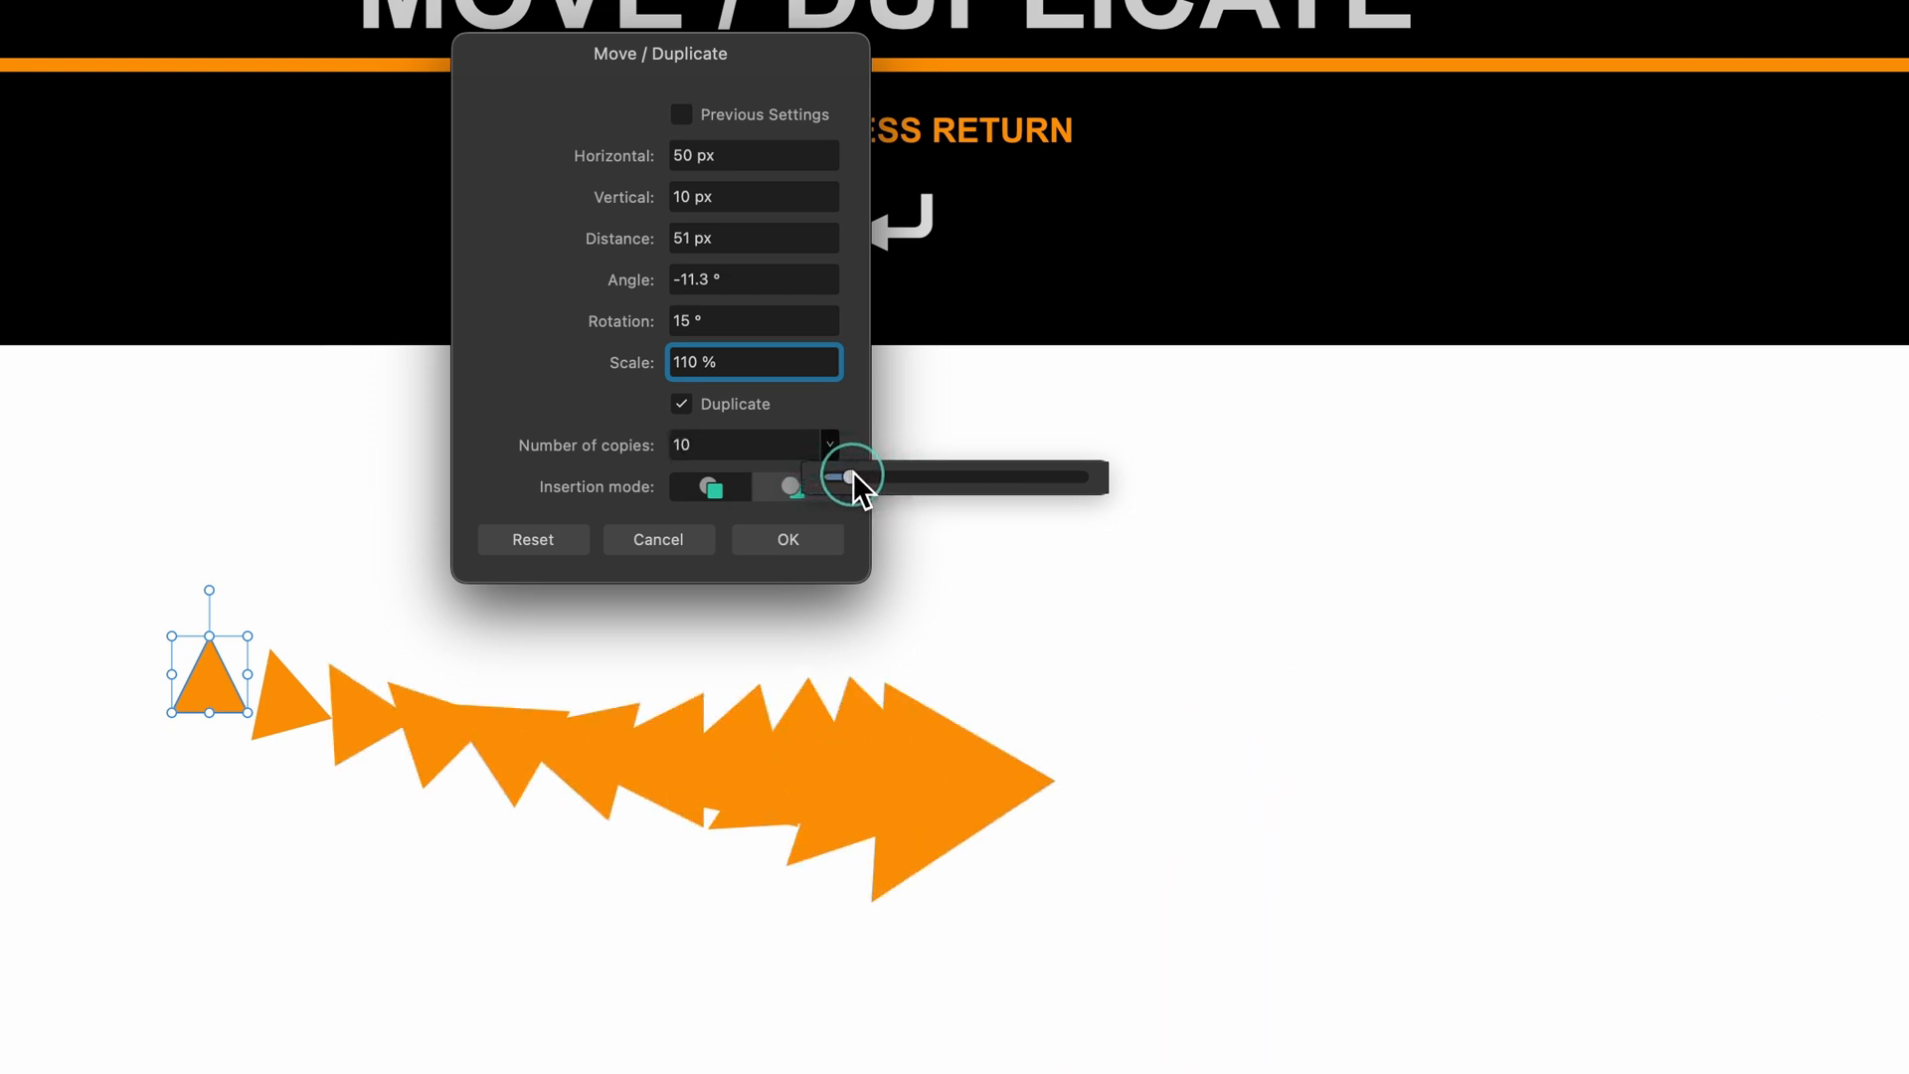
{"action": "left_click_drag", "start_coordinate": [853, 475], "coordinate": [833, 473]}
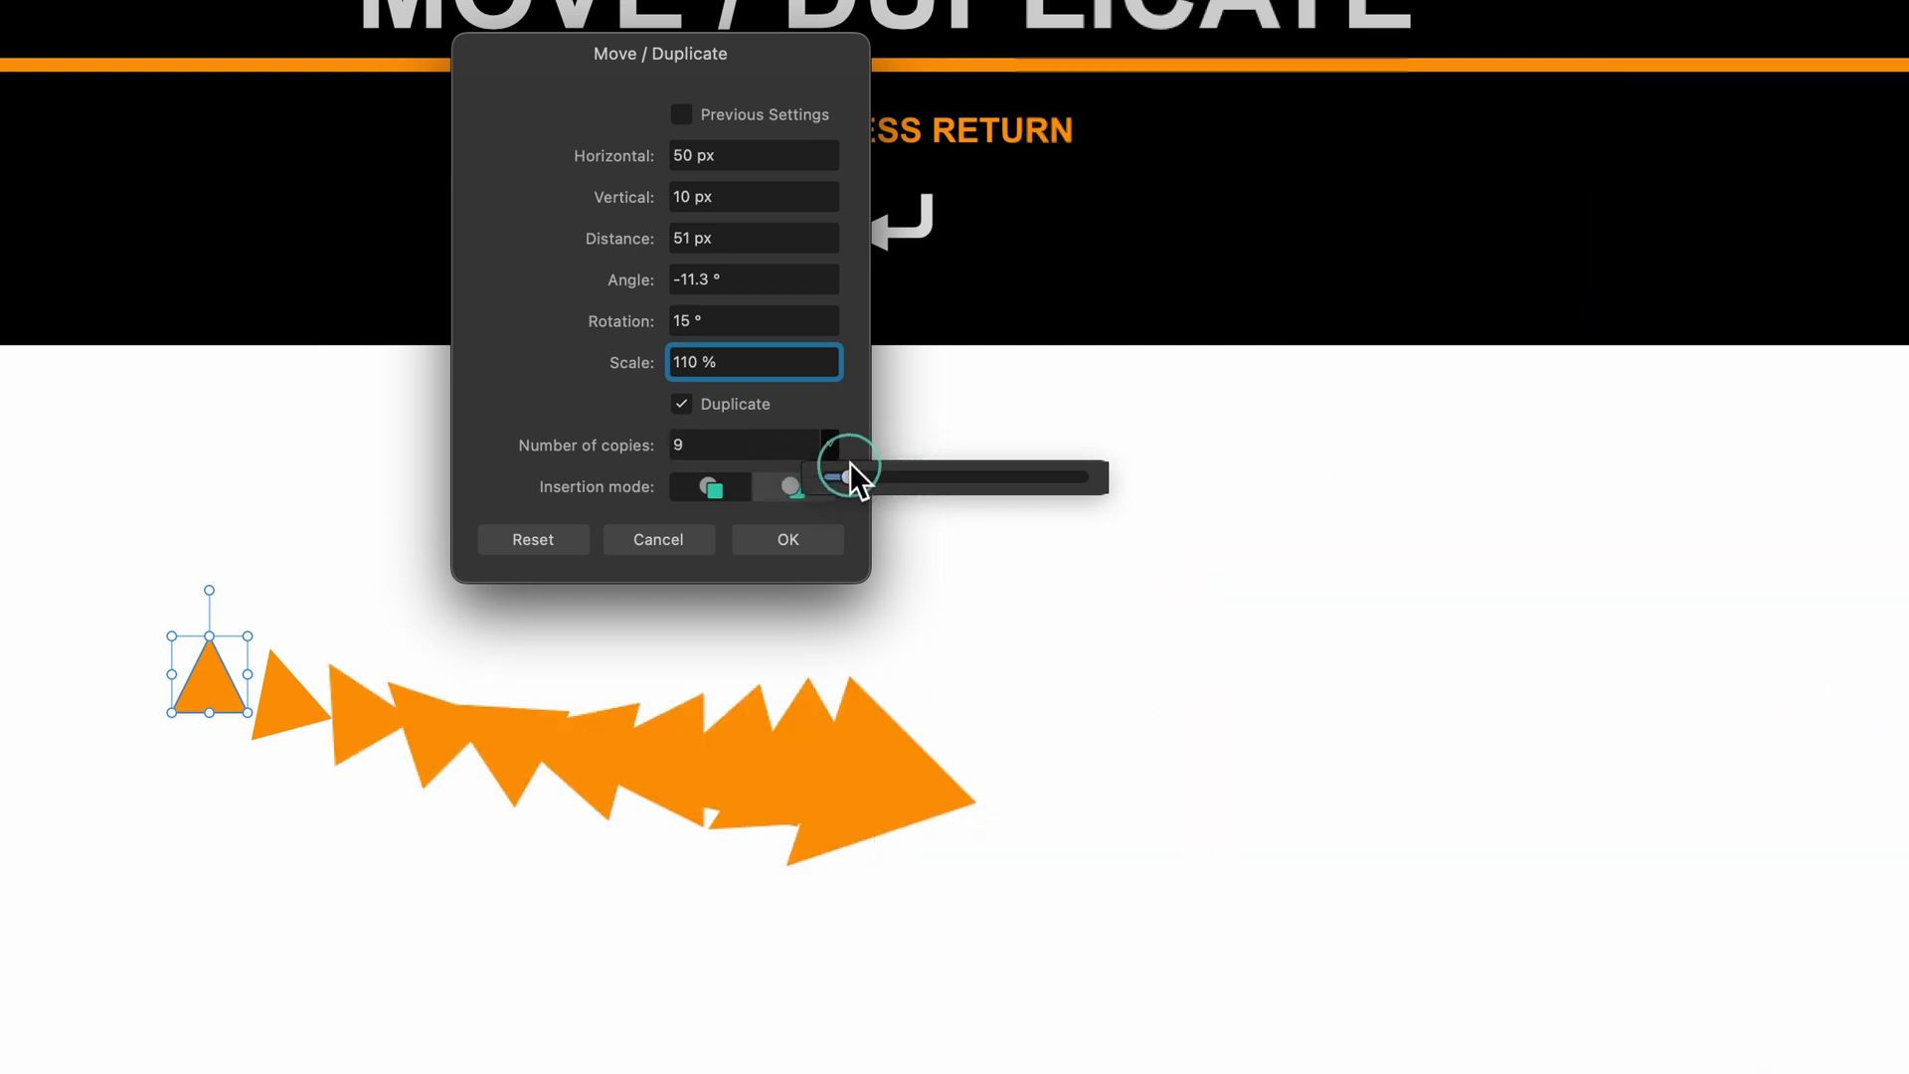
{"action": "key", "text": "Return"}
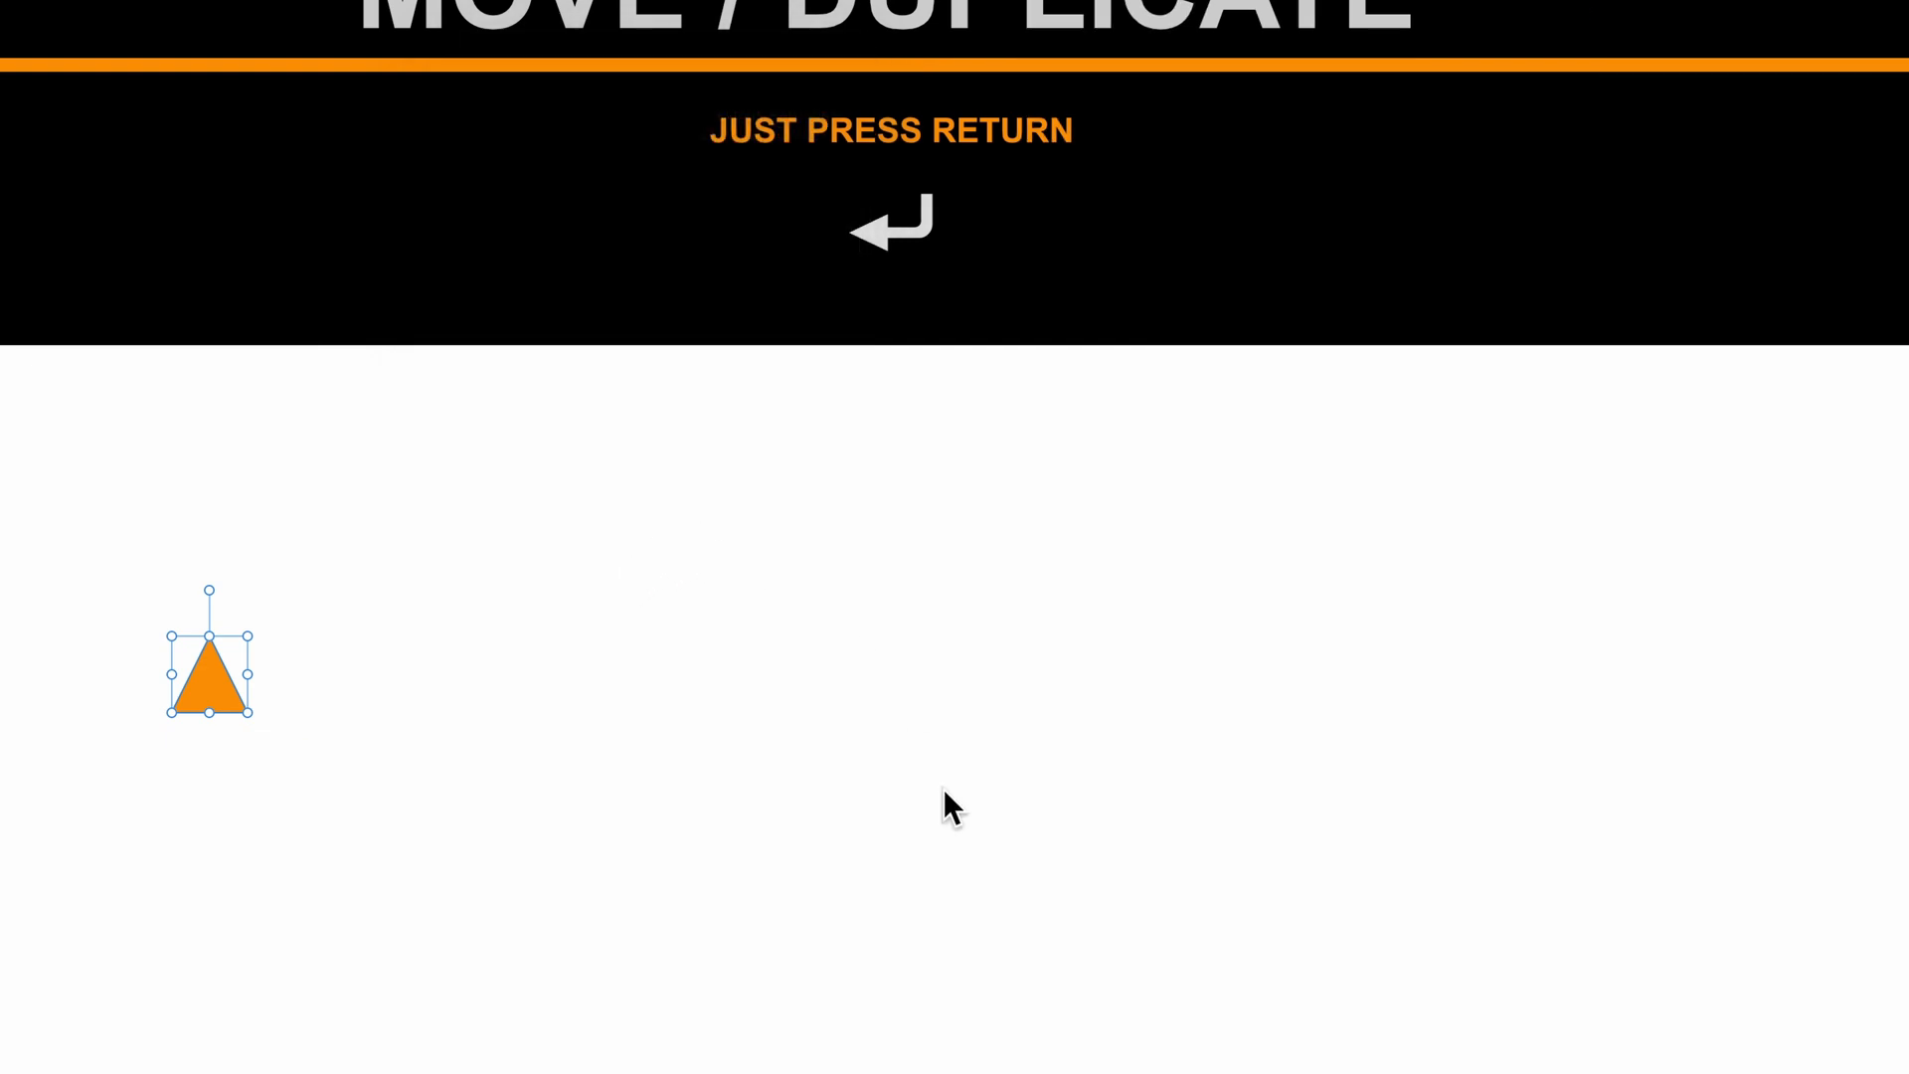